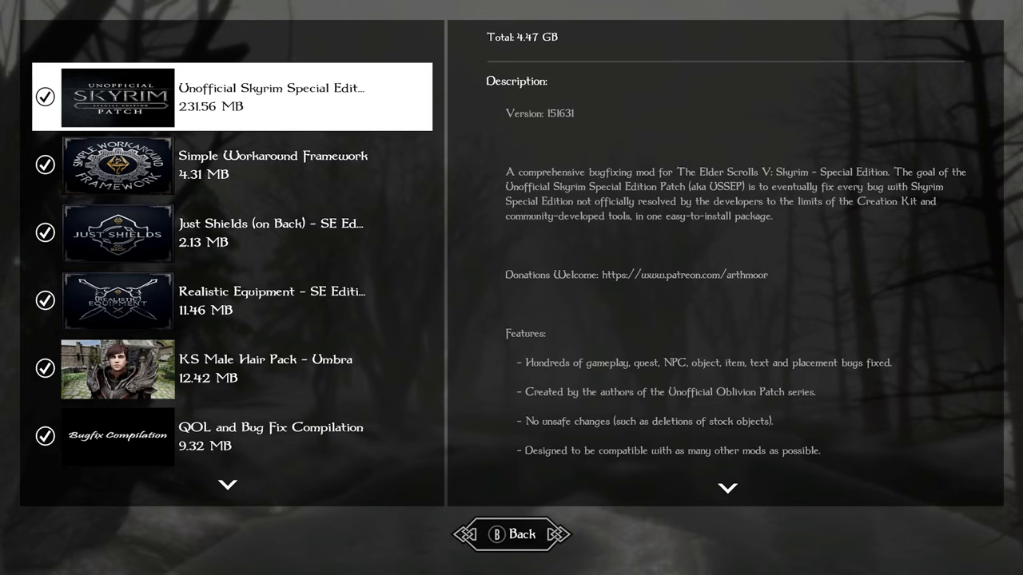
Step: Scroll down through the Unofficial Patch description toward Simple Workaround Framework
scroll(down, 3)
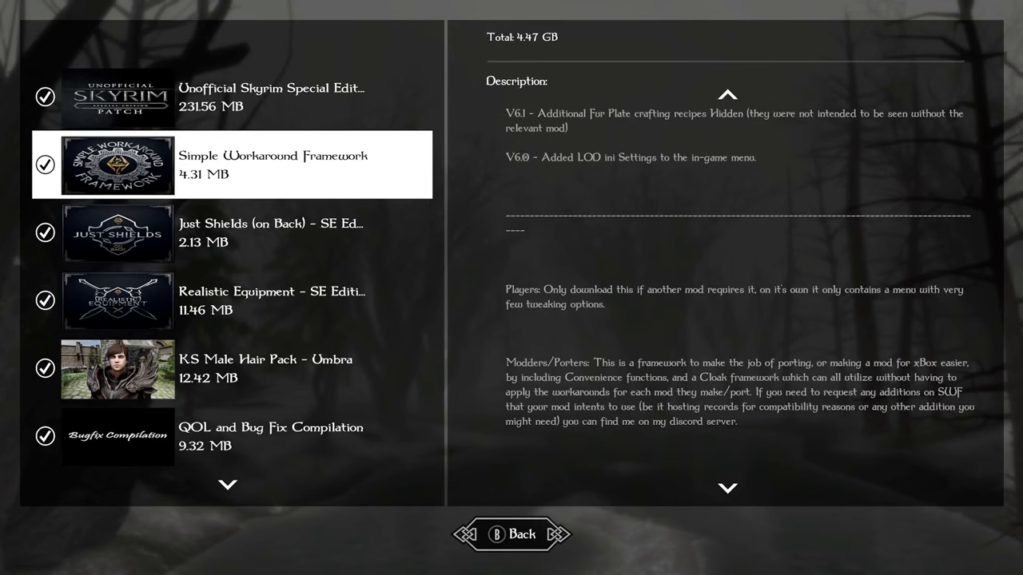
Step: Select Just Shields (on Back) and read down through its description
click(117, 232)
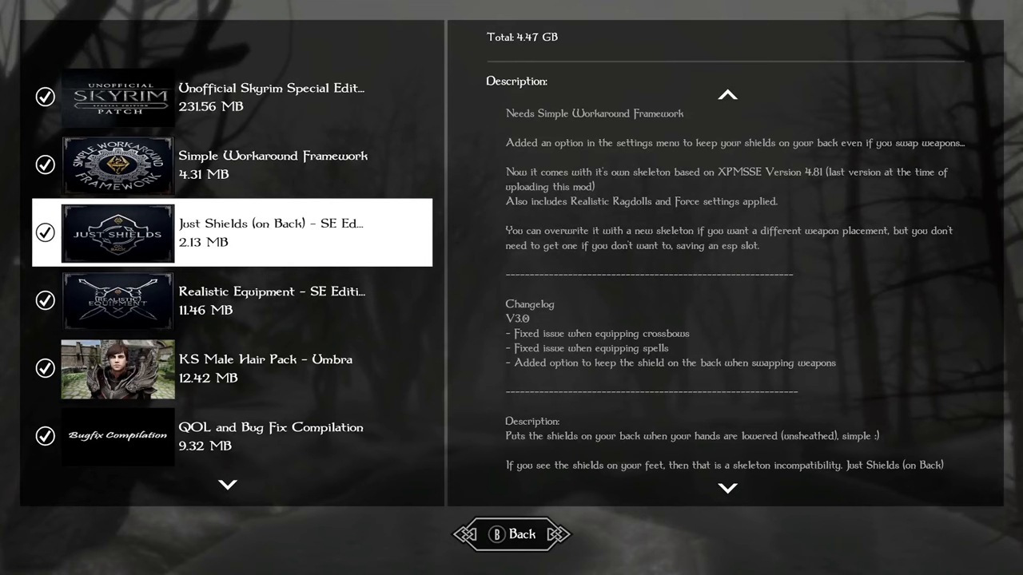
scroll(down, 3)
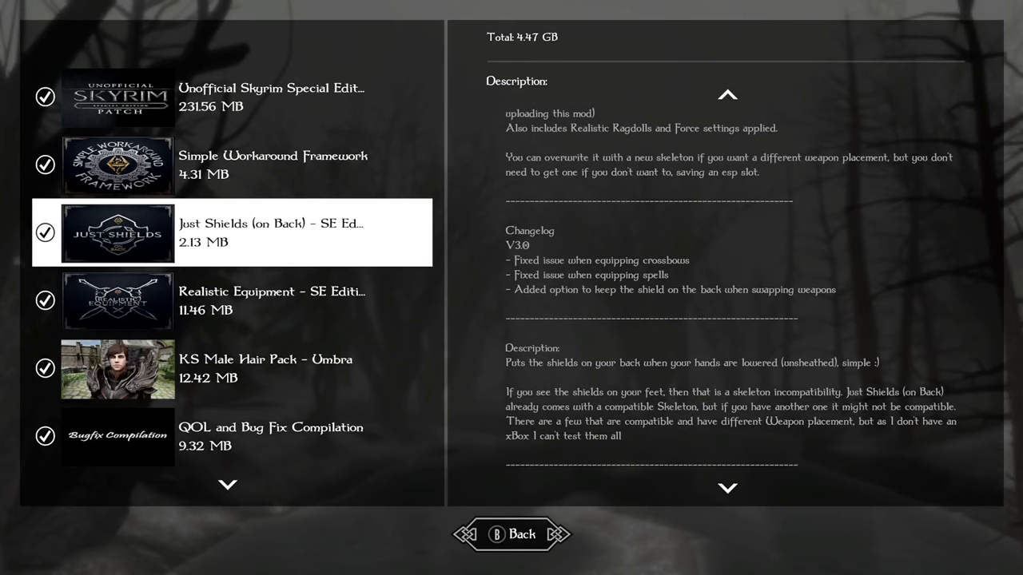
scroll(down, 3)
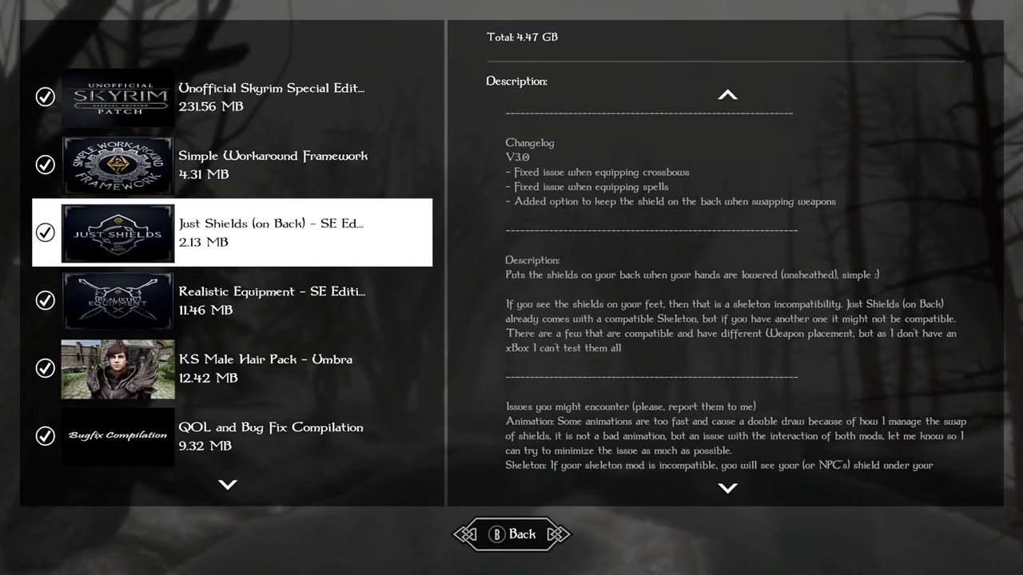
scroll(down, 3)
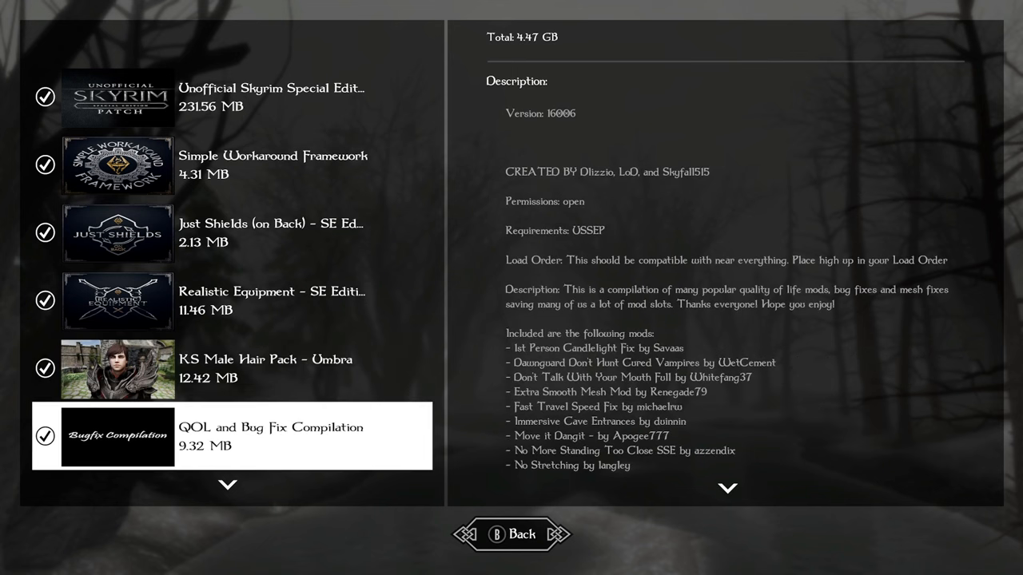
Step: Scroll through the QOL and Bug Fix Compilation's included mod list
scroll(down, 3)
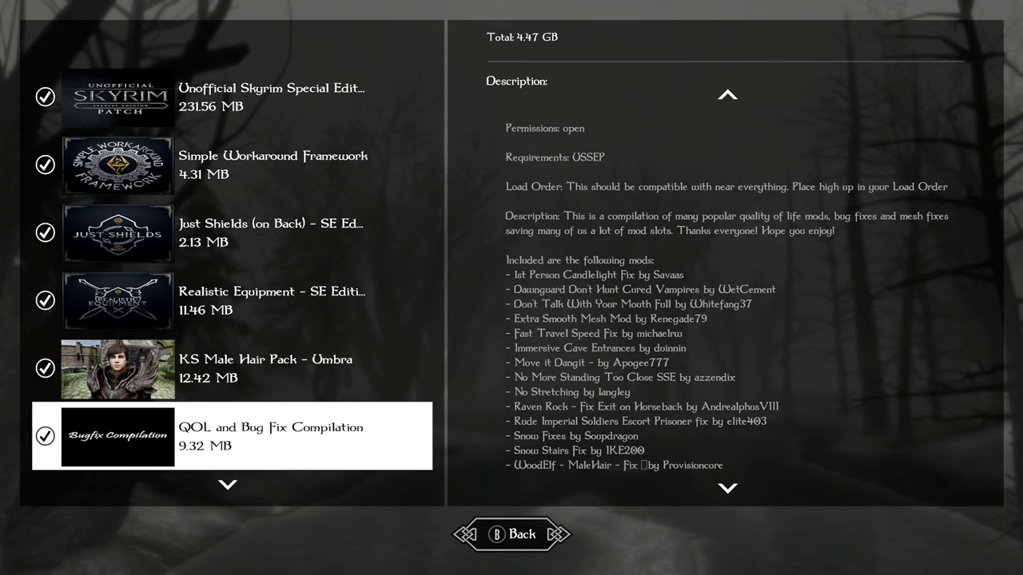
scroll(down, 3)
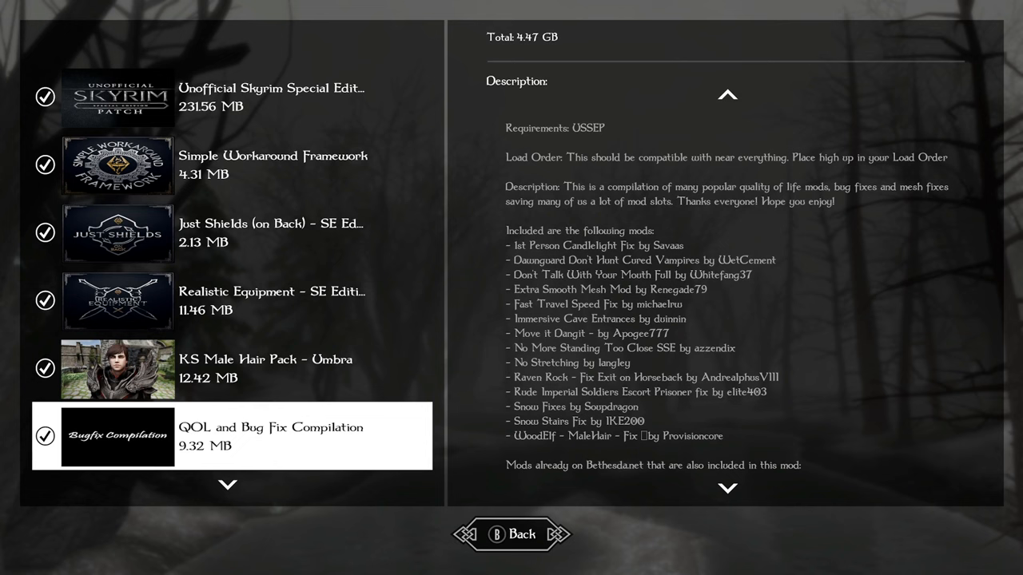
scroll(down, 3)
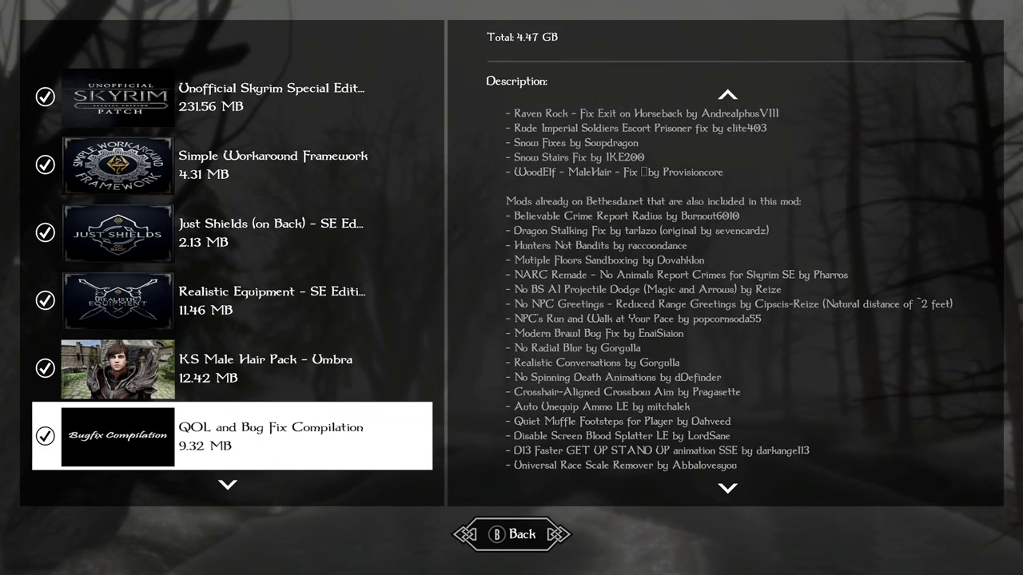
Step: Move to the next mod entry and scroll through its description
click(726, 488)
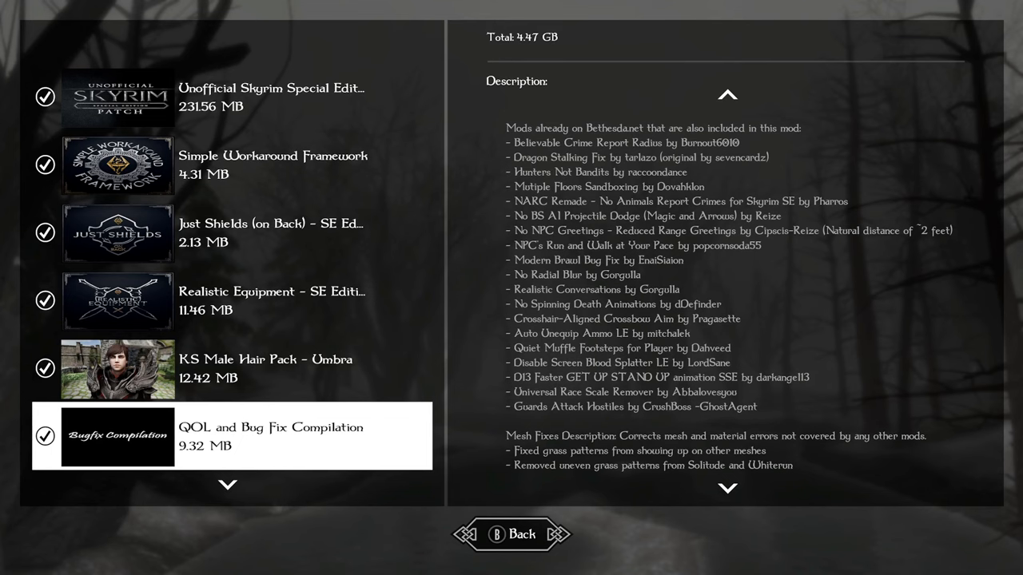
scroll(down, 3)
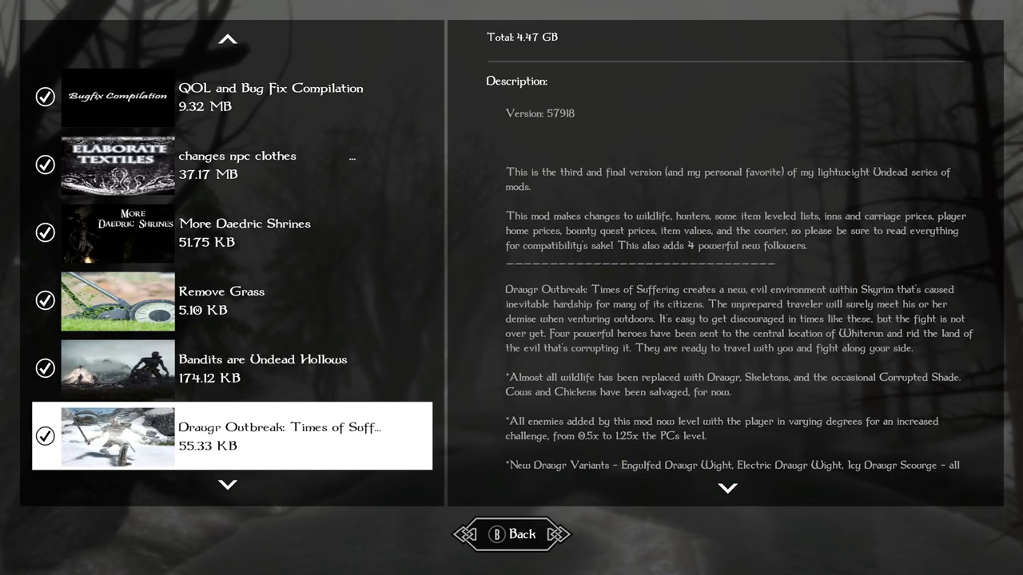
scroll(down, 3)
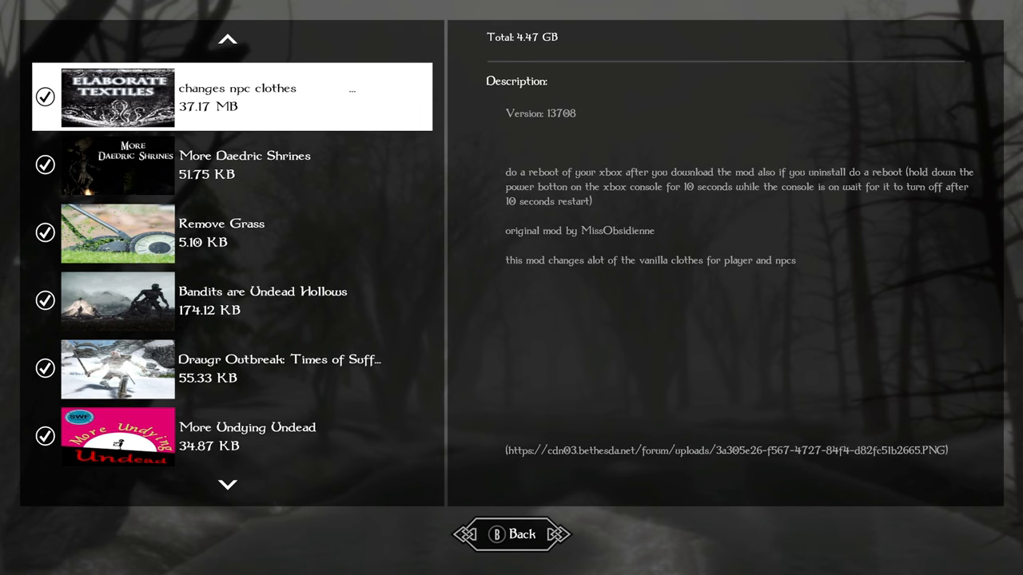
Step: Select More Daedric Shrines and scroll through its description
click(240, 164)
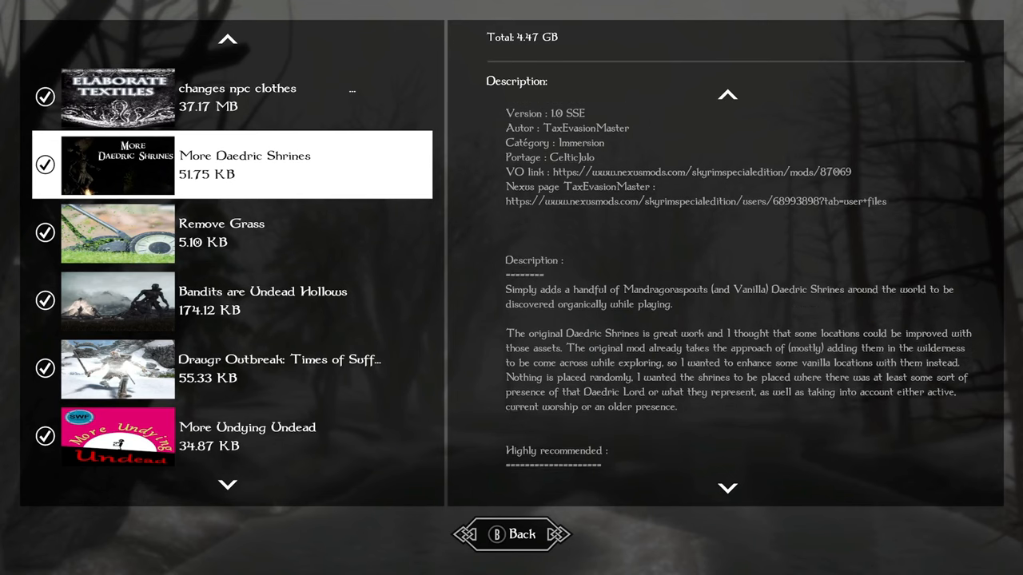
scroll(down, 3)
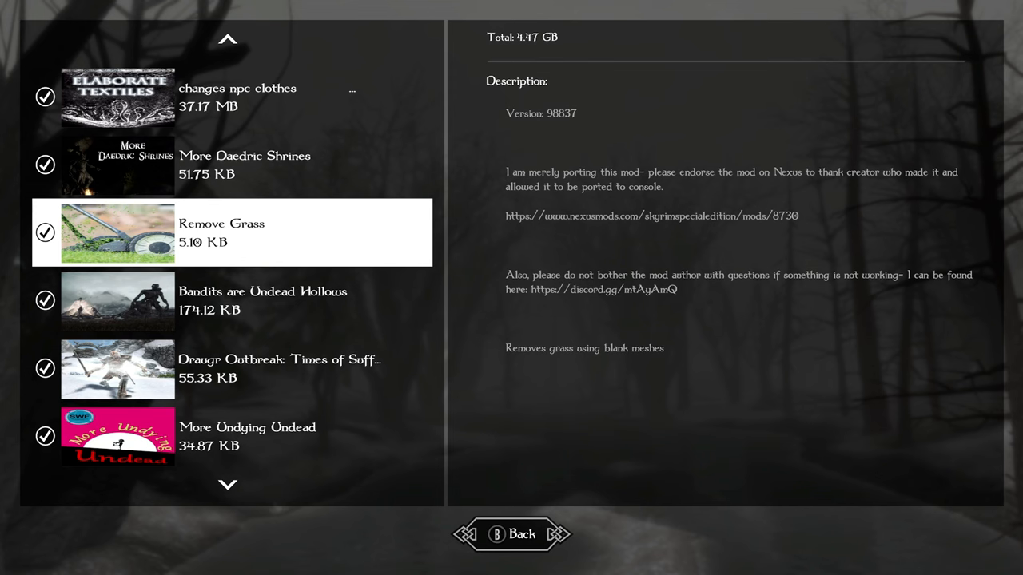
Step: Select Bandits are Undead Hollows and scroll through its description
click(263, 301)
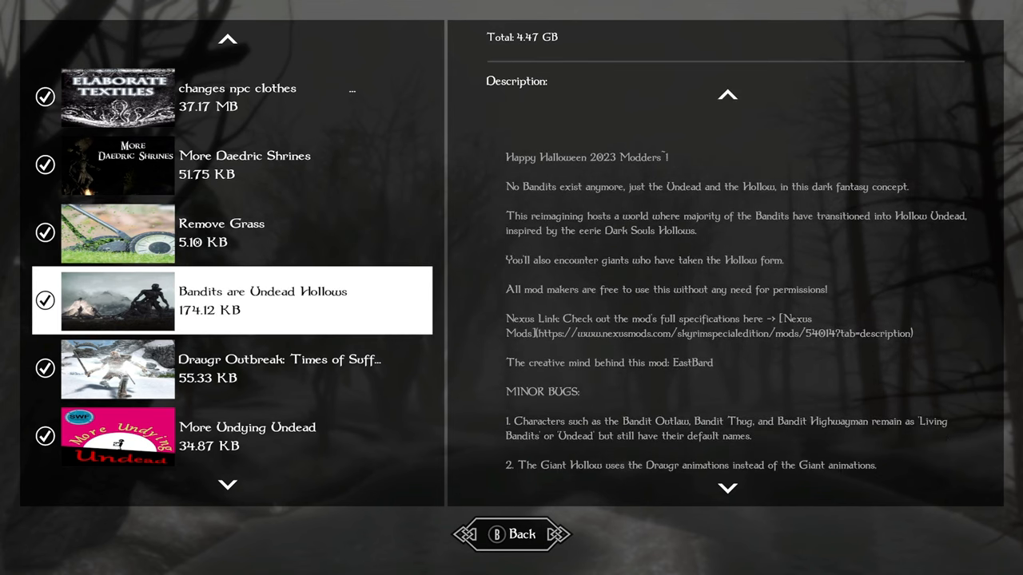
scroll(down, 3)
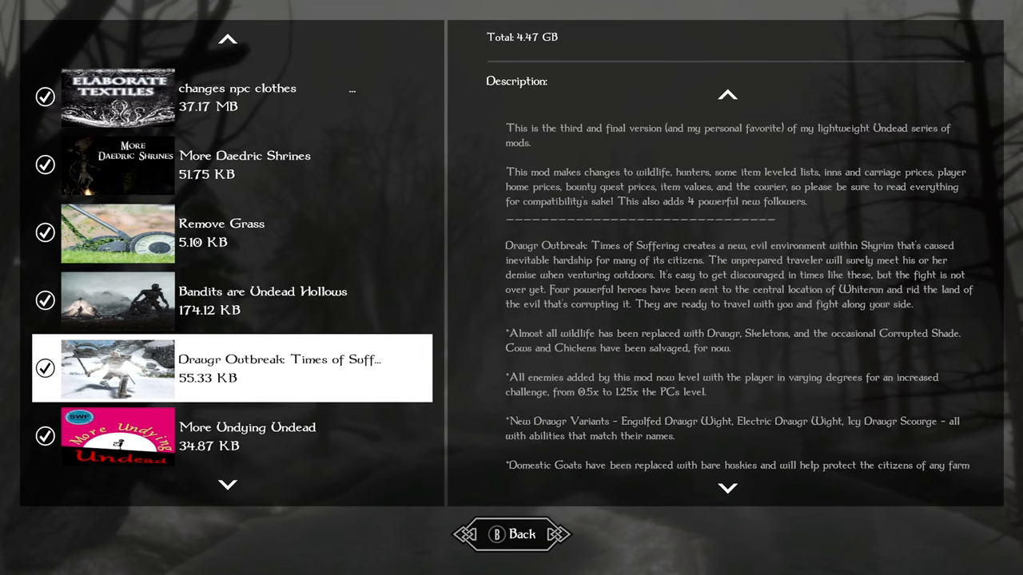
Step: Return to the Draugr Outbreak: Times of Suffering description and scroll it
scroll(down, 3)
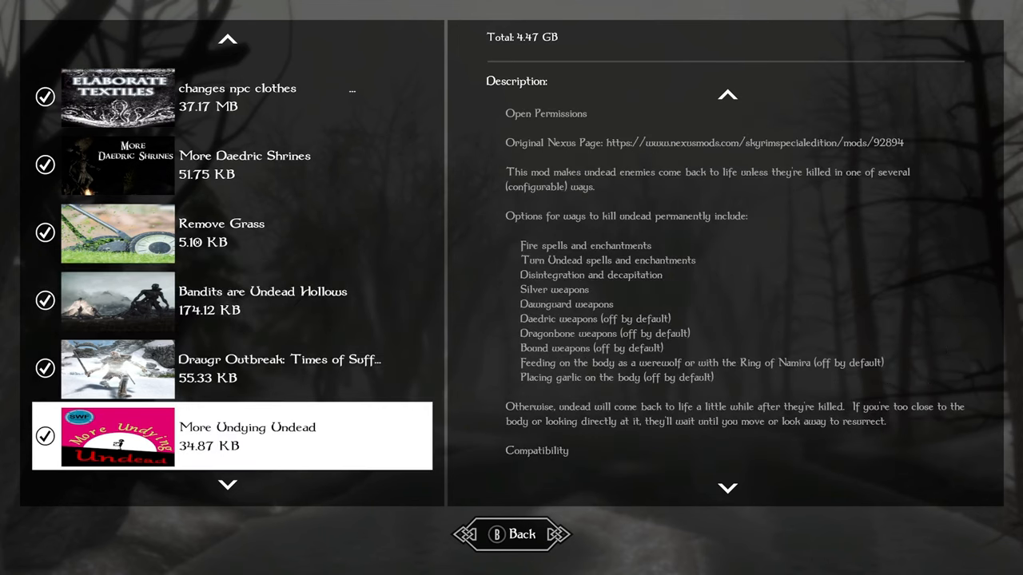
click(280, 369)
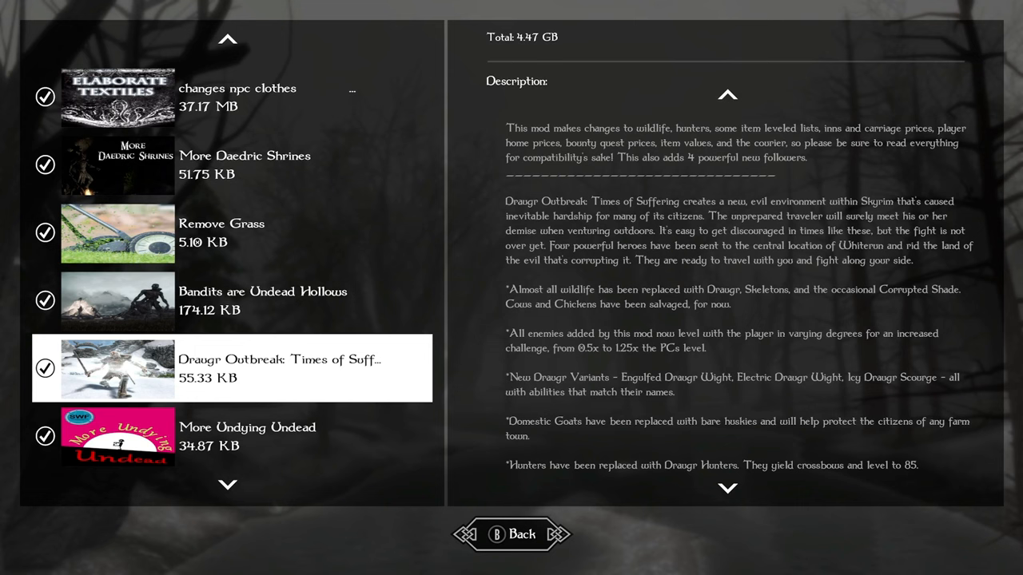
scroll(down, 3)
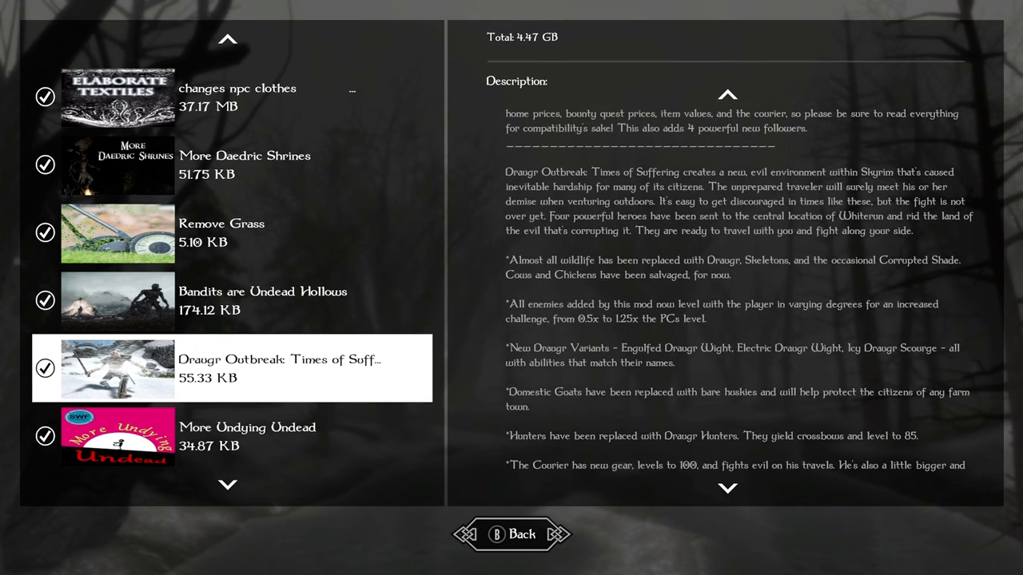
Step: Scroll the load order further down to Elden Scrolls UI (Updated)
scroll(down, 3)
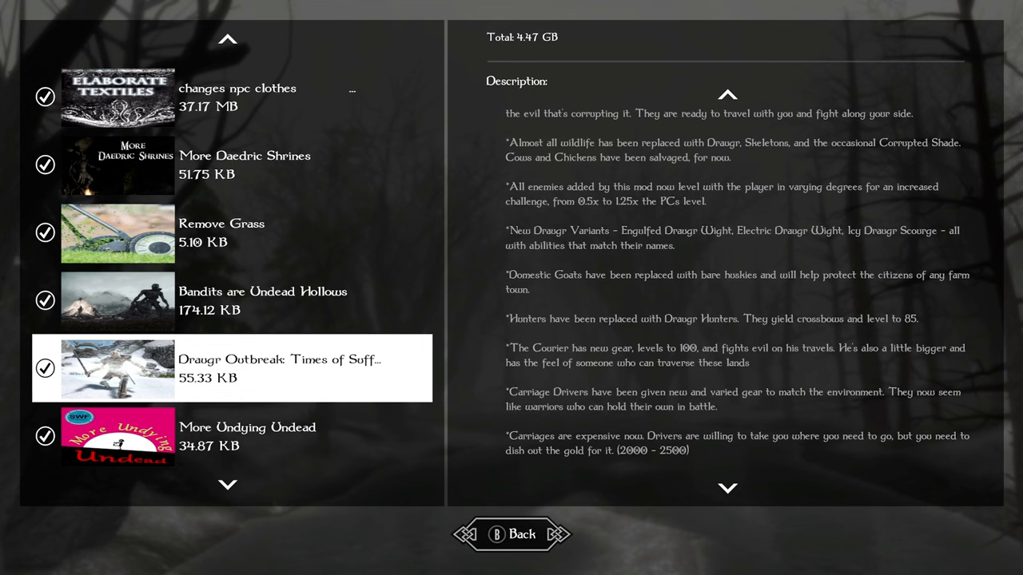
scroll(down, 3)
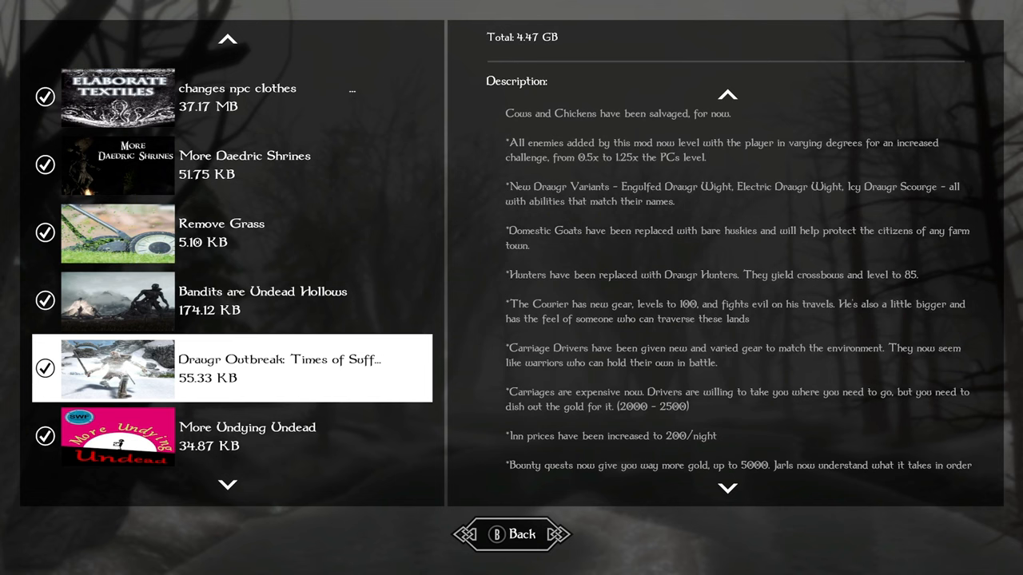
scroll(down, 3)
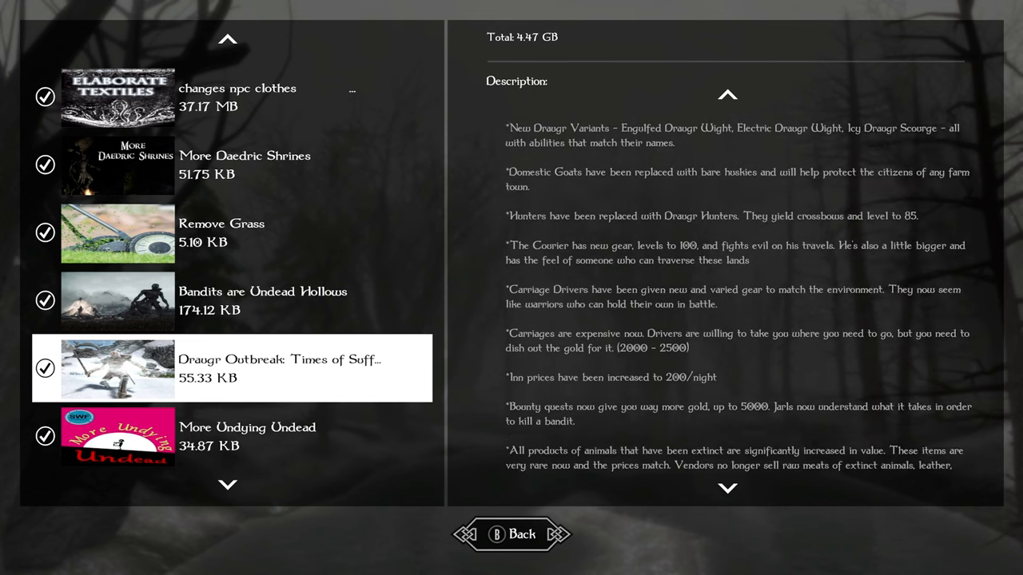
scroll(down, 3)
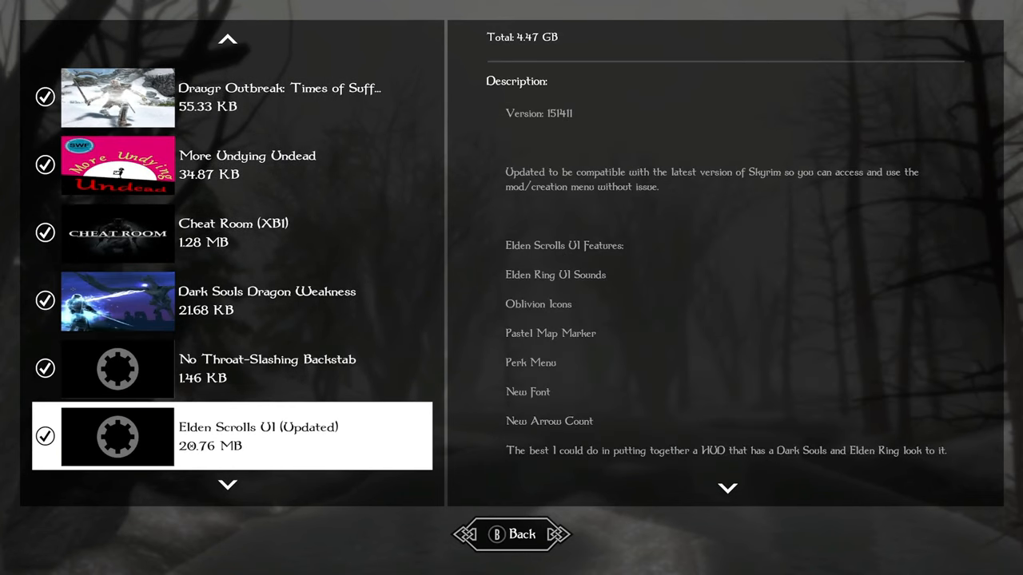
Step: Scroll past Image Only Loading Screen and select the Dark Souls III Styled Main Menu entry
scroll(down, 3)
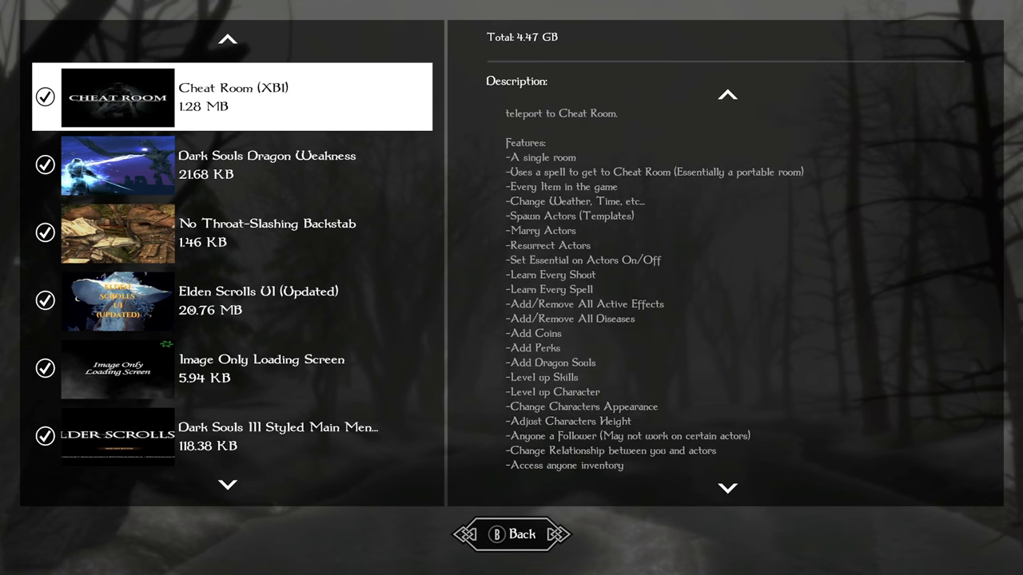
scroll(down, 3)
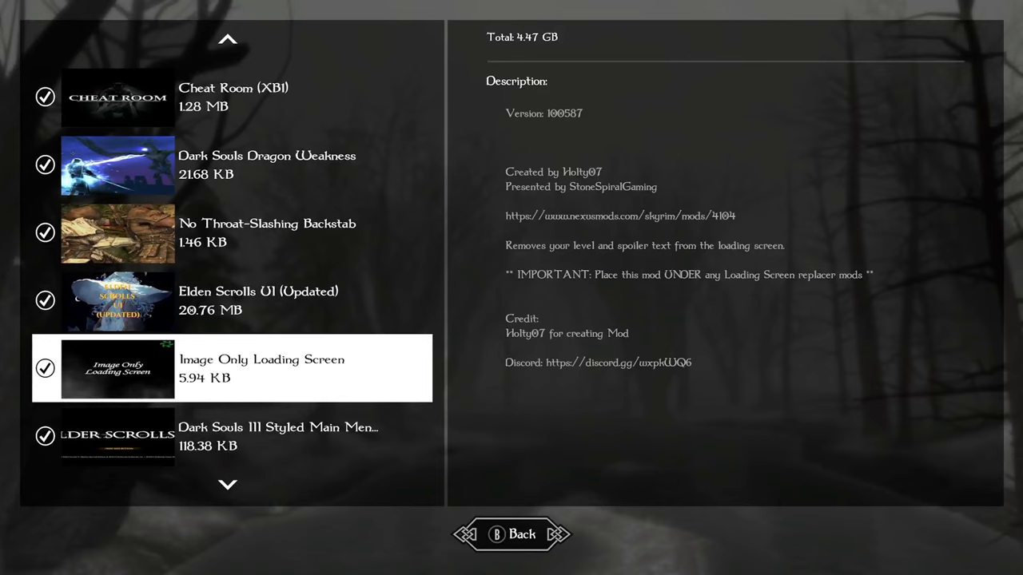
click(231, 436)
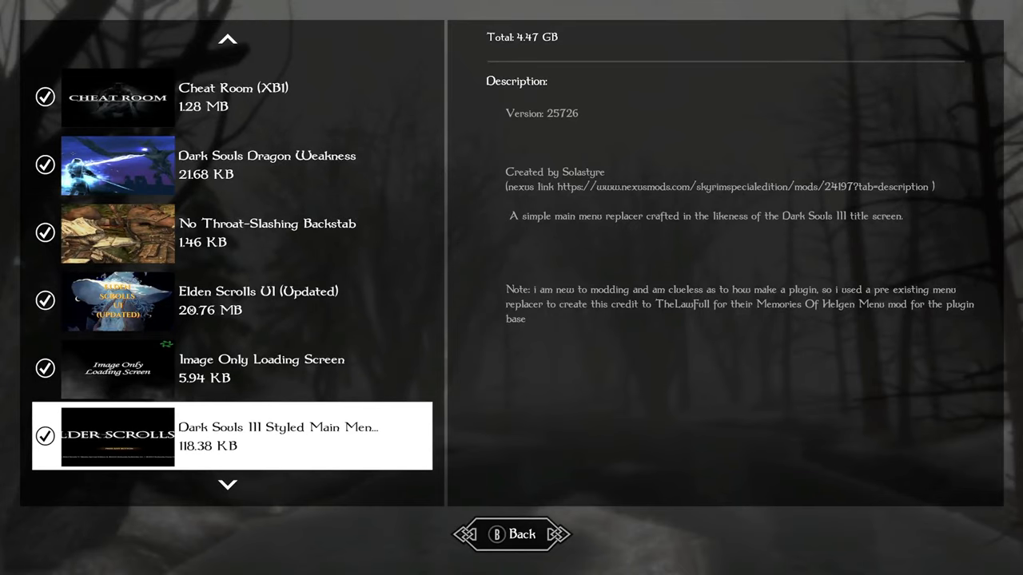
scroll(down, 3)
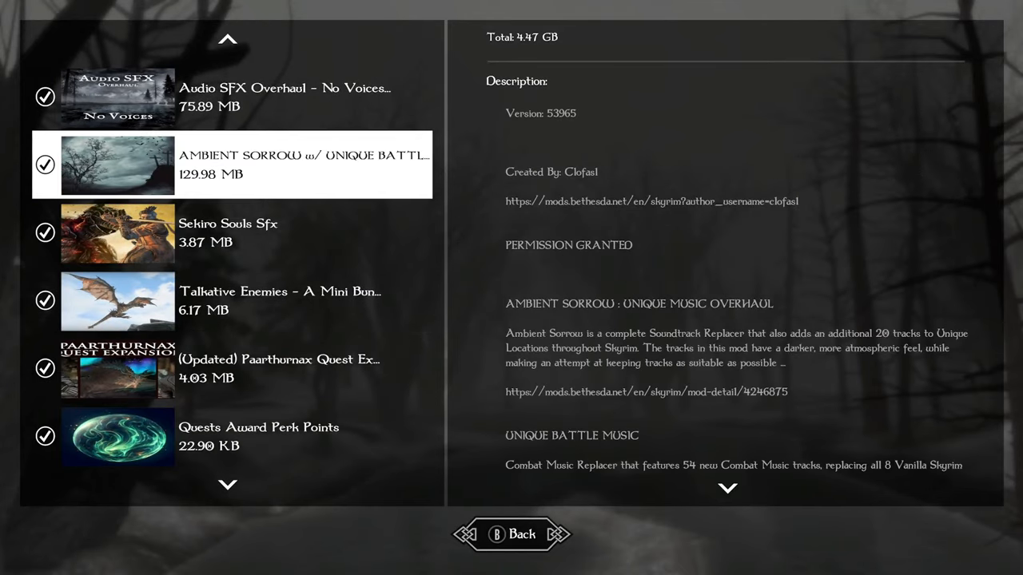
Step: Select Talkative Enemies – A Mini Bundle in the load order list
click(118, 96)
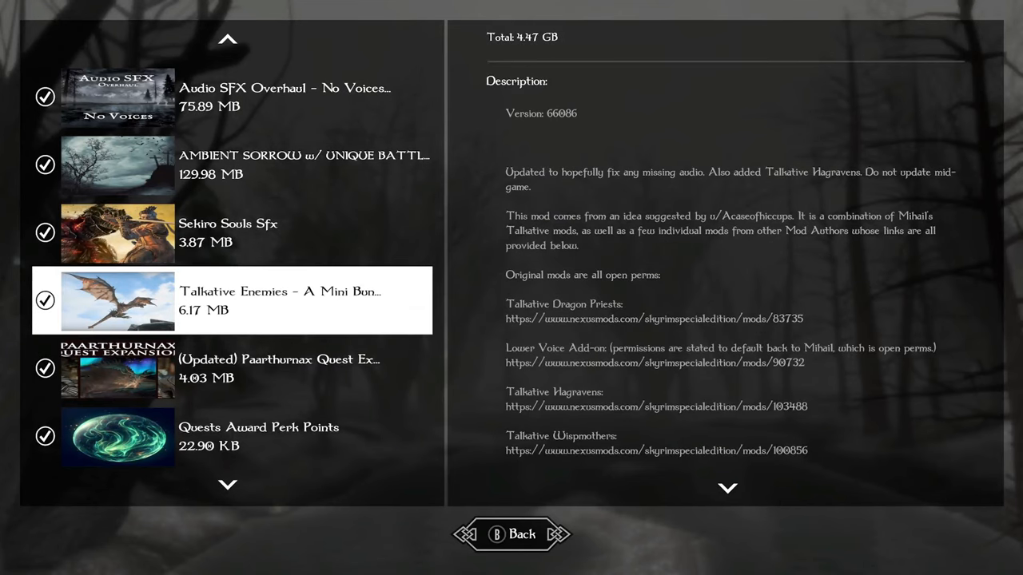
Step: Scroll the load order past Paarthurnax Quest Expansion and select Quests Award Perk Points
scroll(down, 3)
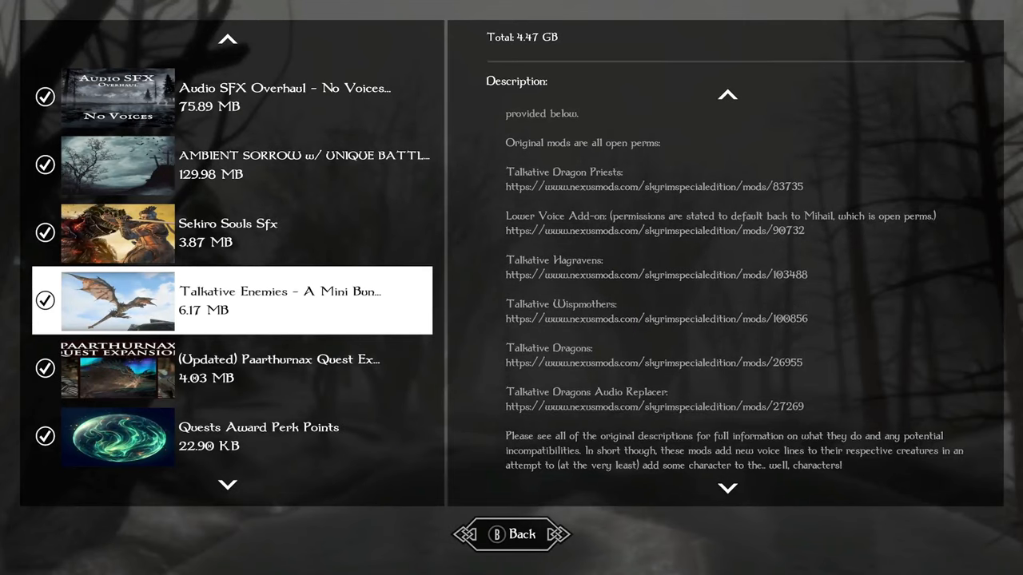
scroll(down, 3)
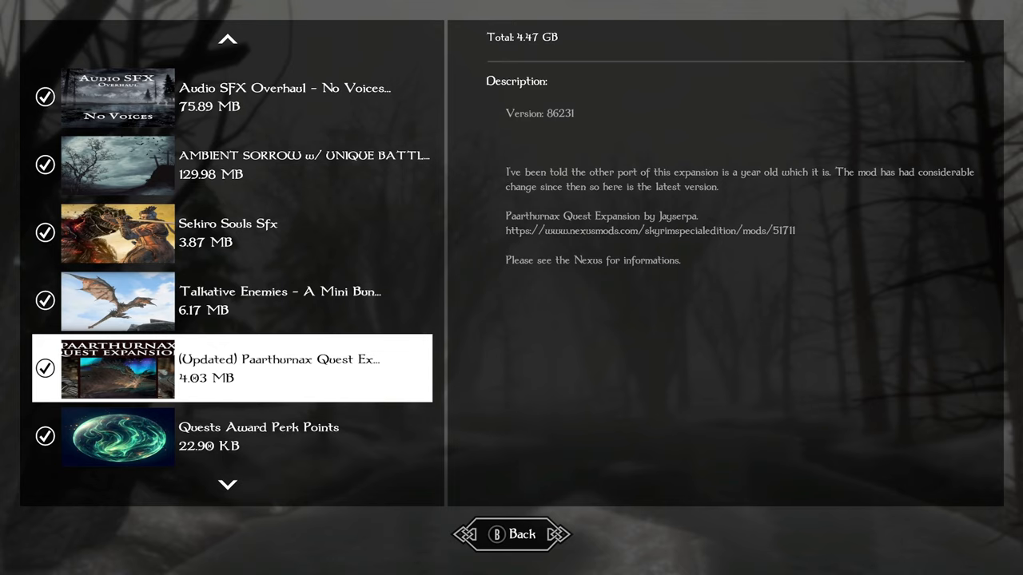
click(259, 435)
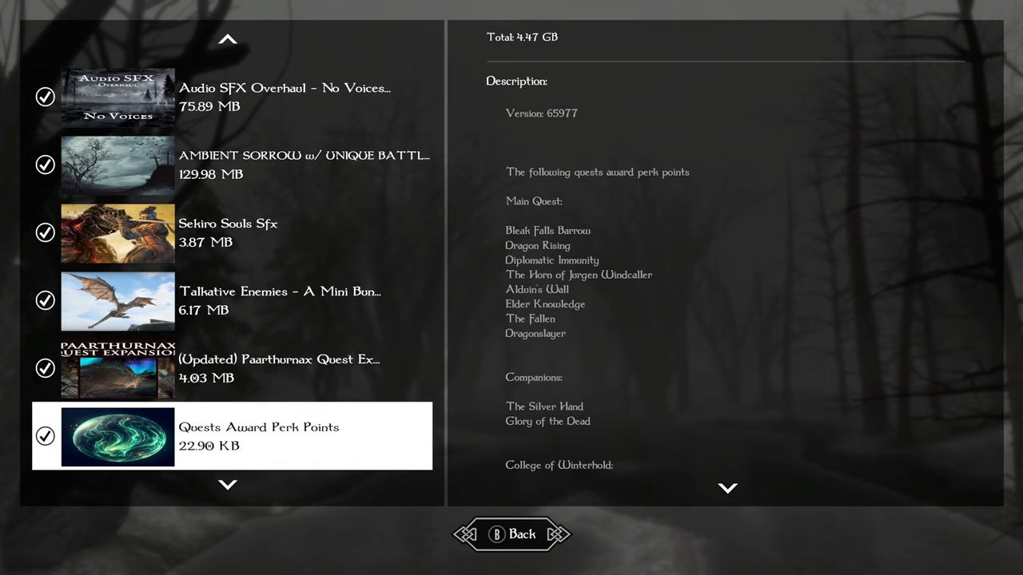
Step: Read down through the Quests Award Perk Points list of perk-awarding quests
scroll(down, 3)
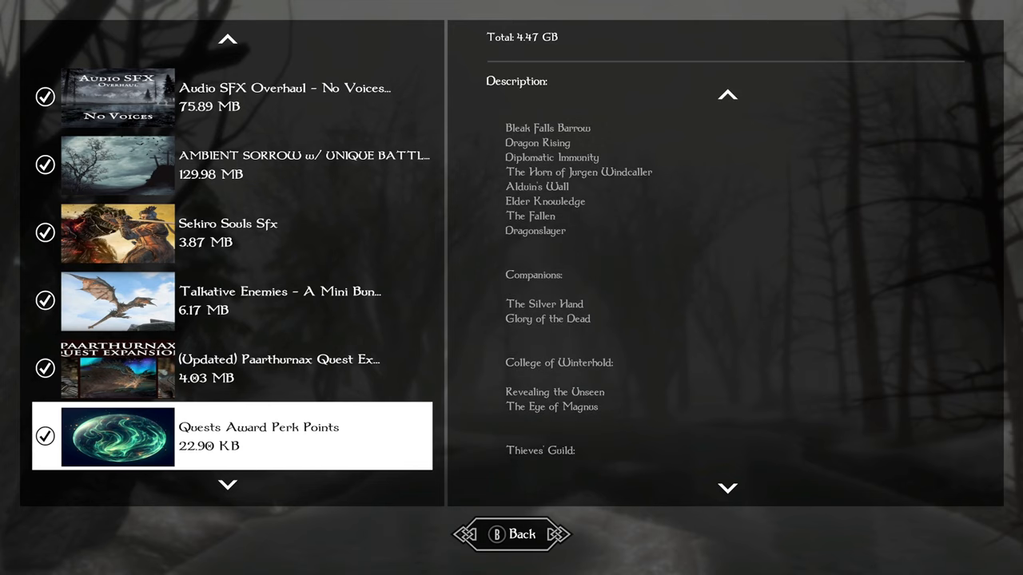
scroll(down, 3)
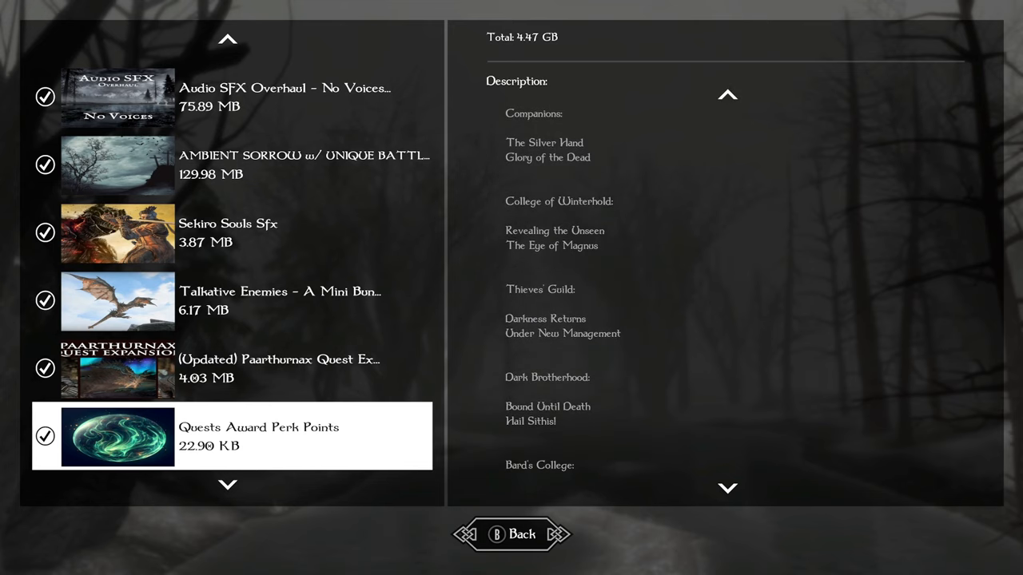
scroll(down, 3)
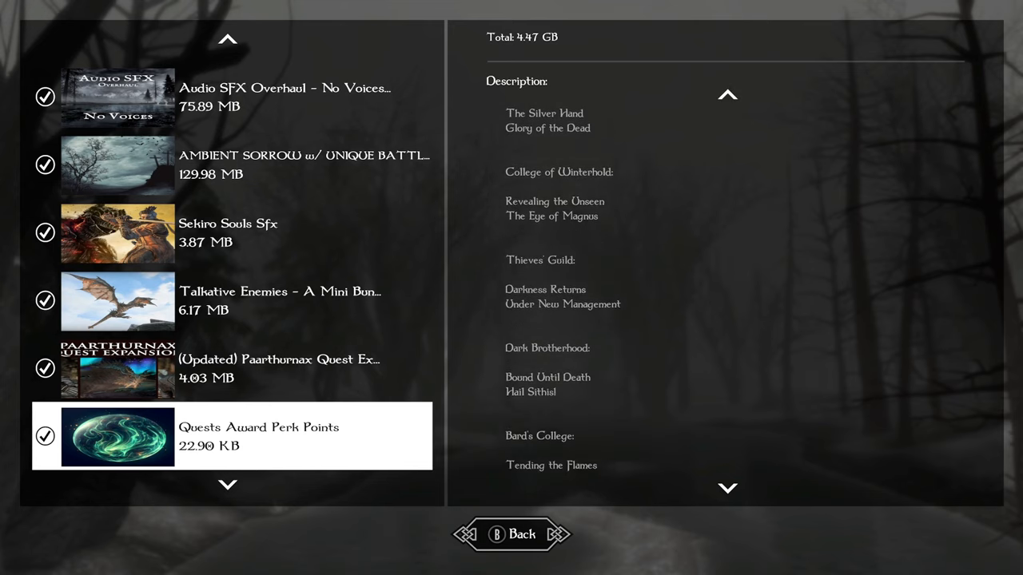
scroll(down, 3)
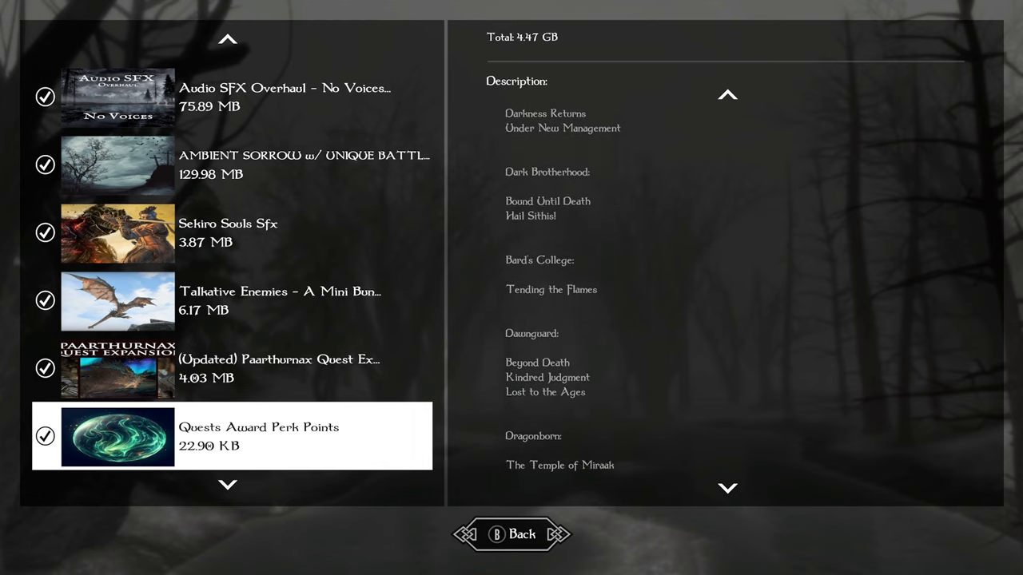
scroll(down, 3)
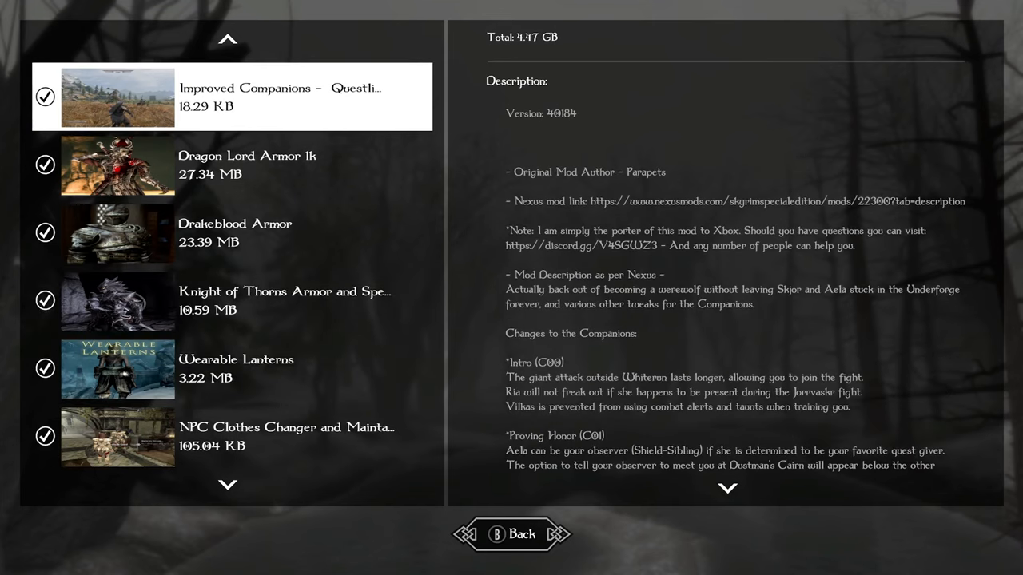
Step: Scroll the load order down past Improved Companions to the armour mods
scroll(down, 3)
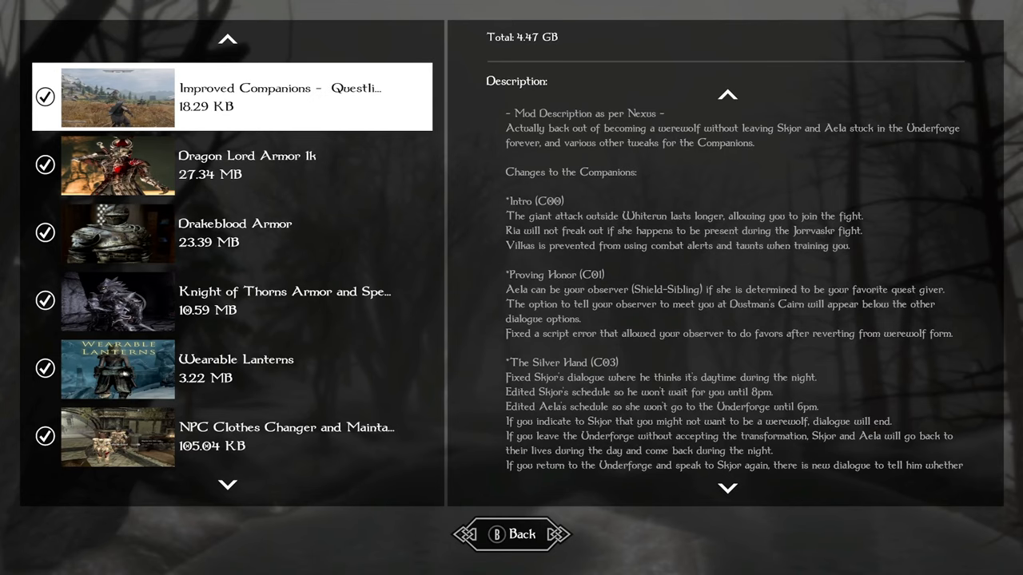
scroll(down, 3)
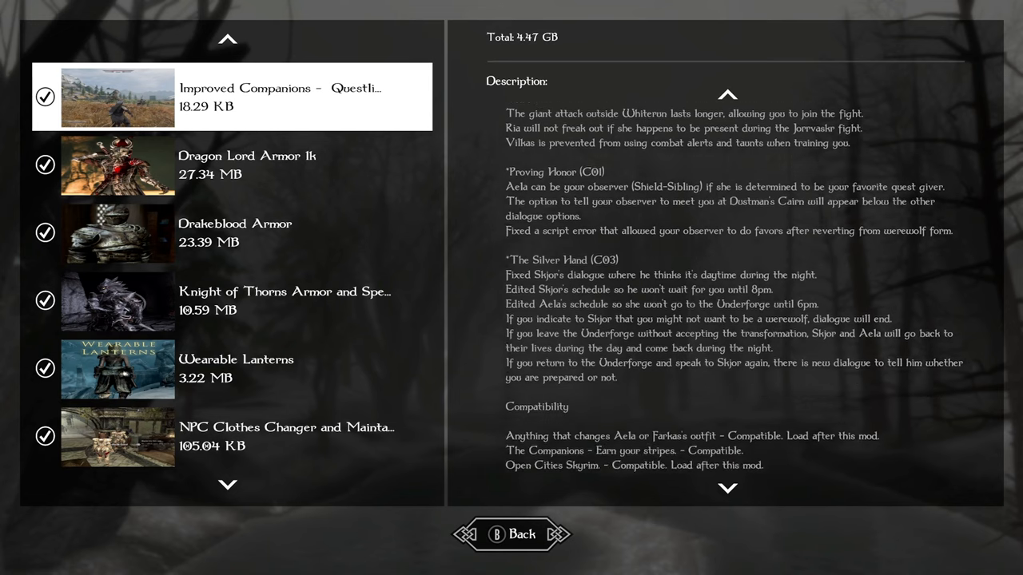
scroll(down, 3)
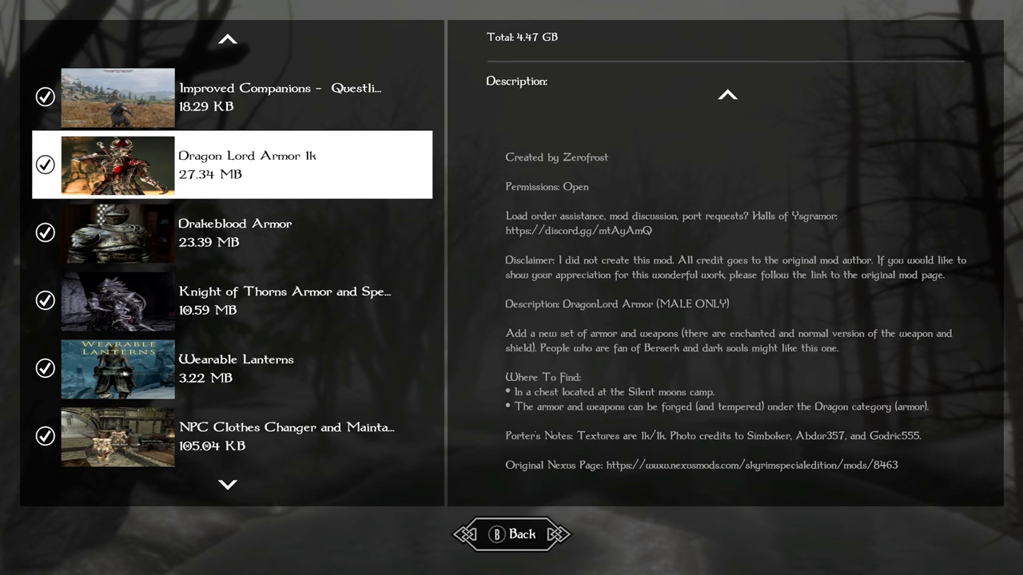
Step: Review Knight of Thorns Armor, then select Drakeblood Armor
click(234, 231)
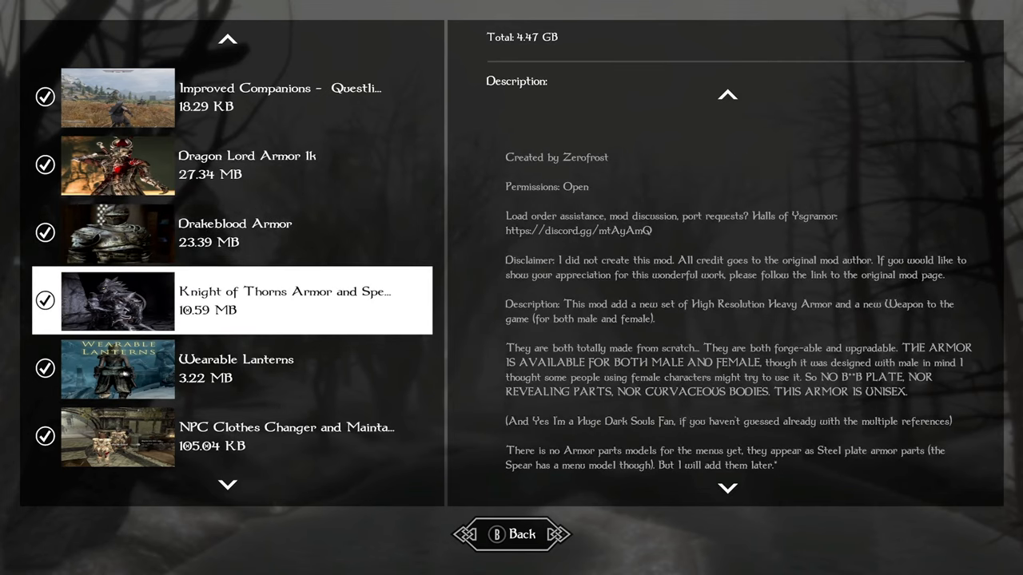
scroll(down, 3)
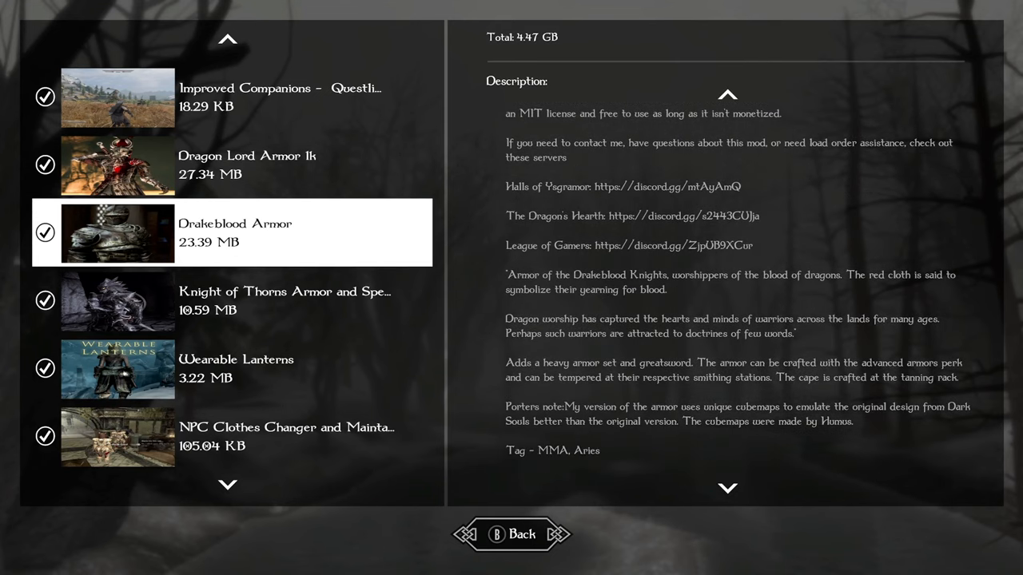
click(117, 165)
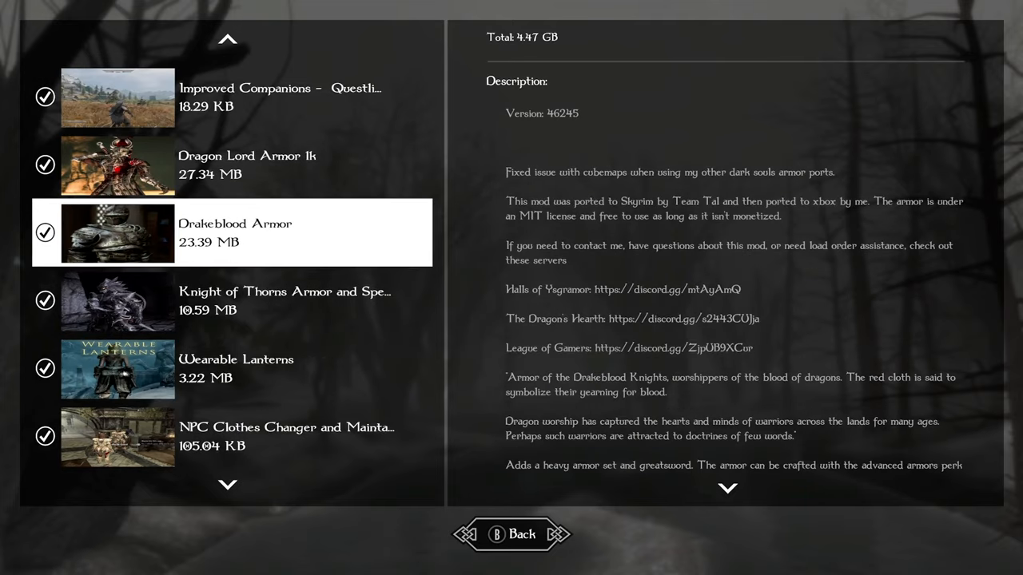
Step: Scroll down the load order past Unlimited Rings and Amulets to Unlimited Training's description
scroll(down, 3)
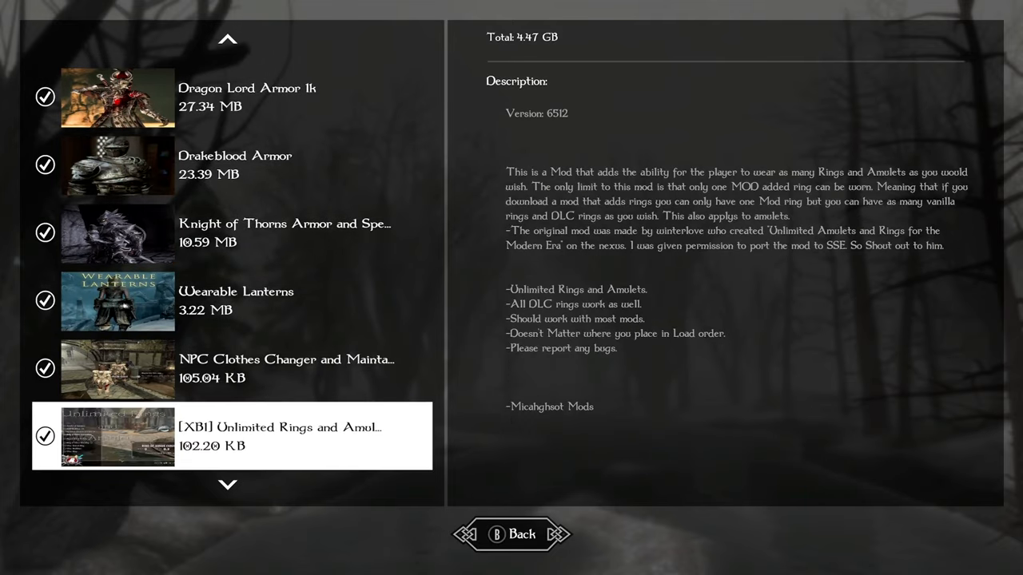
scroll(down, 3)
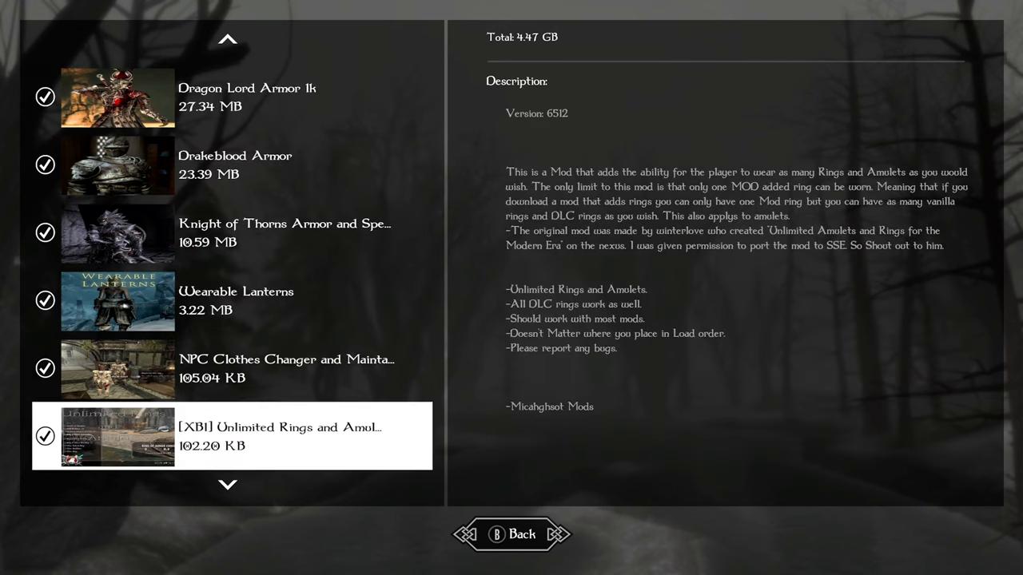
scroll(down, 3)
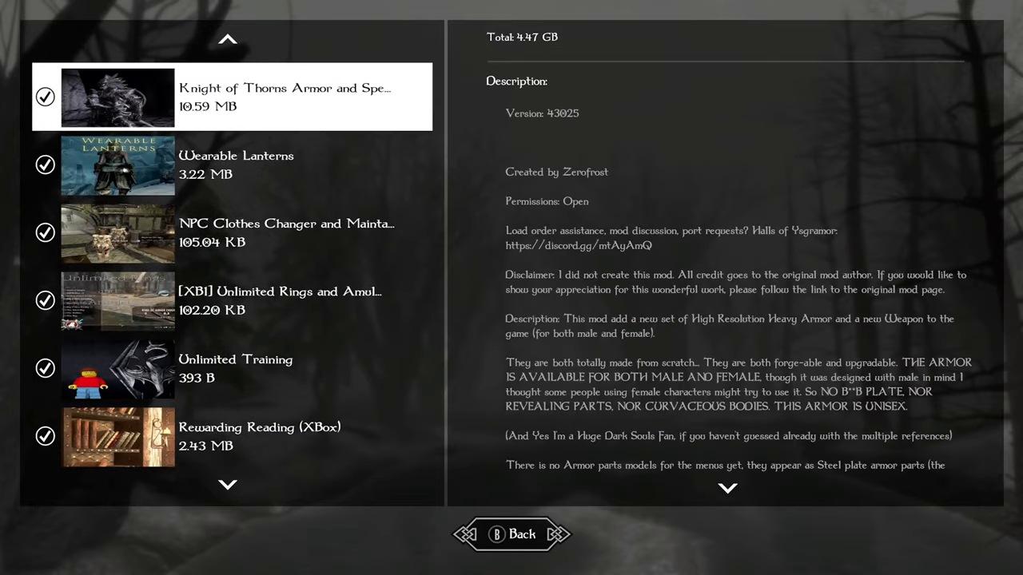
scroll(down, 3)
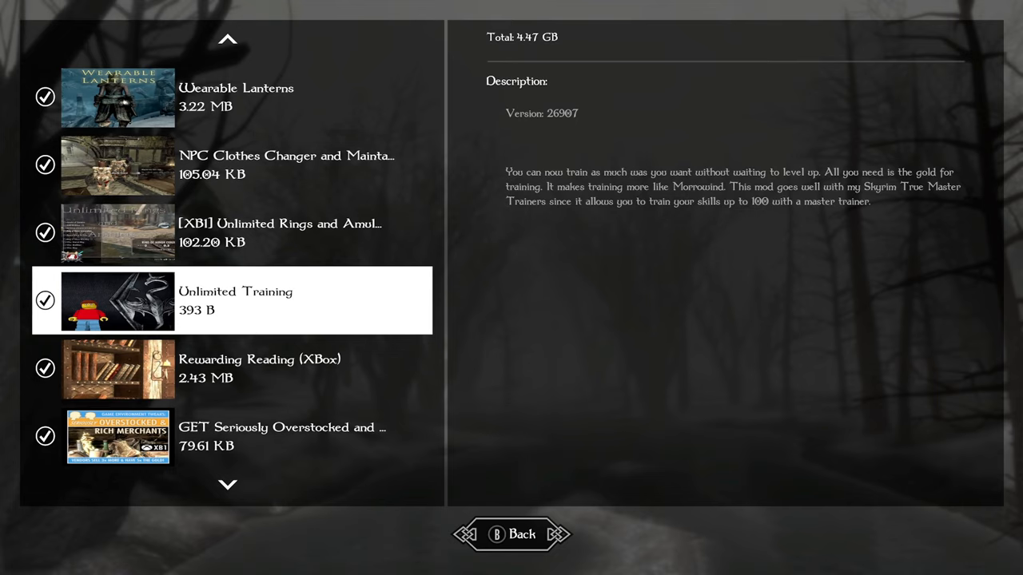
Step: Step through Rewarding Reading, Seriously Overstocked and Ordinator descriptions to Elden Scrolls Loot & EZ 2.0
click(260, 369)
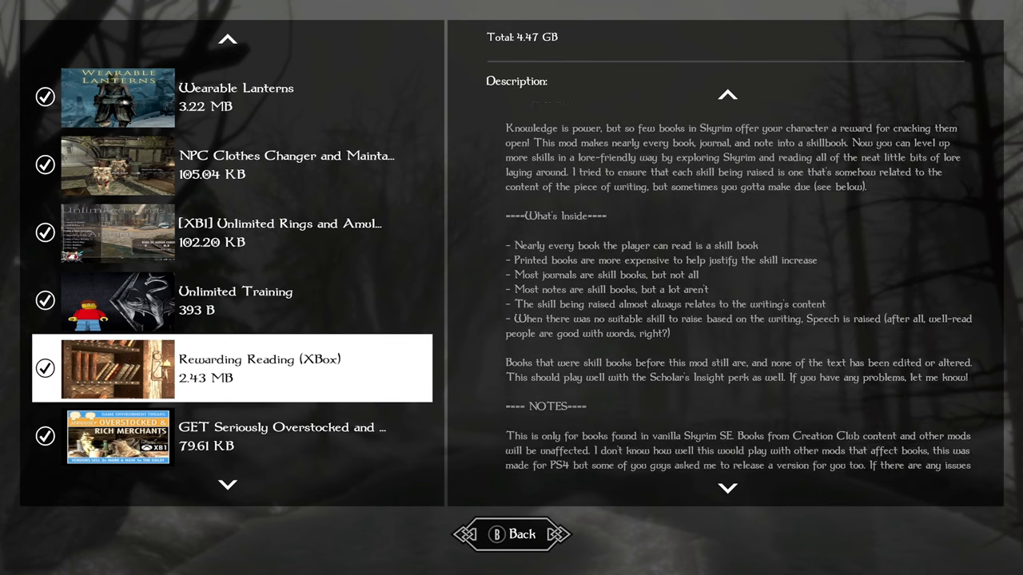
scroll(down, 3)
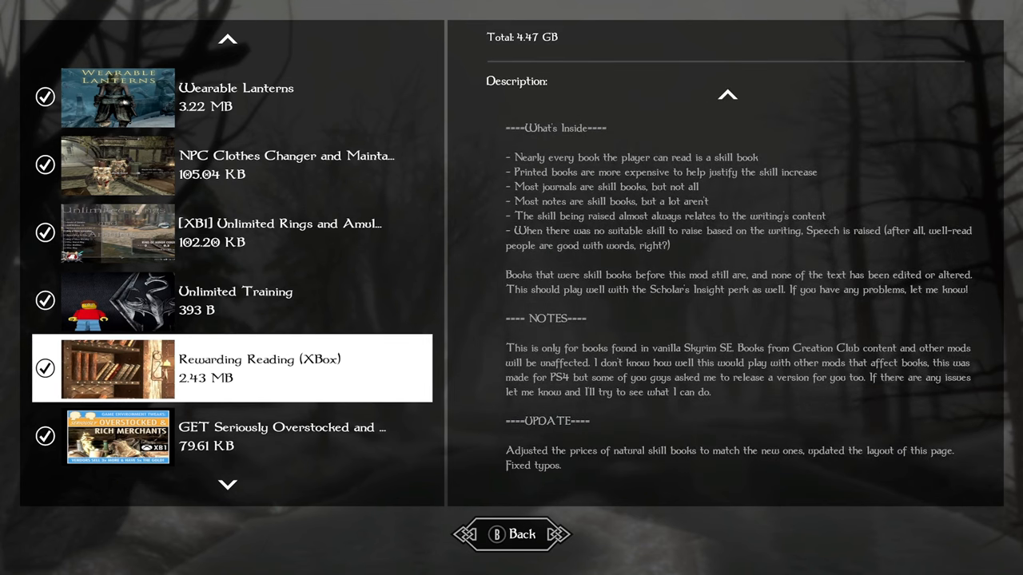
click(117, 436)
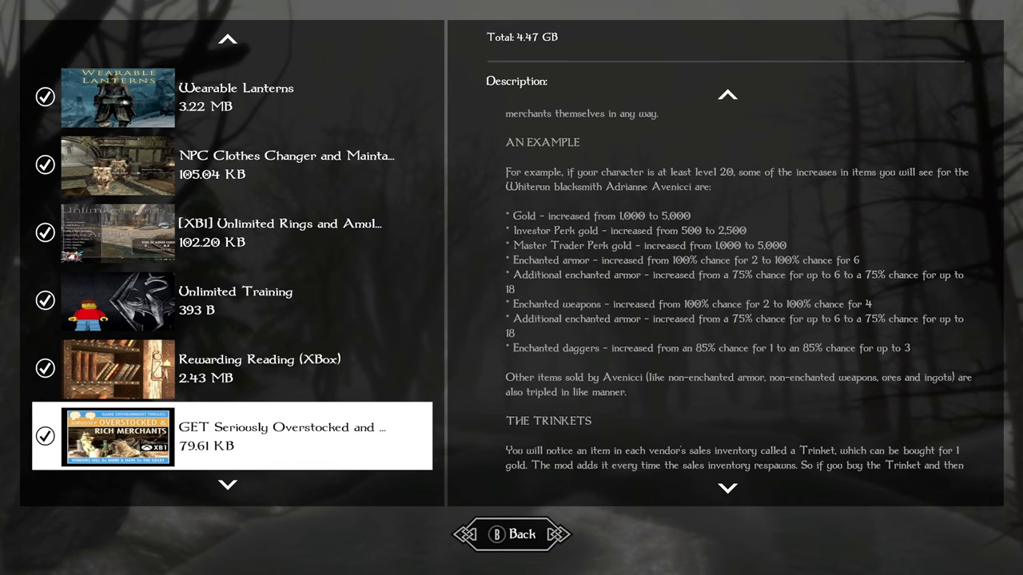
scroll(down, 3)
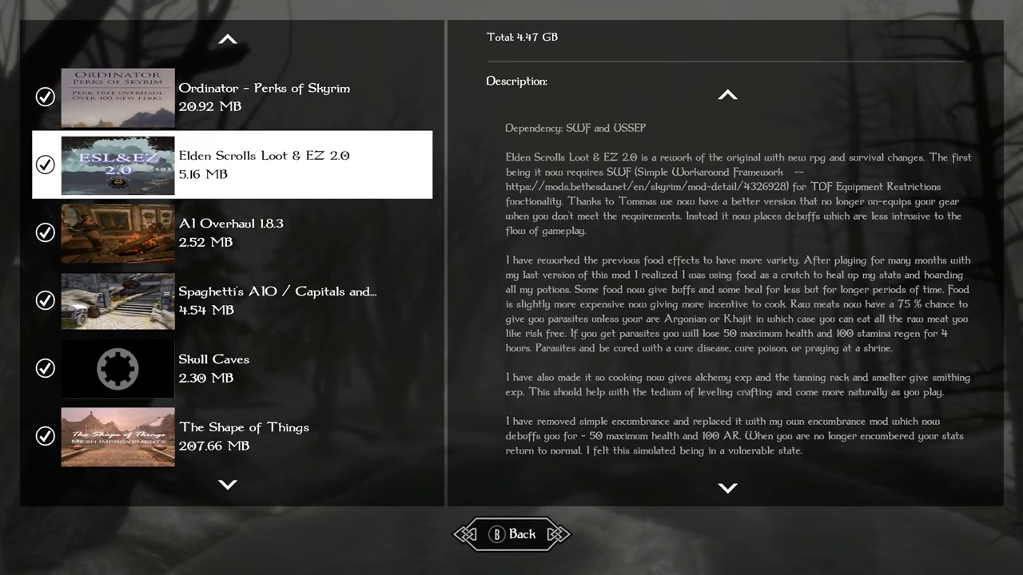
click(118, 96)
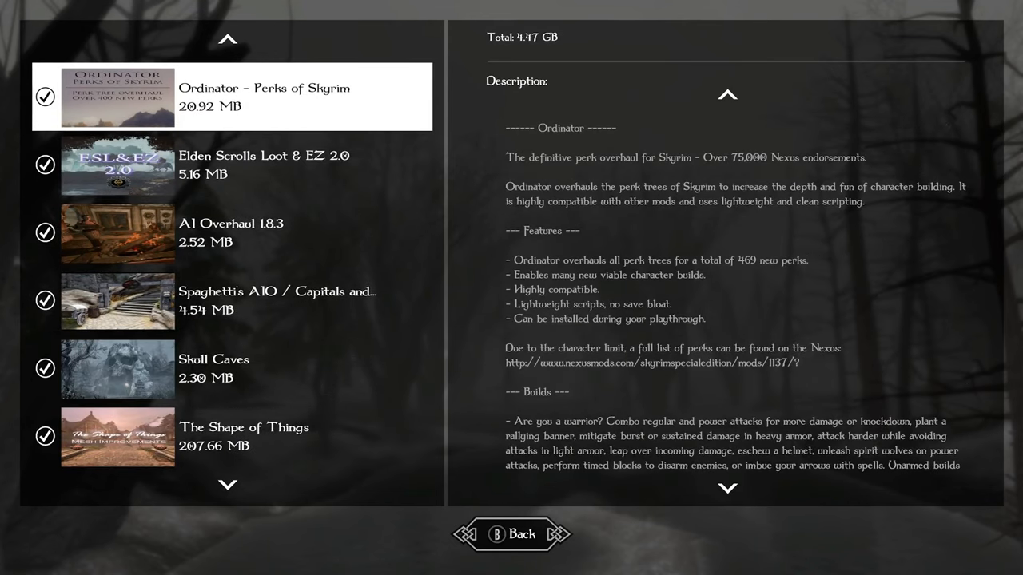
scroll(down, 3)
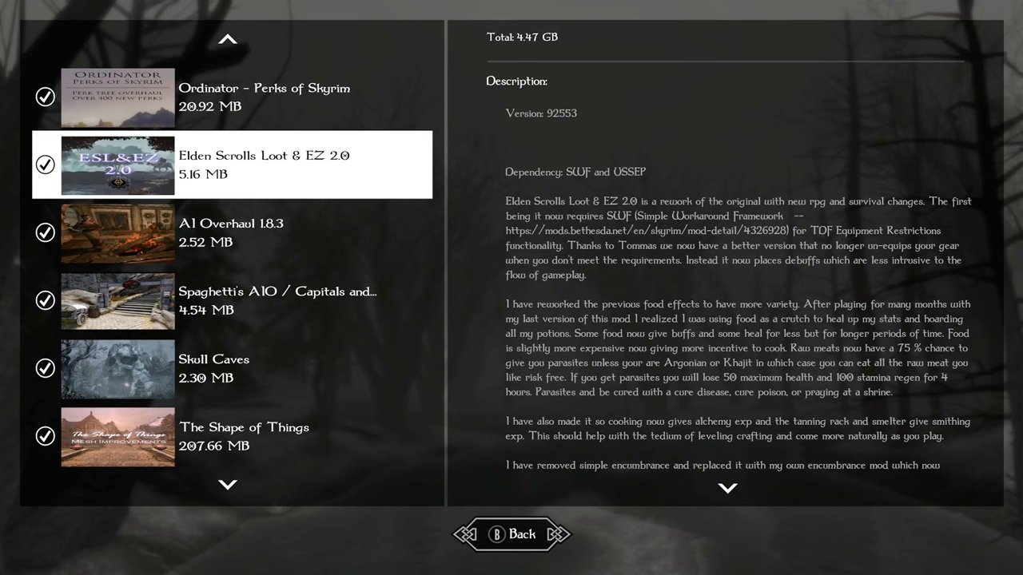
scroll(down, 3)
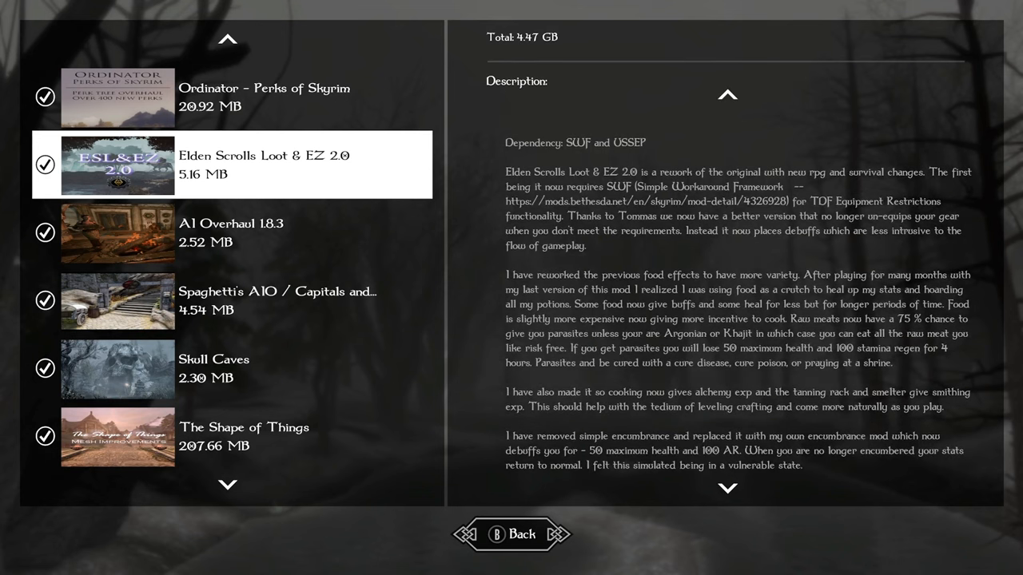
scroll(down, 3)
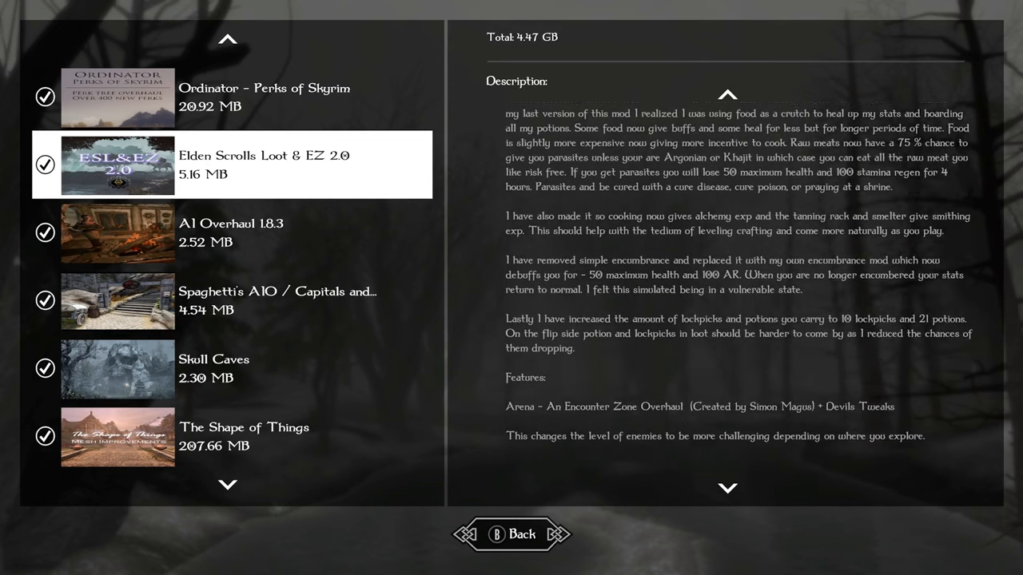
scroll(down, 3)
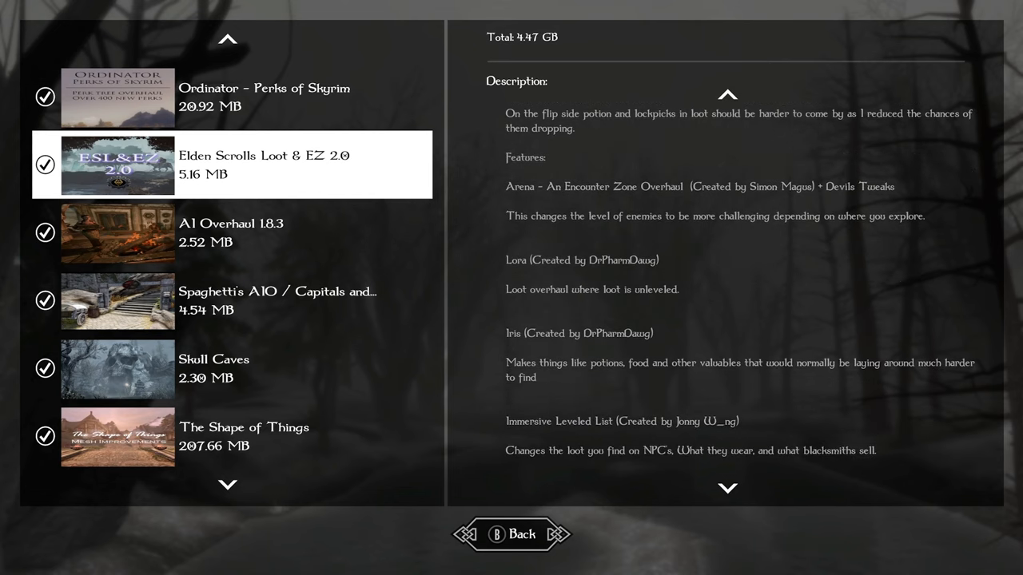
scroll(down, 3)
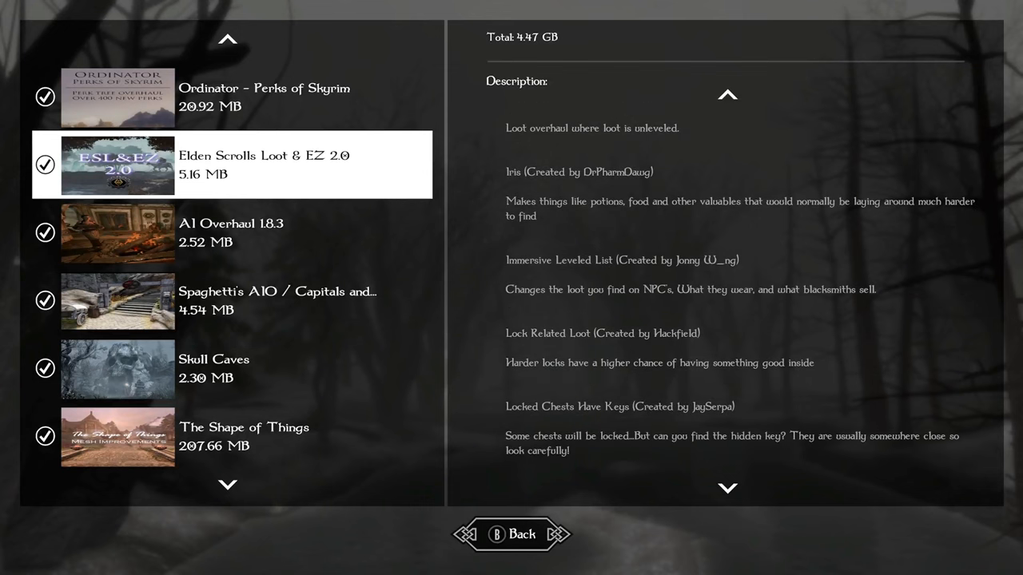
scroll(down, 3)
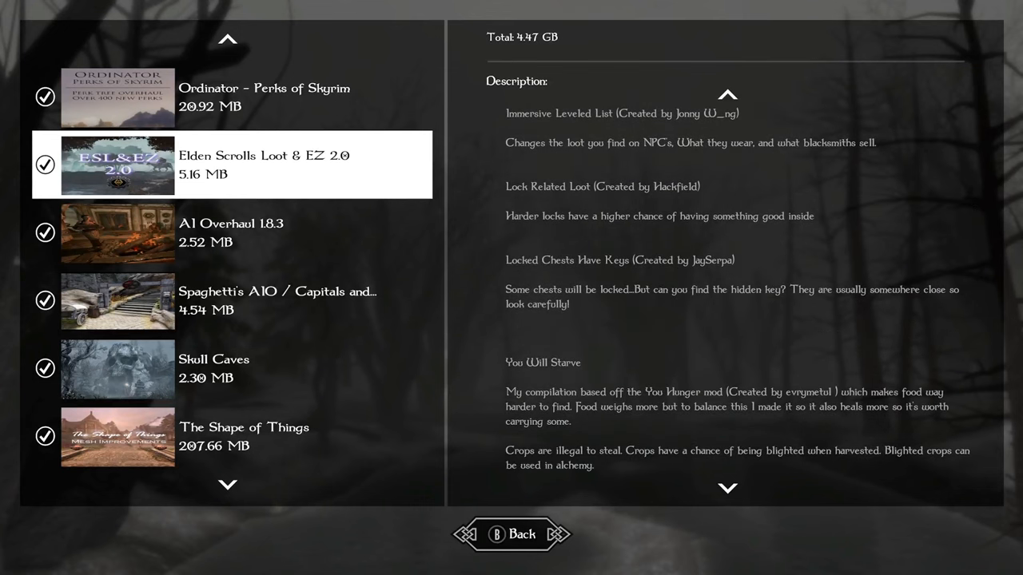
scroll(down, 3)
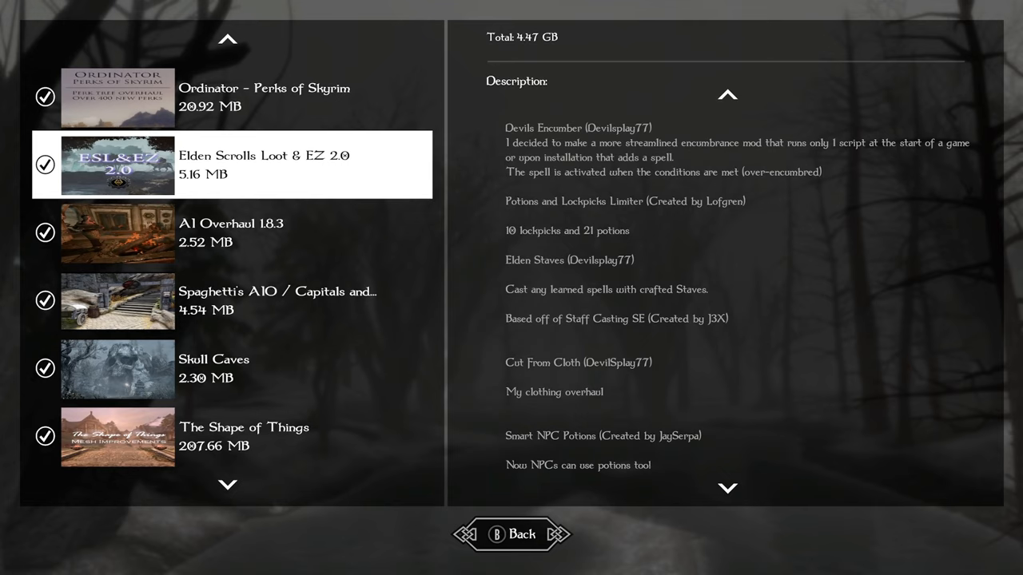
scroll(down, 3)
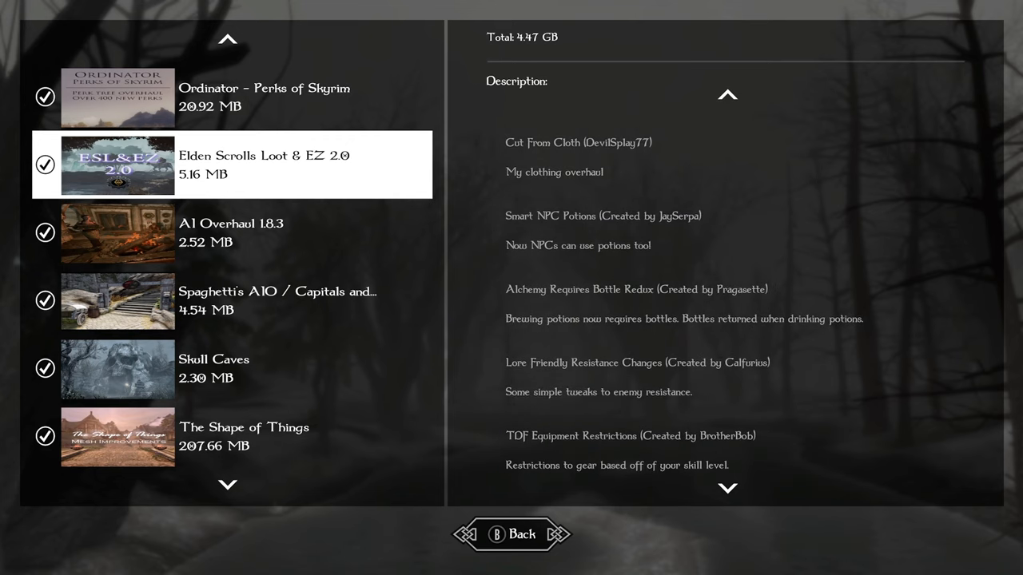
scroll(down, 3)
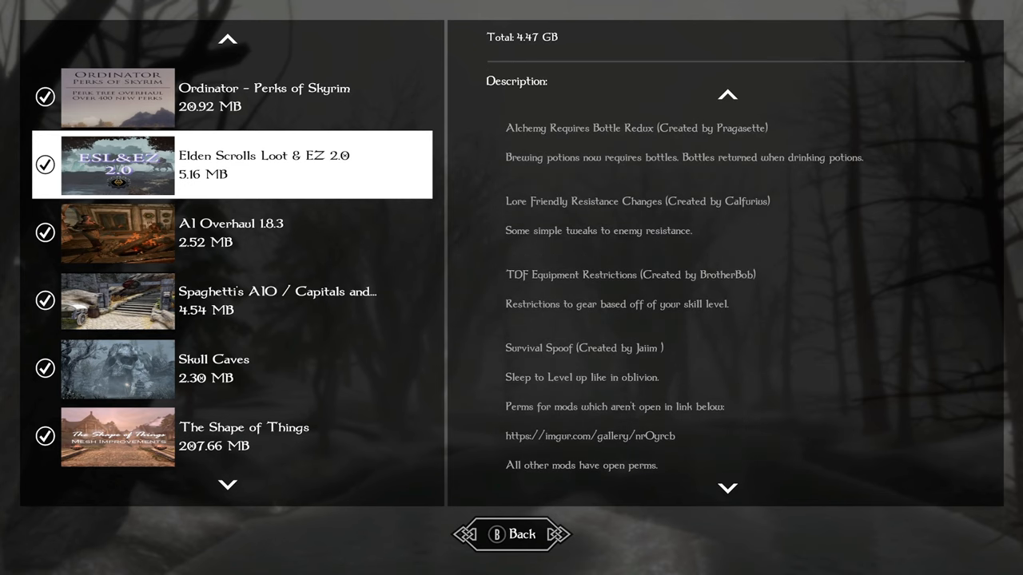
Step: Read the AI Overhaul 1.8.3 and Spaghetti's AIO descriptions, then select The Shape of Things
click(230, 233)
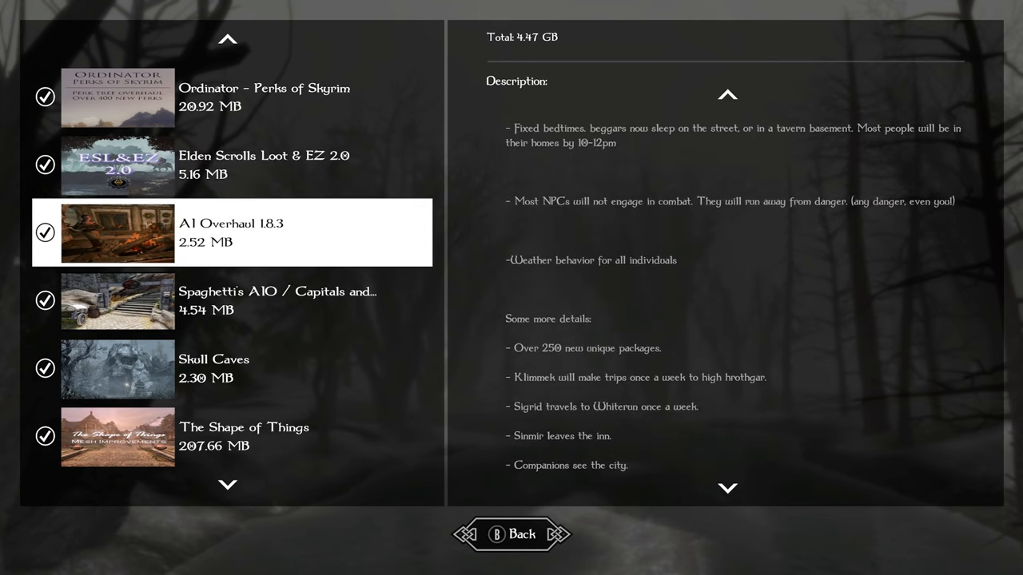
scroll(down, 3)
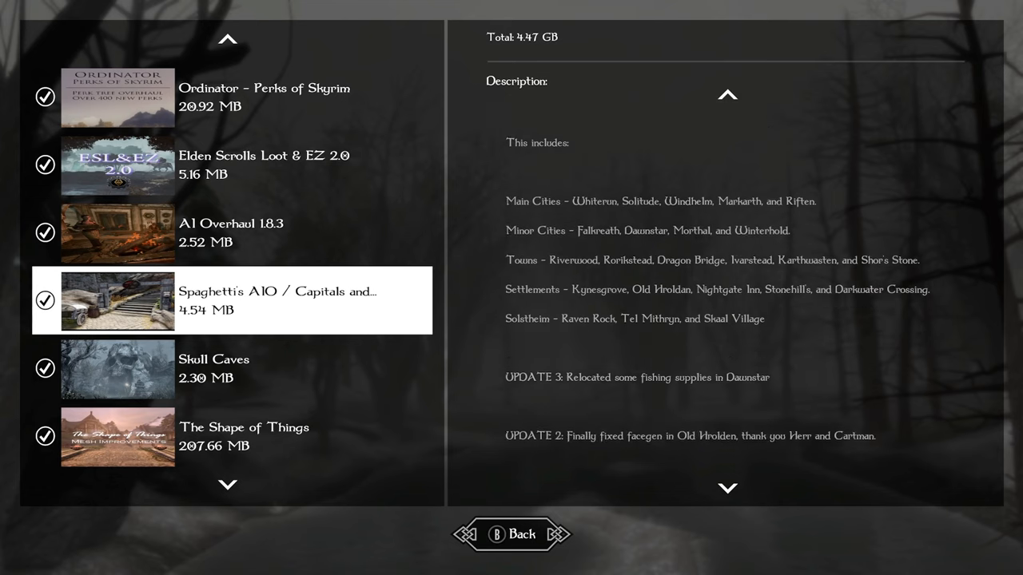
scroll(down, 3)
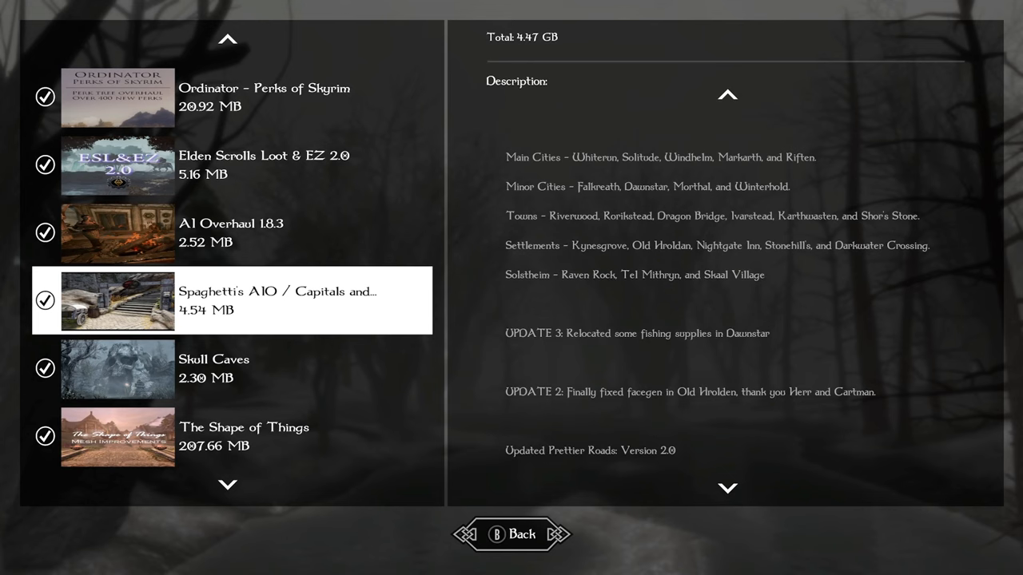
click(213, 359)
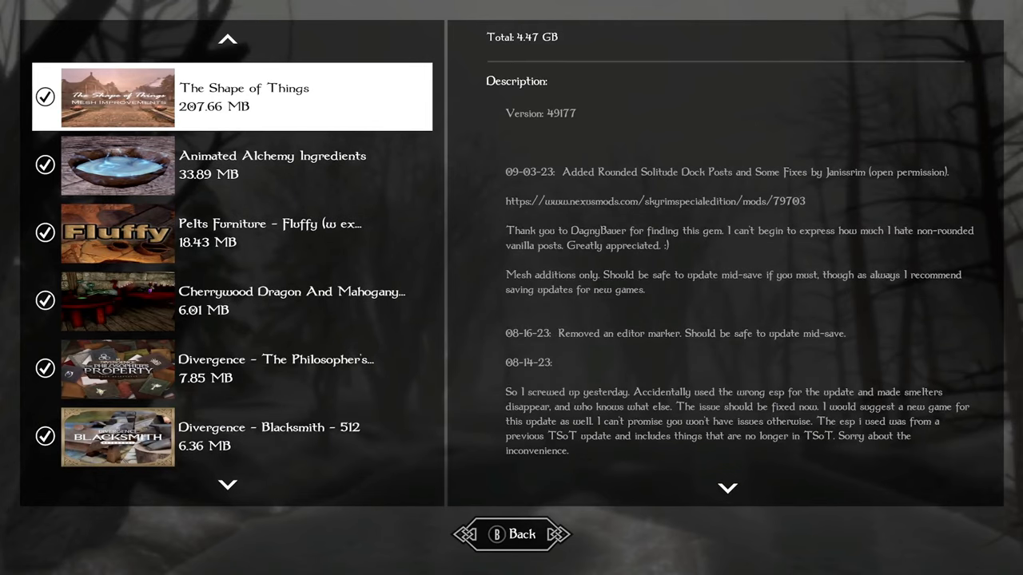
Step: Scroll through The Shape of Things notes and down the list to Pelts Furniture - Fluffy
scroll(down, 3)
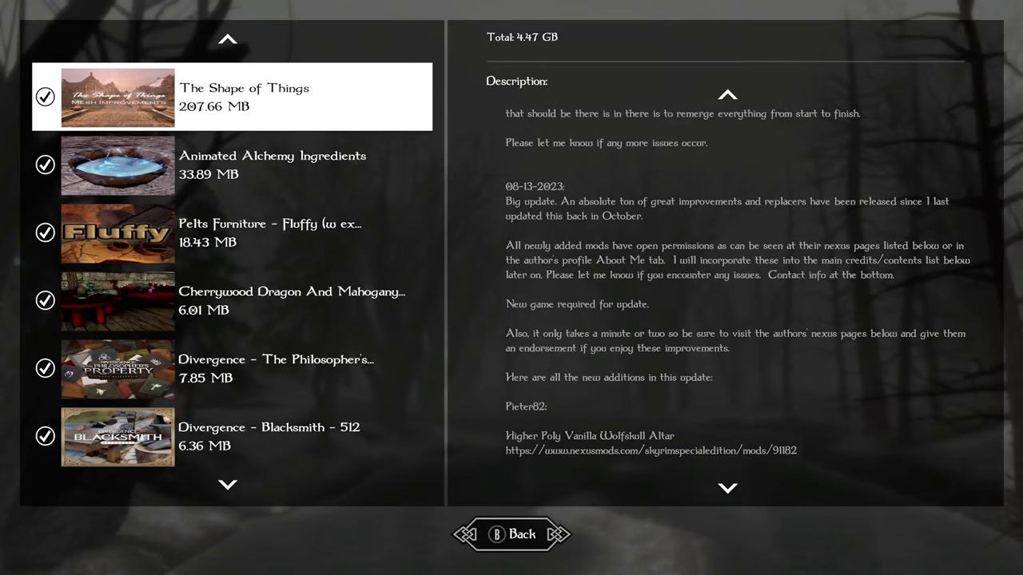
scroll(down, 3)
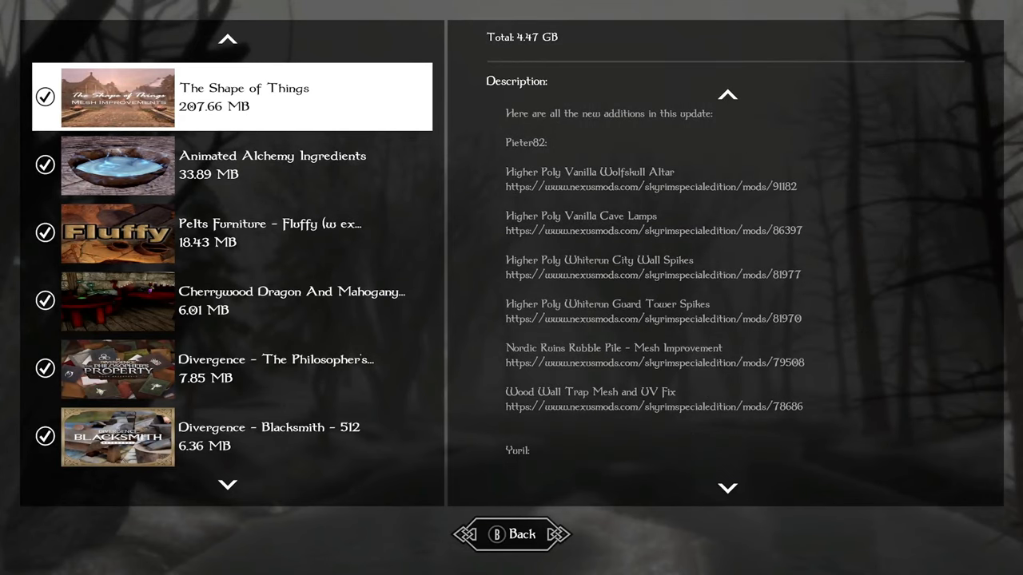
scroll(down, 3)
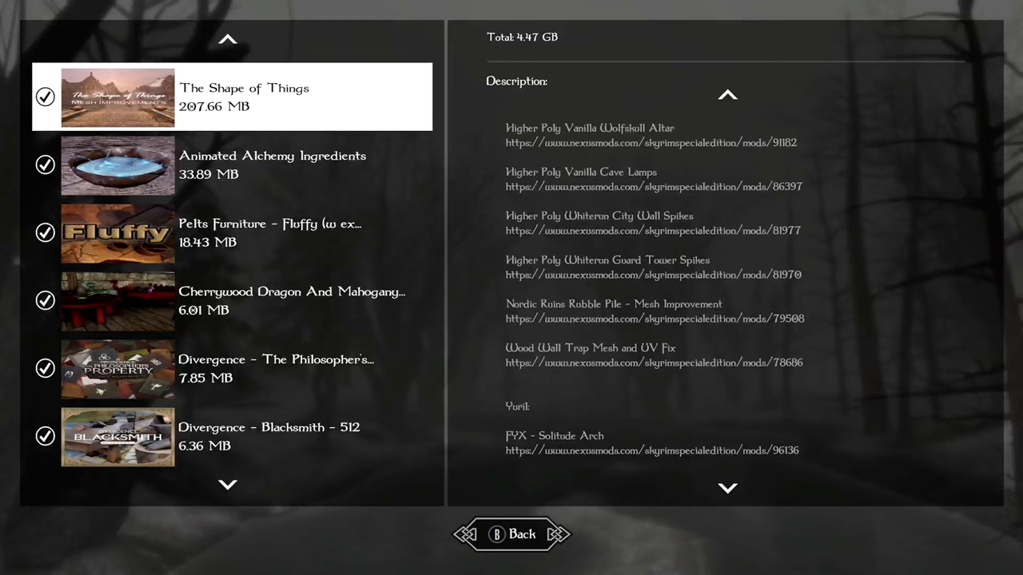
scroll(down, 3)
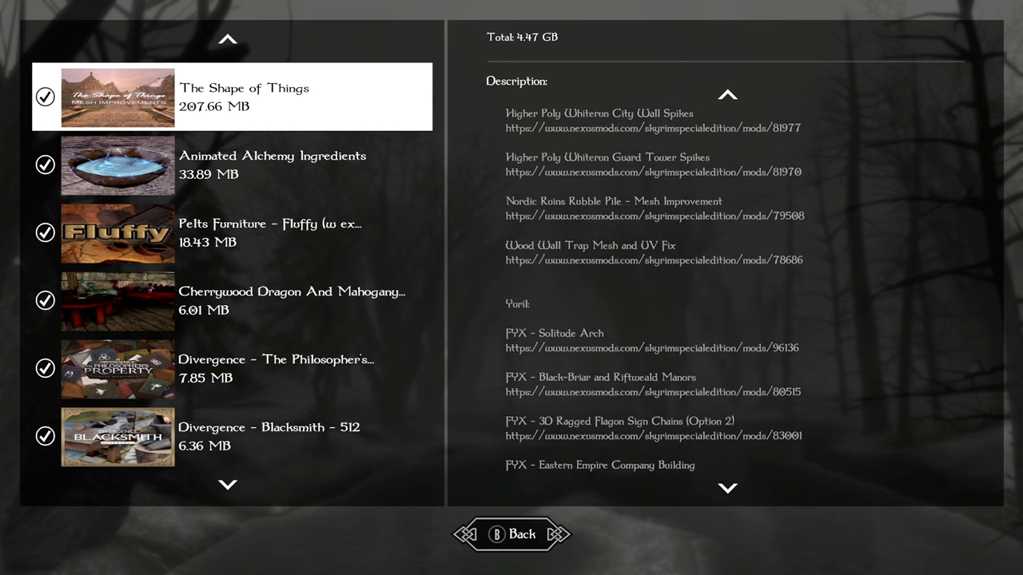
scroll(down, 3)
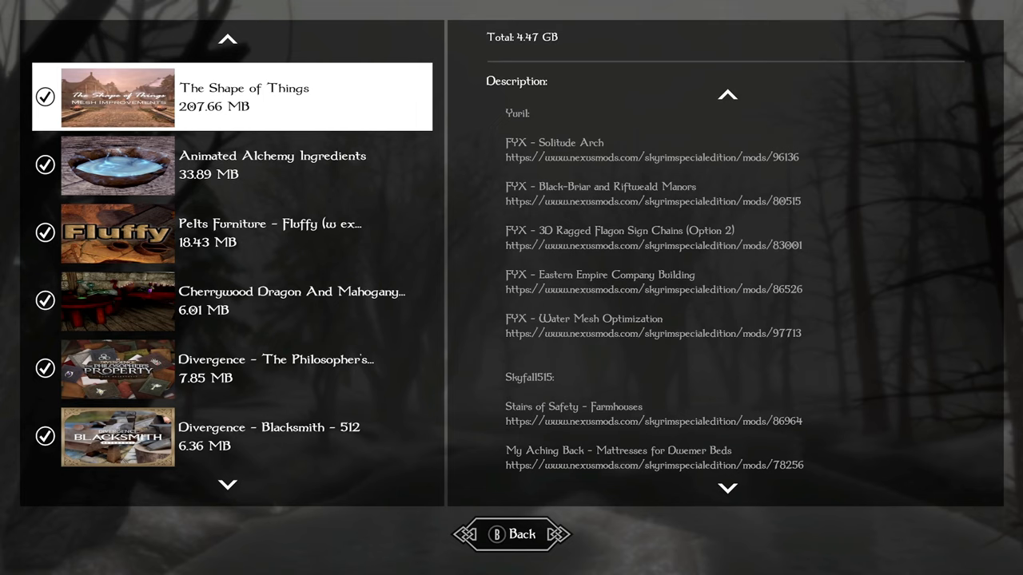
scroll(down, 3)
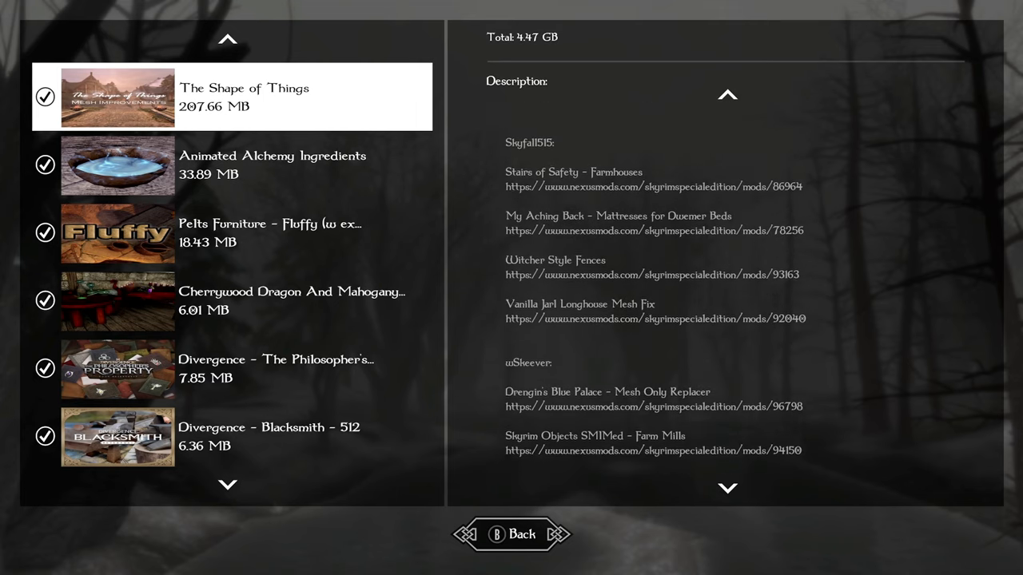
scroll(down, 3)
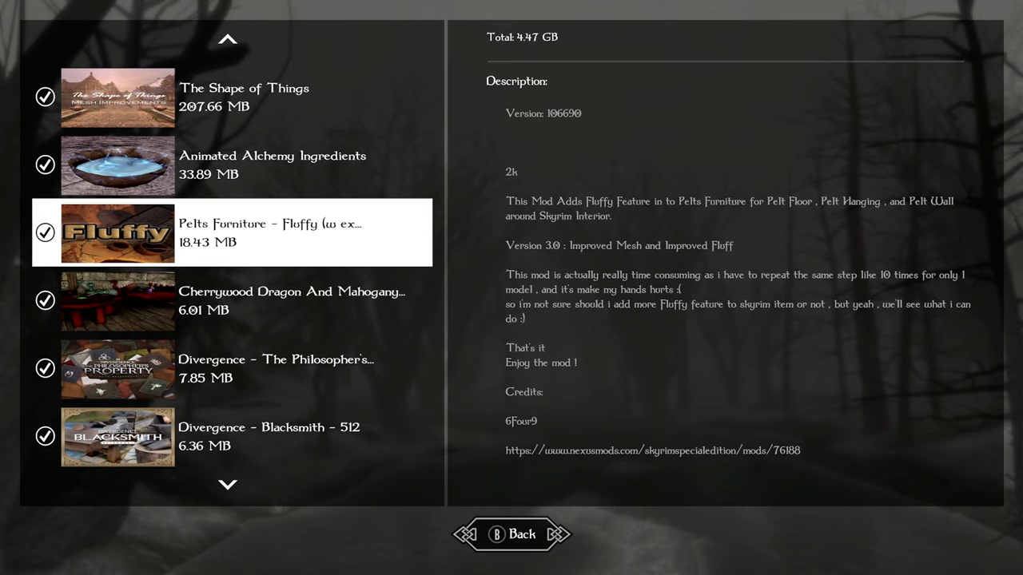
Step: Select Cherrywood Dragon And Mahogany, then scroll past Divergence - Potions to The Philosopher's Property
click(118, 301)
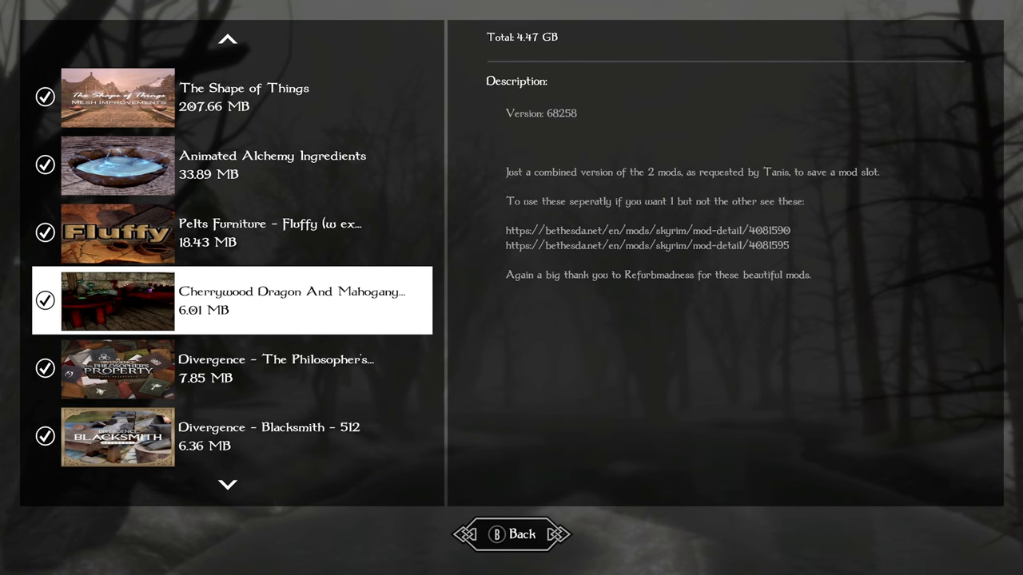
scroll(down, 3)
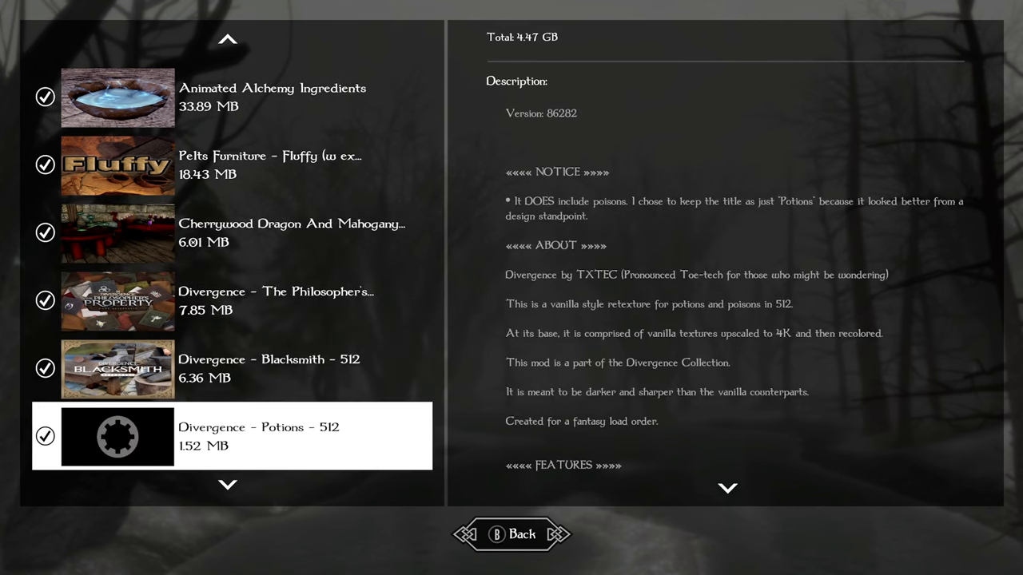
scroll(down, 3)
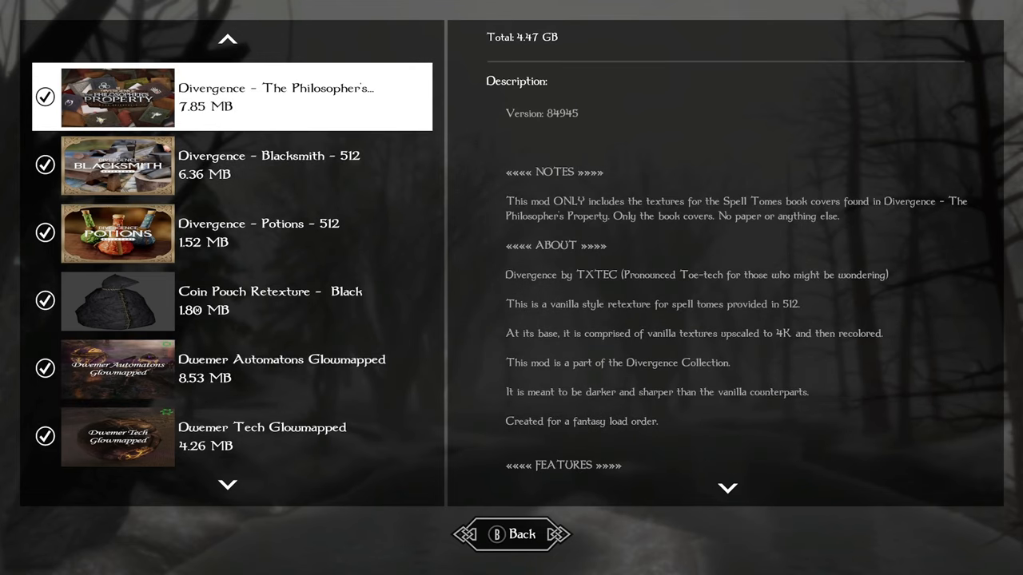
Step: Scroll the load order and revisit the Septentrional Landscapes description
scroll(down, 3)
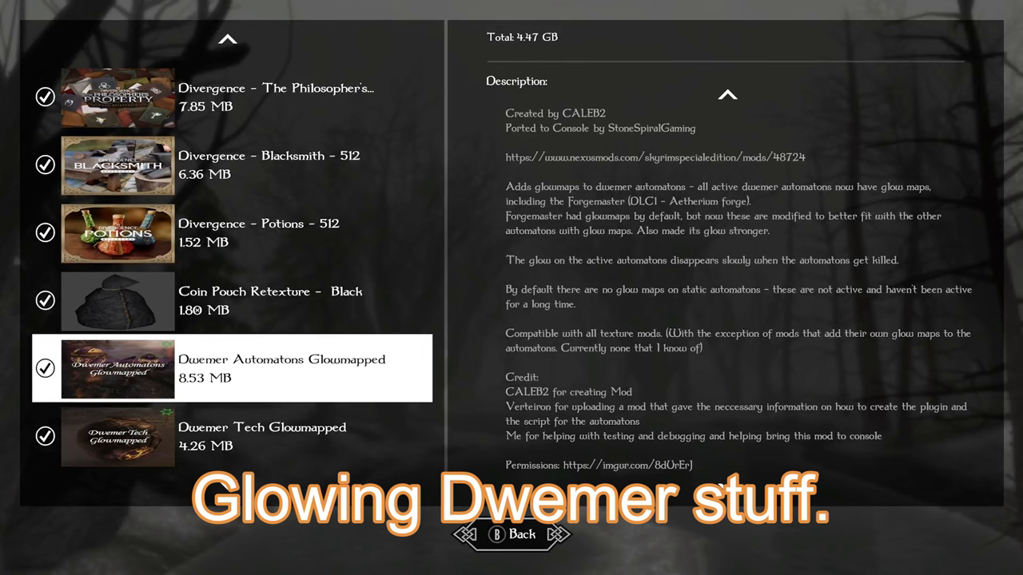
scroll(down, 3)
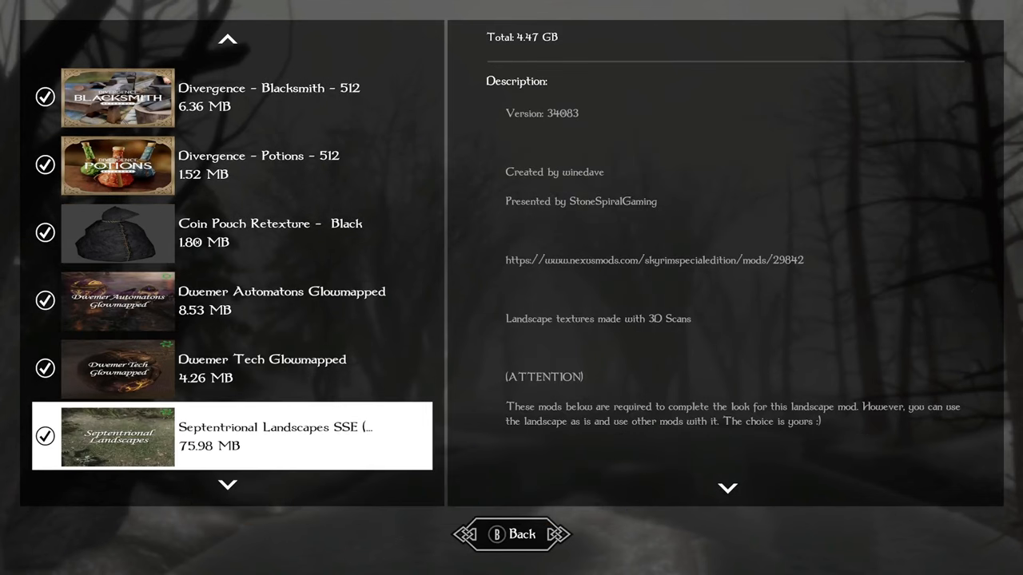
scroll(down, 3)
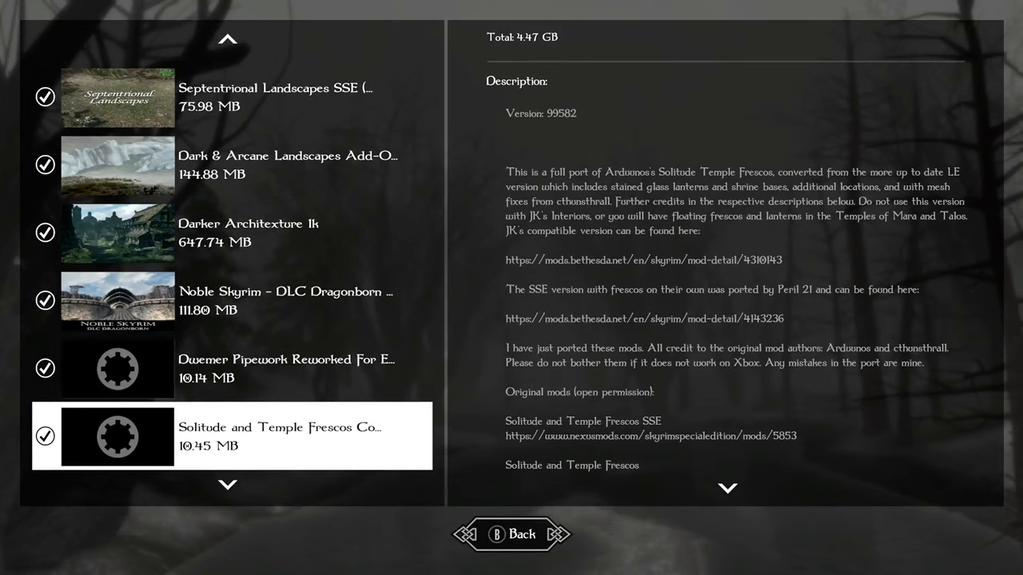
click(118, 97)
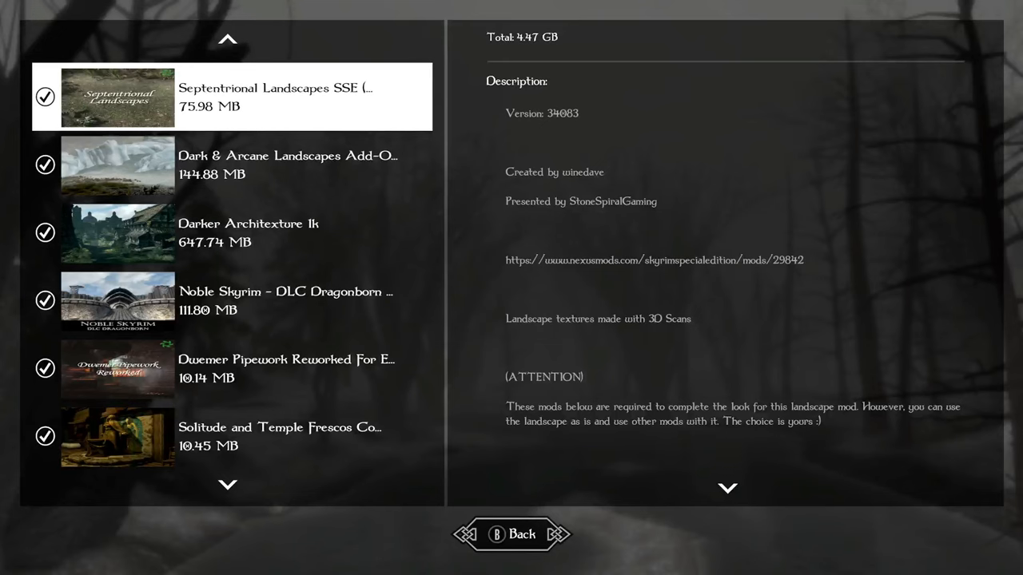
scroll(down, 3)
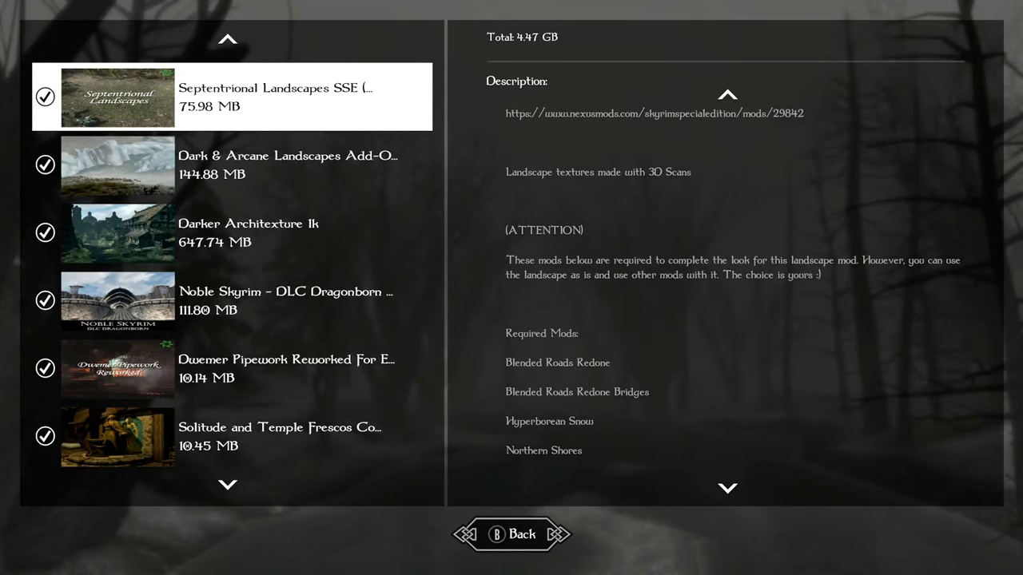
click(726, 94)
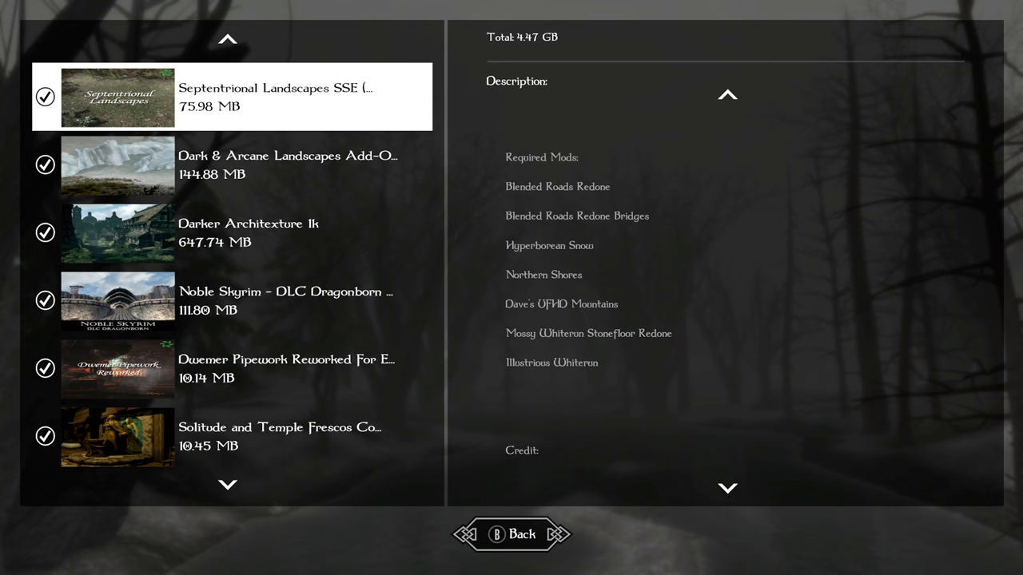
Step: Read the Dark & Arcane Landscapes Add-On description down through its original texture credits
click(231, 165)
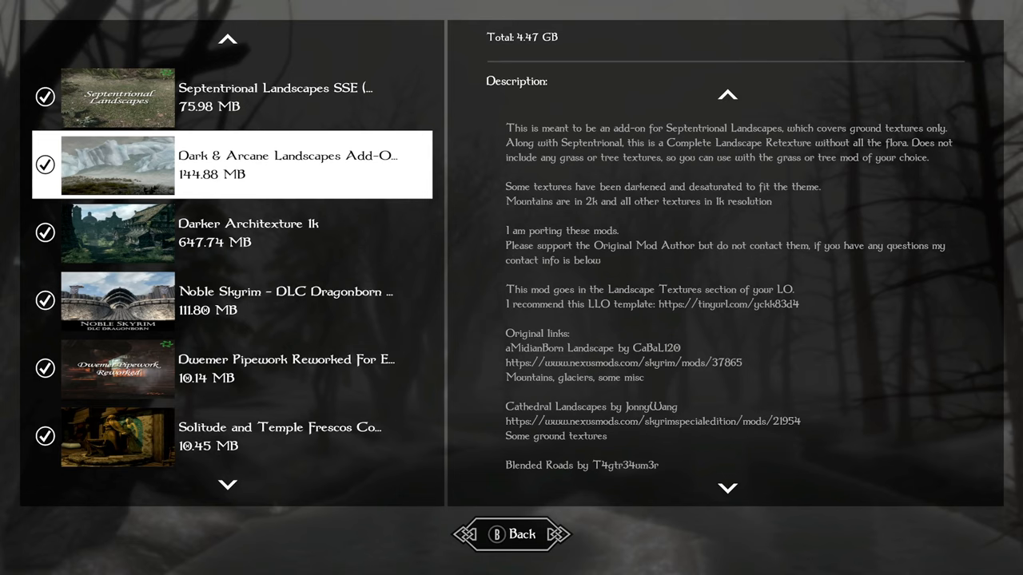
scroll(down, 3)
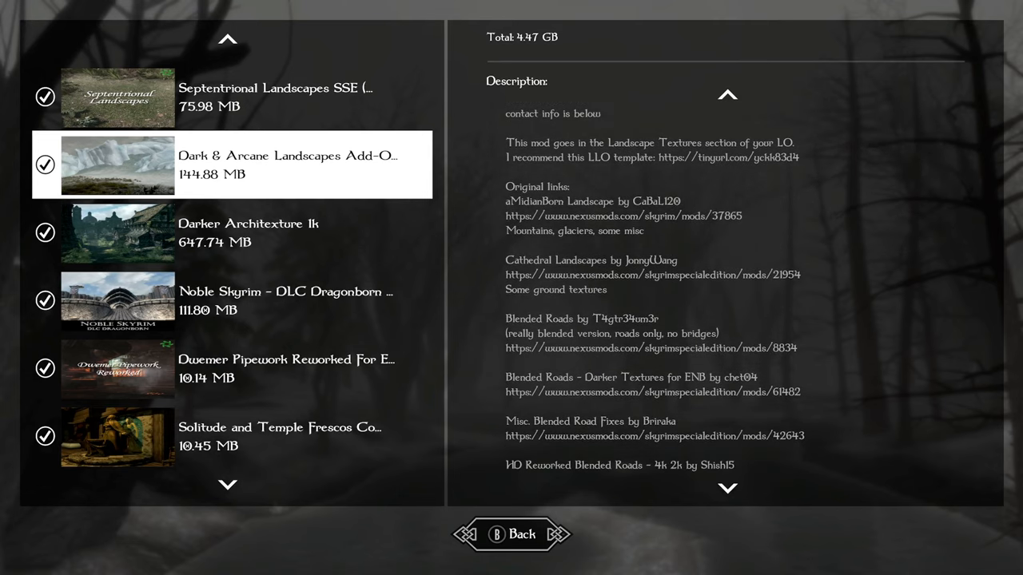
scroll(down, 3)
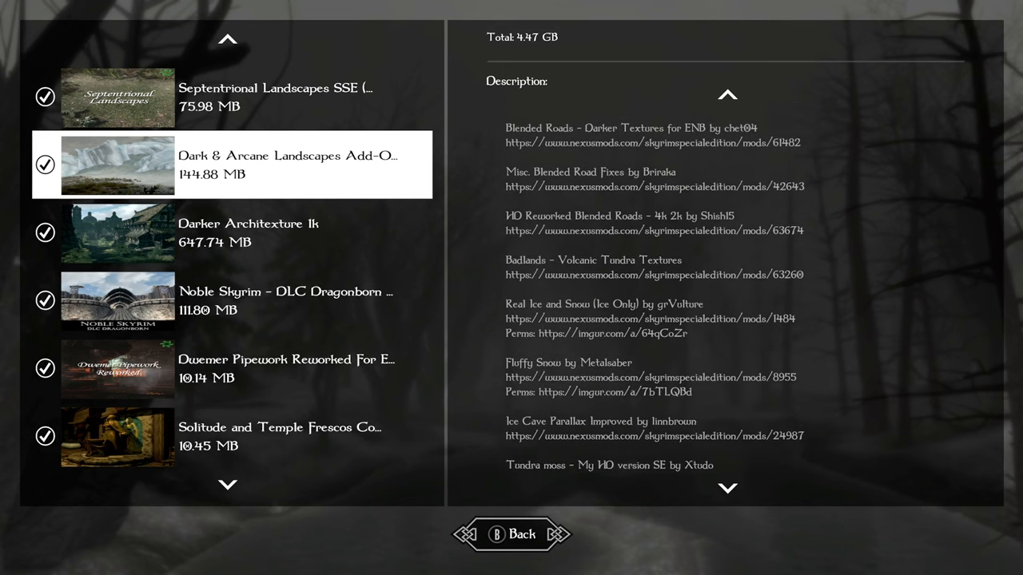
scroll(down, 3)
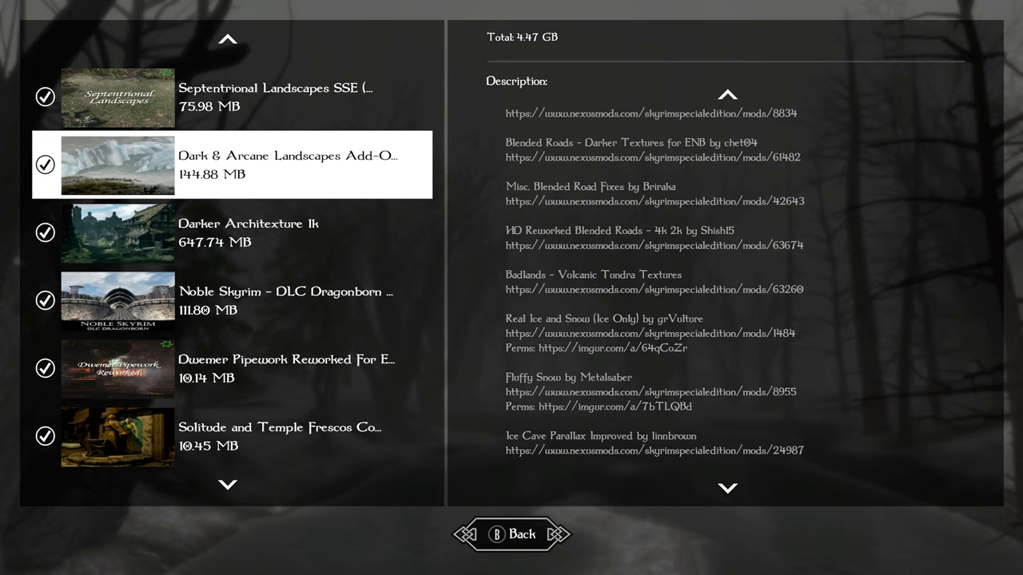
click(118, 97)
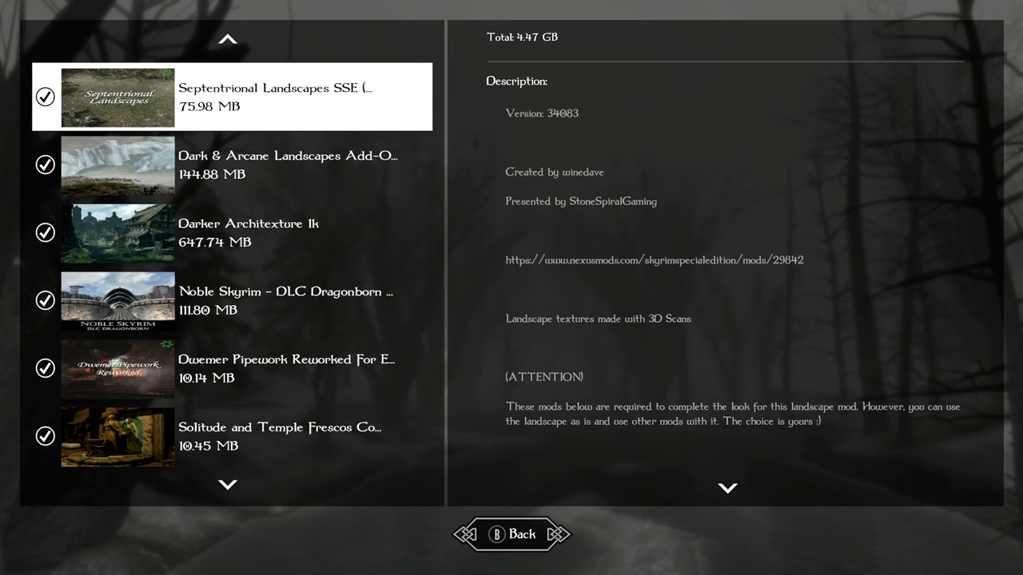
scroll(down, 3)
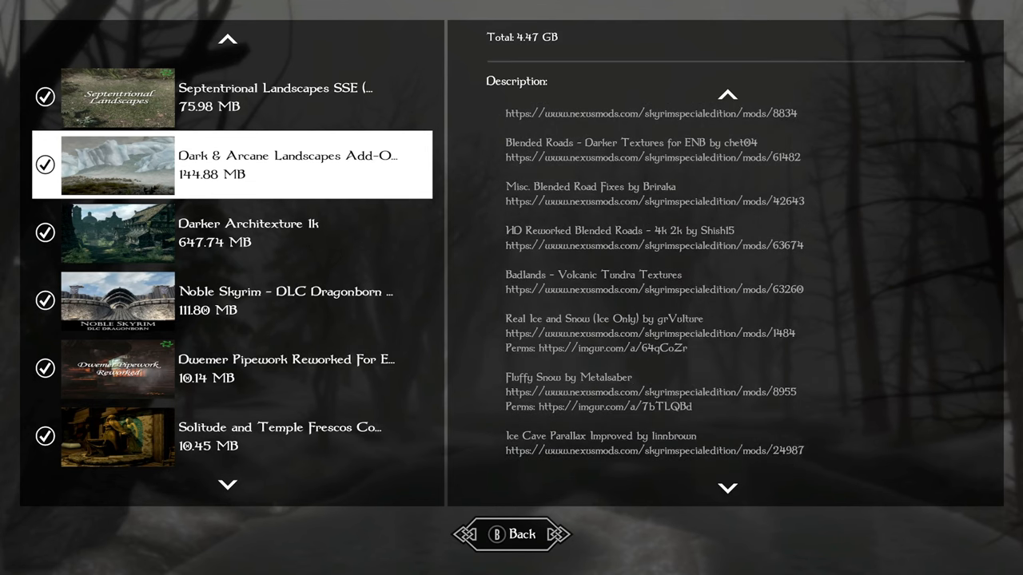
Step: Step from Darker Architexture 1k through Noble Skyrim - Dragonborn down to Dwemer Pipework Reworked
click(248, 232)
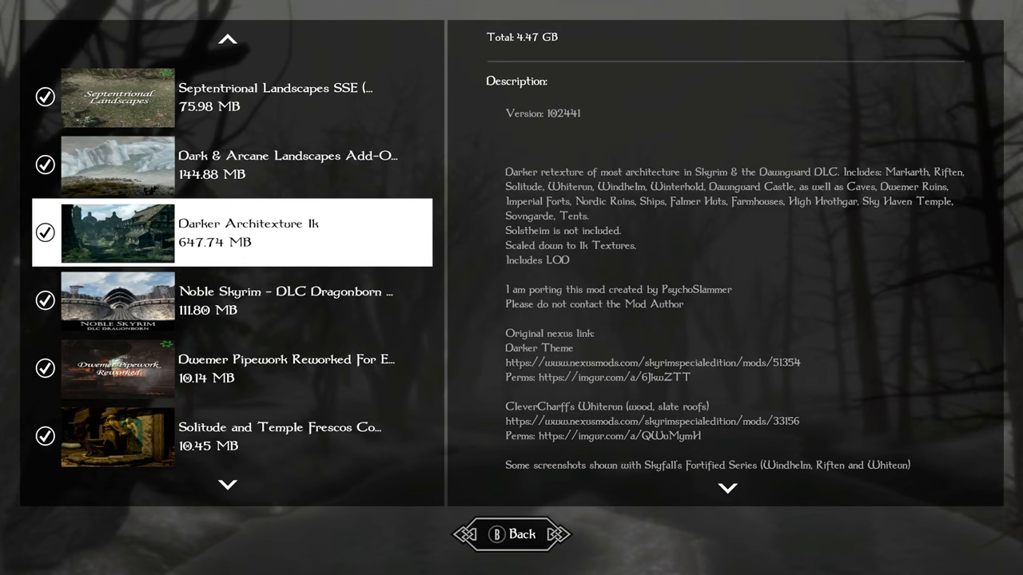
click(285, 300)
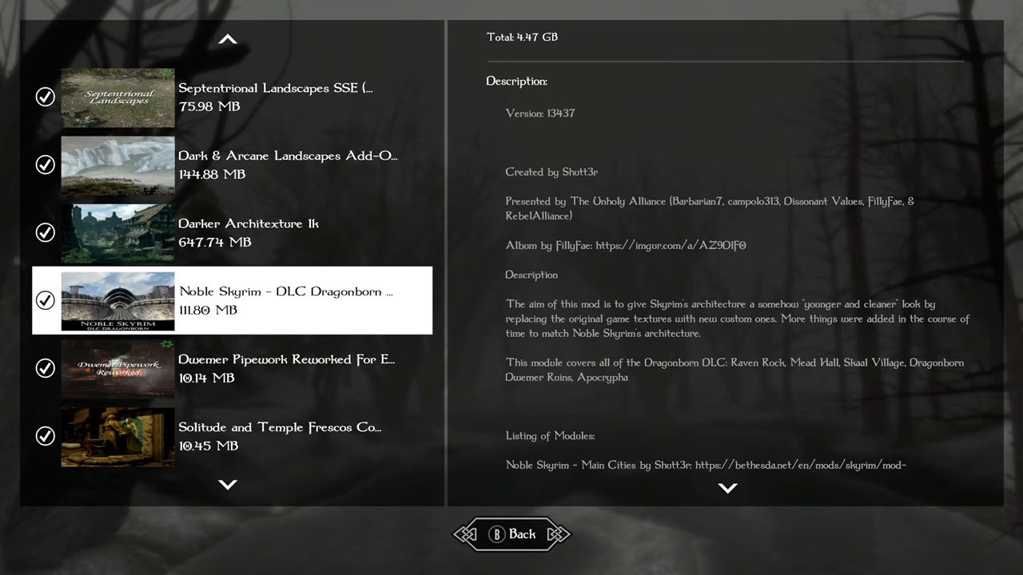
scroll(down, 3)
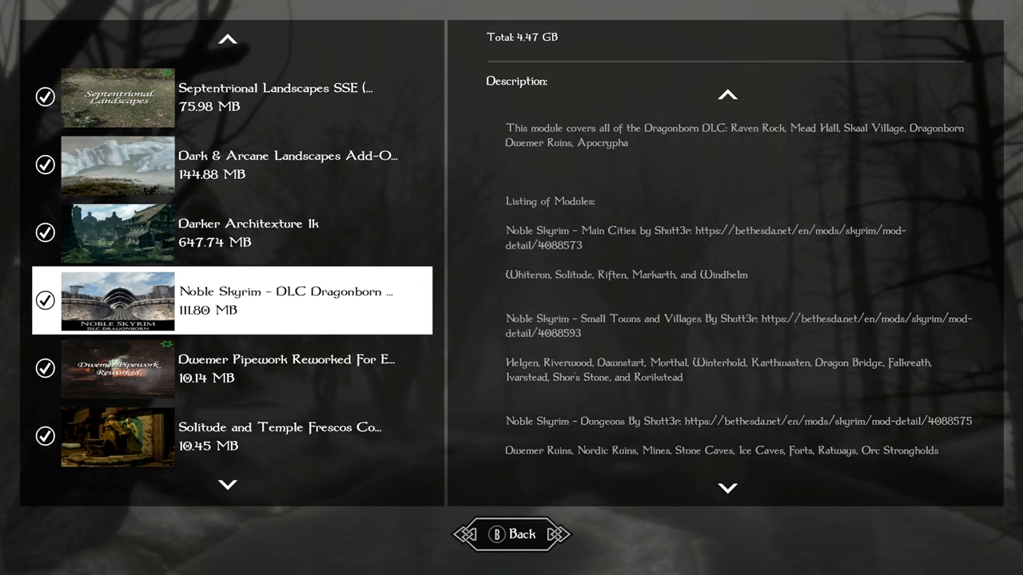
scroll(down, 3)
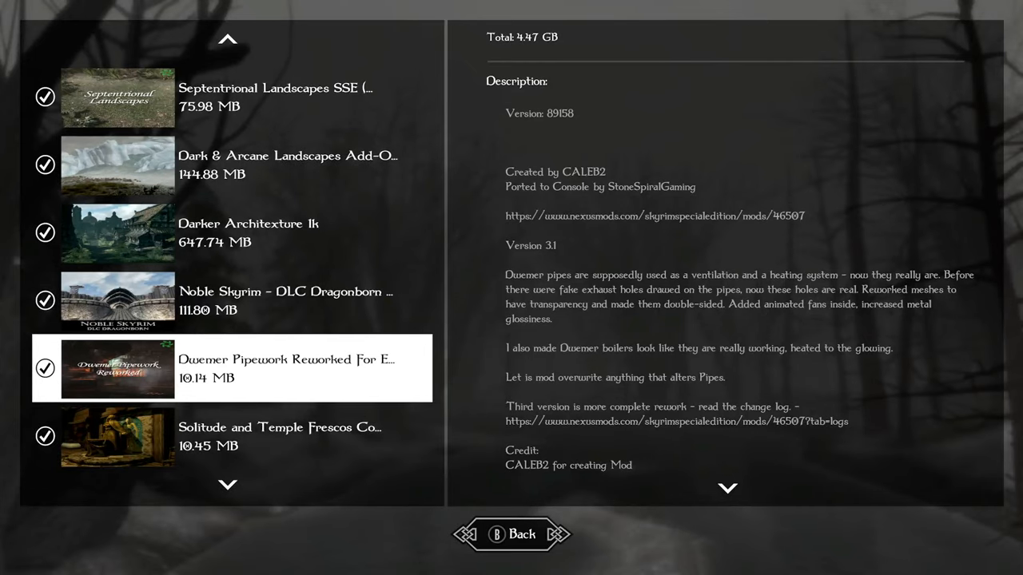
Step: Scroll the mod list past Solitude and Temple Frescos to Banners Of Our Fatherlands HD
scroll(down, 3)
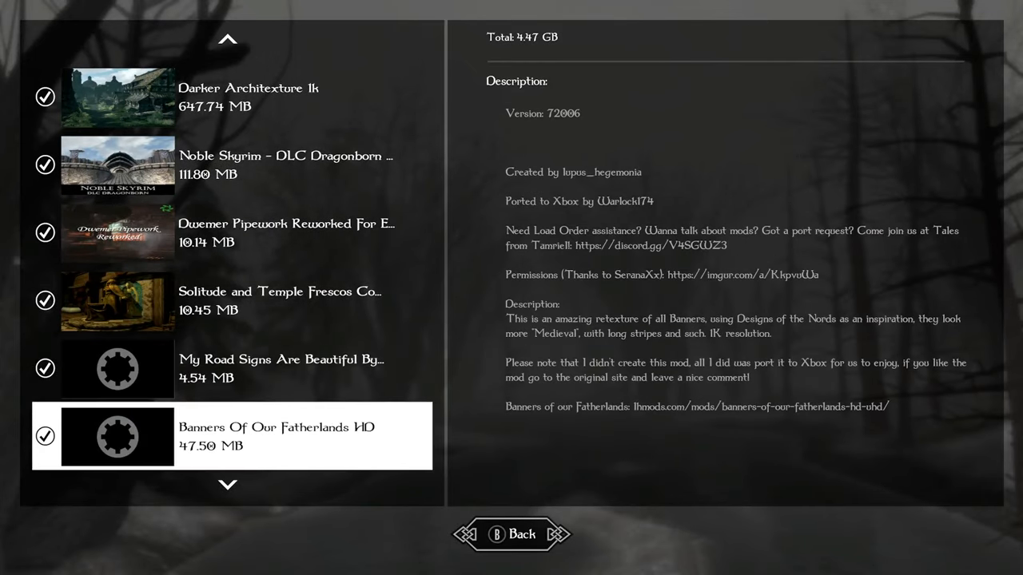
scroll(down, 3)
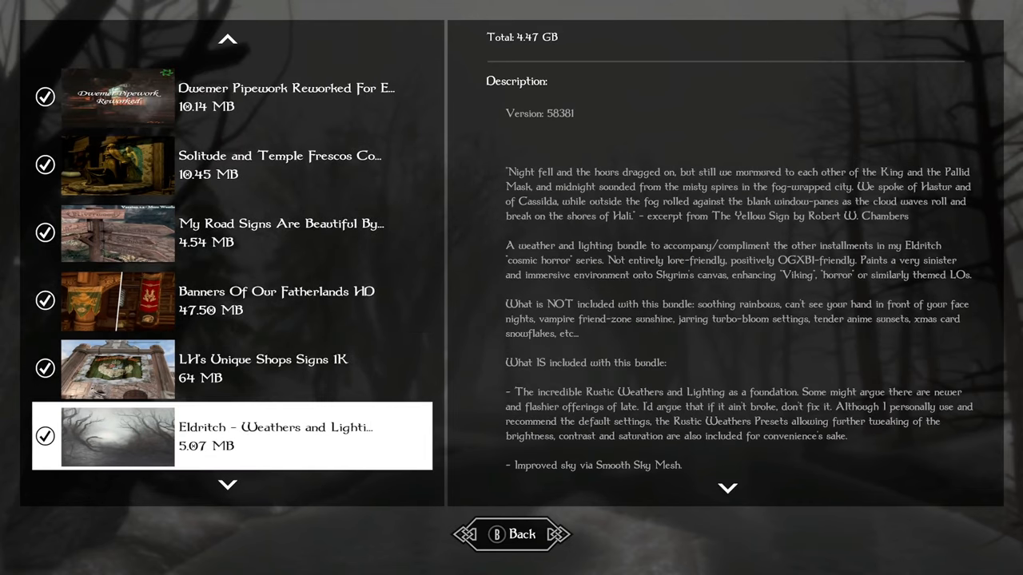
scroll(down, 3)
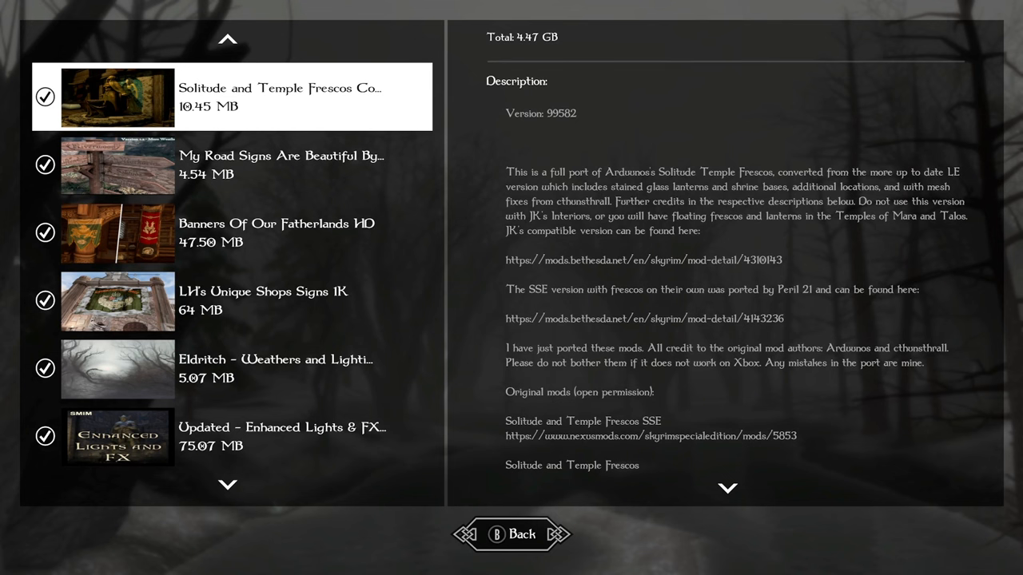
scroll(down, 3)
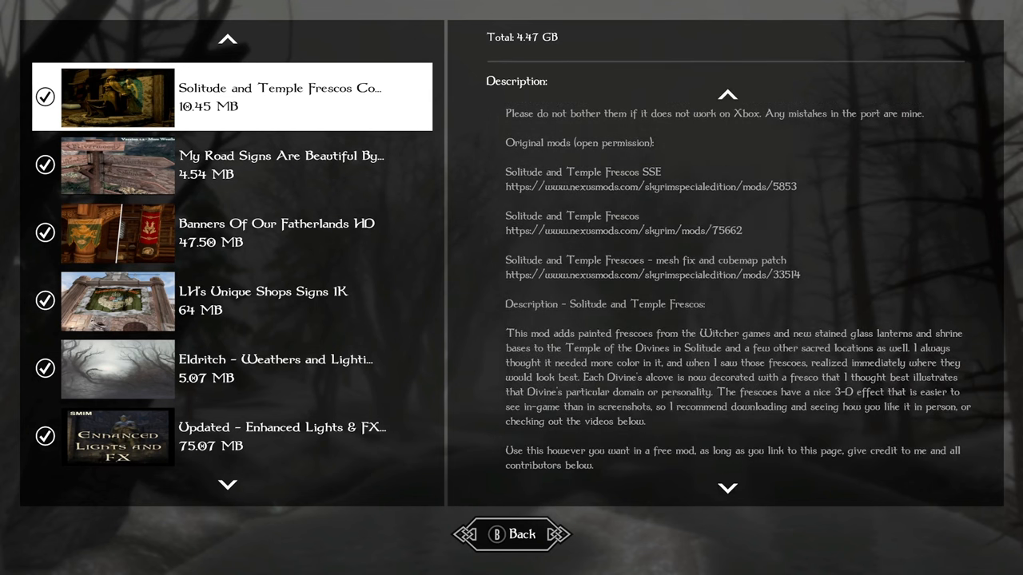
scroll(down, 3)
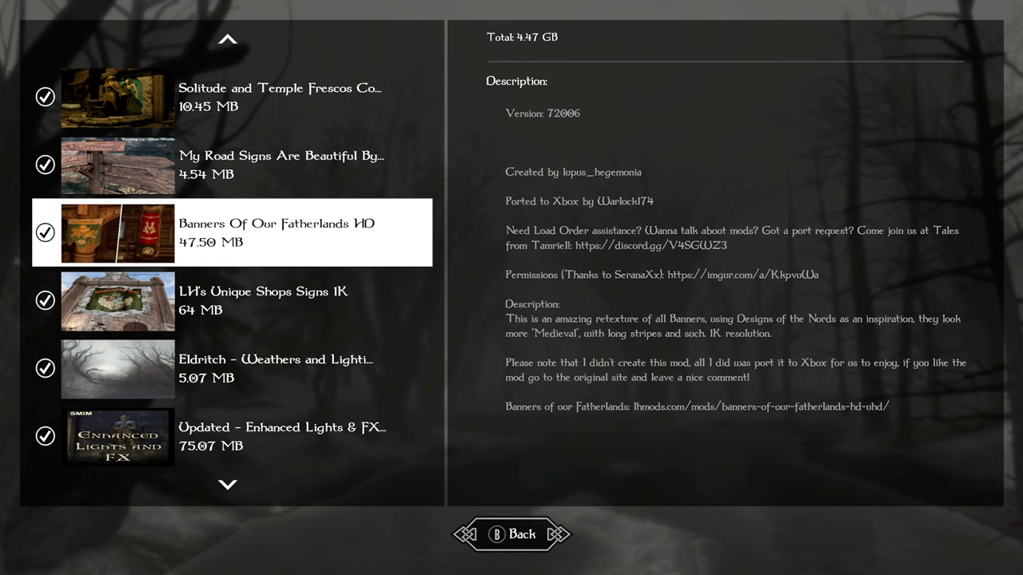
Step: Select the Eldritch - Weathers and Lighting entry to show its description
click(117, 301)
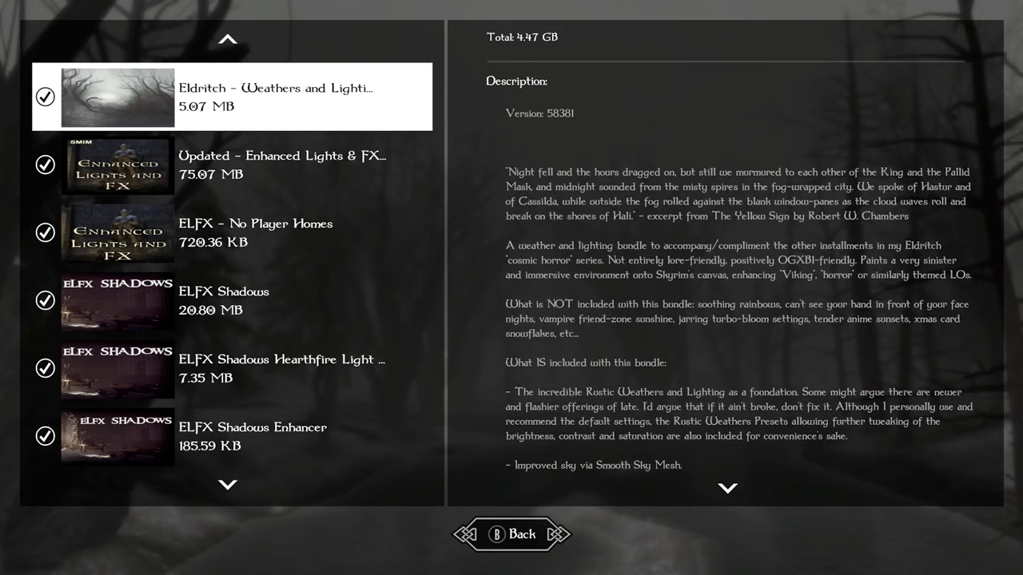
Step: Scroll the Updated - Enhanced Lights & FX description down to its feature list and module links
scroll(down, 3)
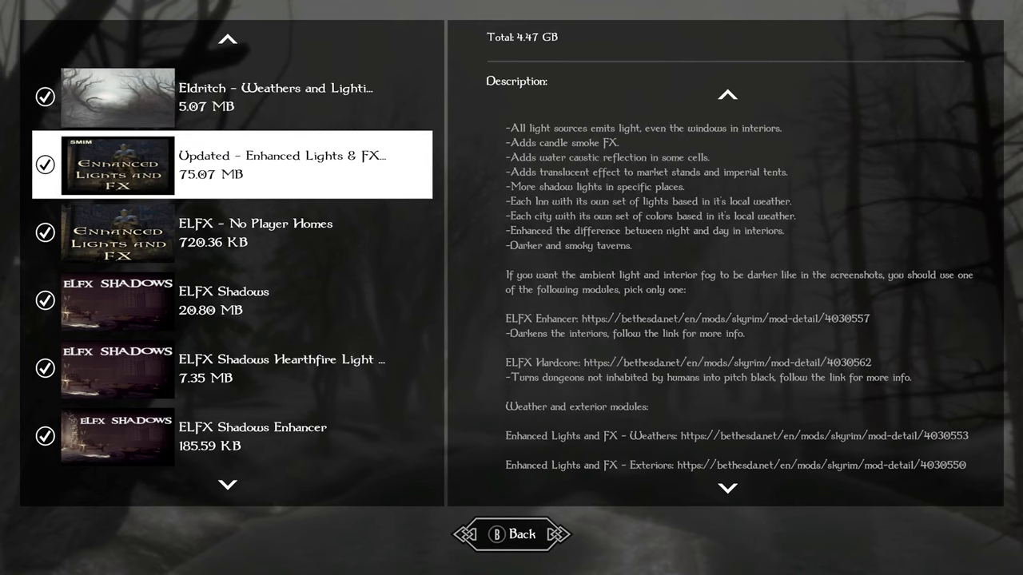
Step: Select ELFX Shadows Enhancer, then scroll down toward Spaghetti's Palaces AIO
click(256, 232)
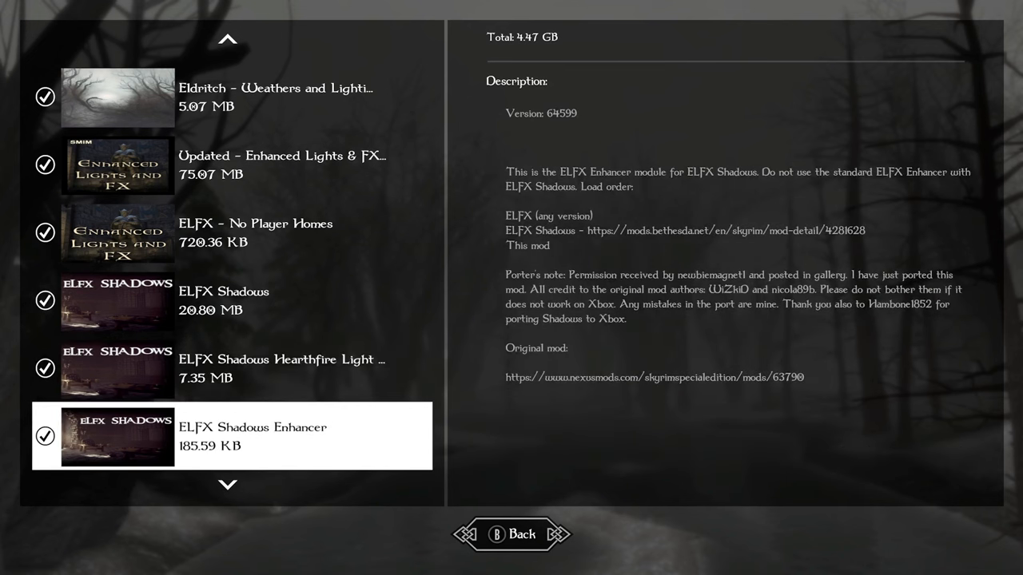
scroll(down, 3)
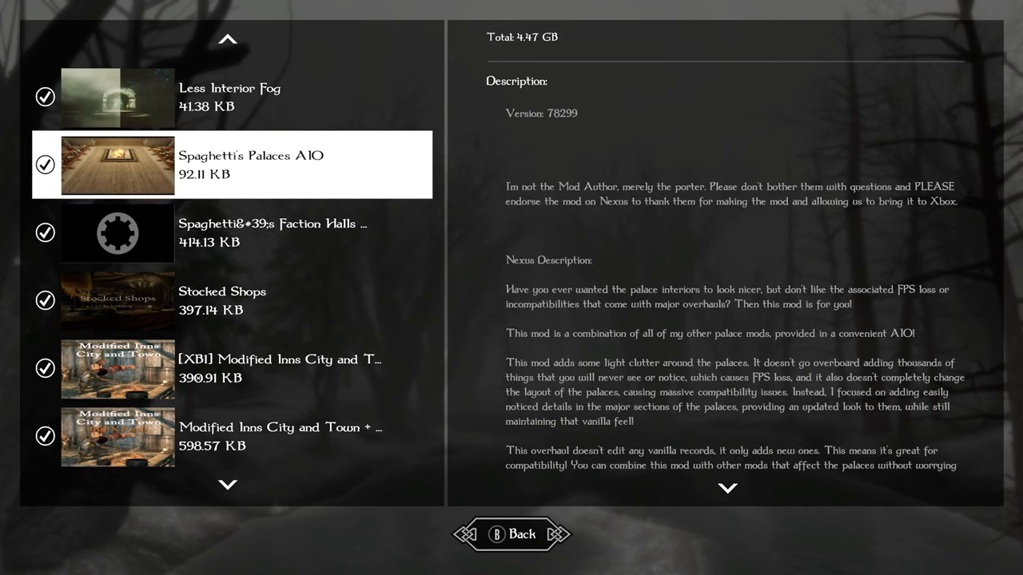
Step: Scroll past Faction Halls and Stocked Shops to select [XB1] Modified Inns City and Town
scroll(down, 3)
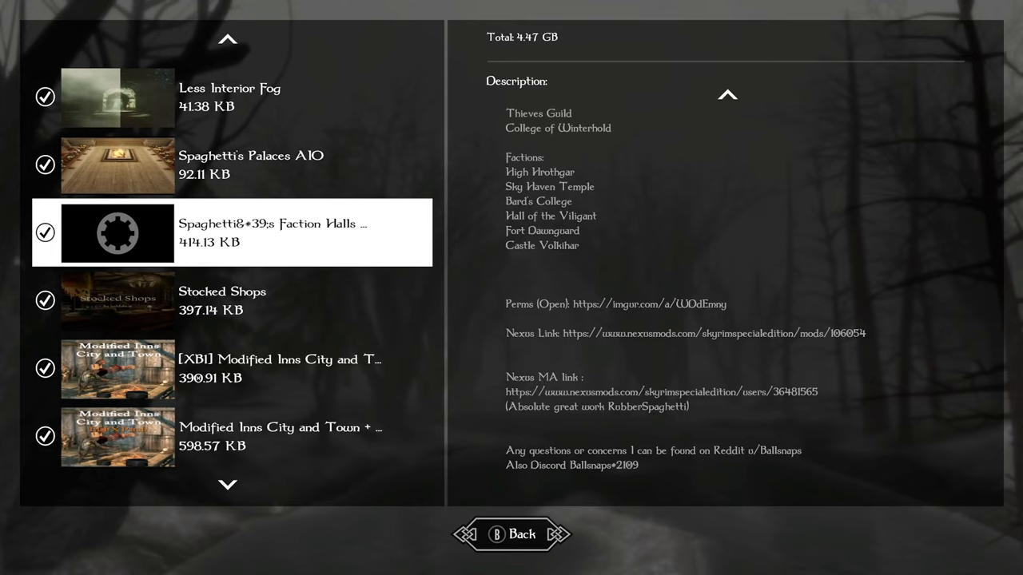
click(117, 301)
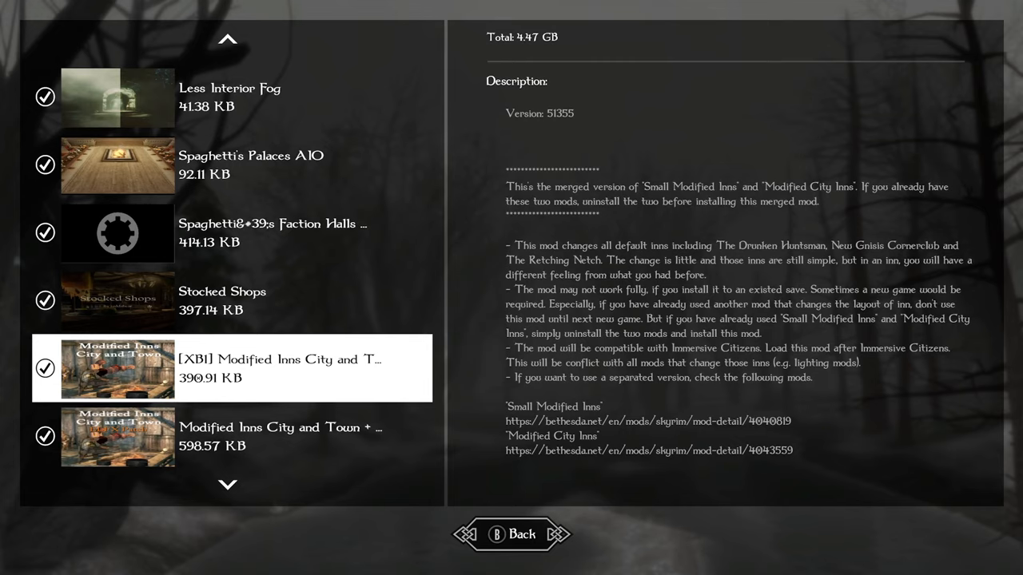
Step: Scroll past Civil War Refugees and Bonfires, select Gallows of Skyrim, then Ryn's Standing Stones AiO
scroll(down, 3)
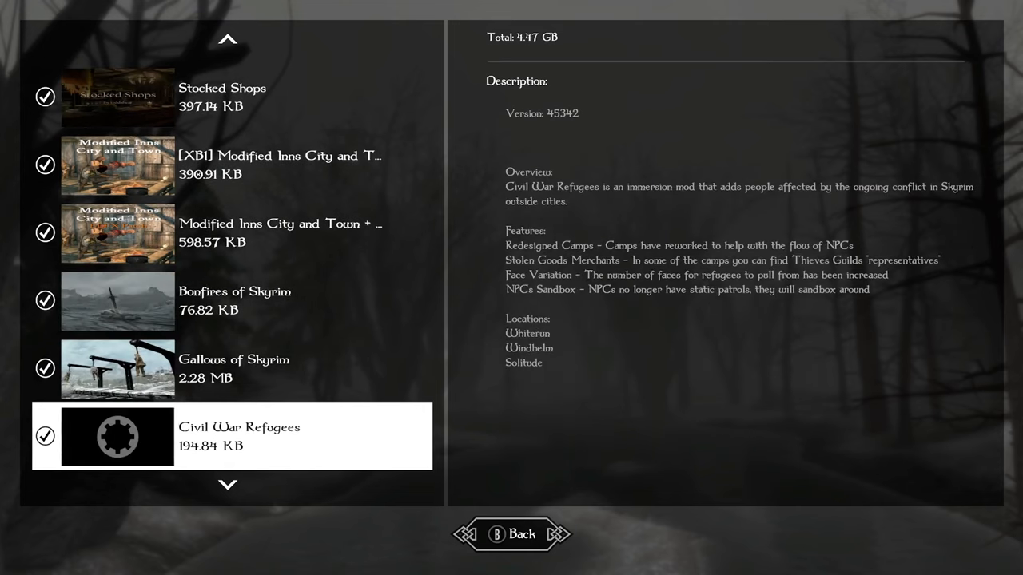
scroll(down, 3)
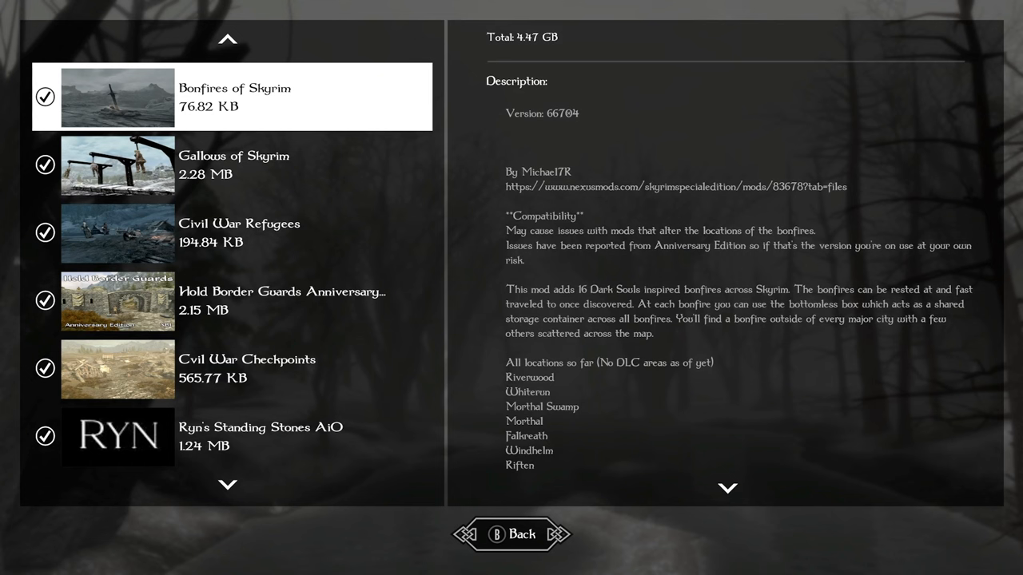
click(232, 164)
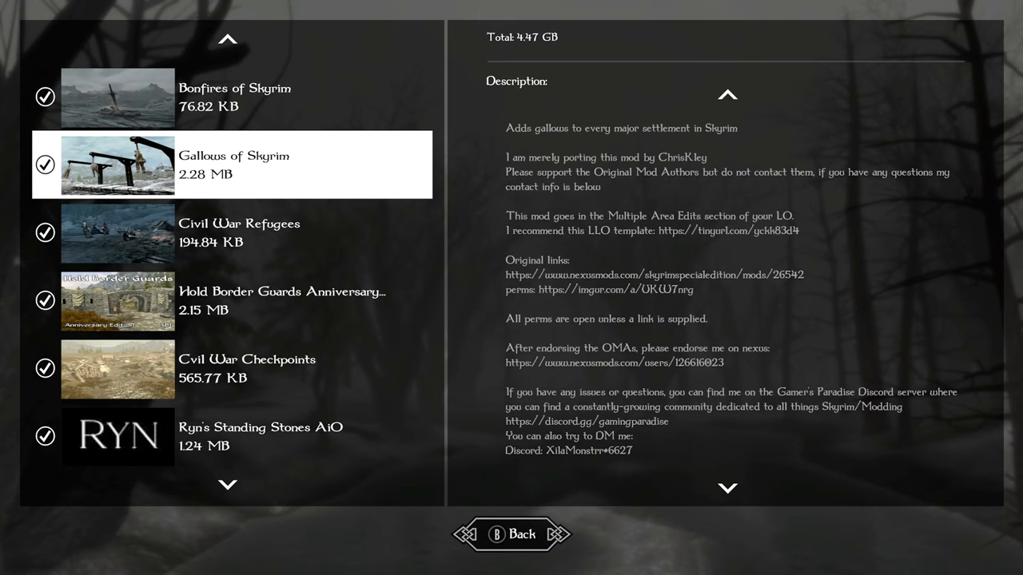
click(240, 233)
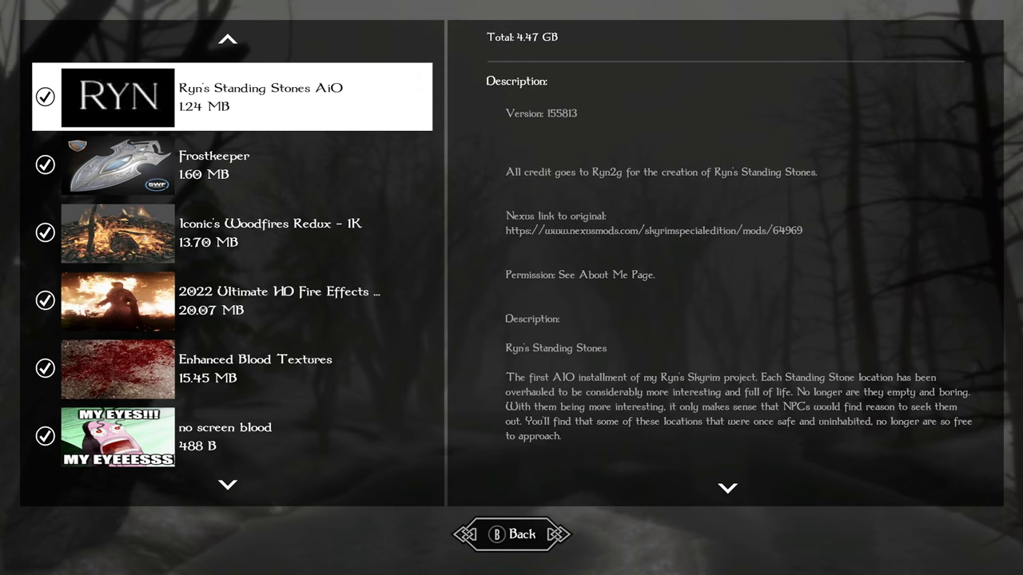
Step: Scroll to Frostkeeper to show its heavy shield stats
scroll(down, 3)
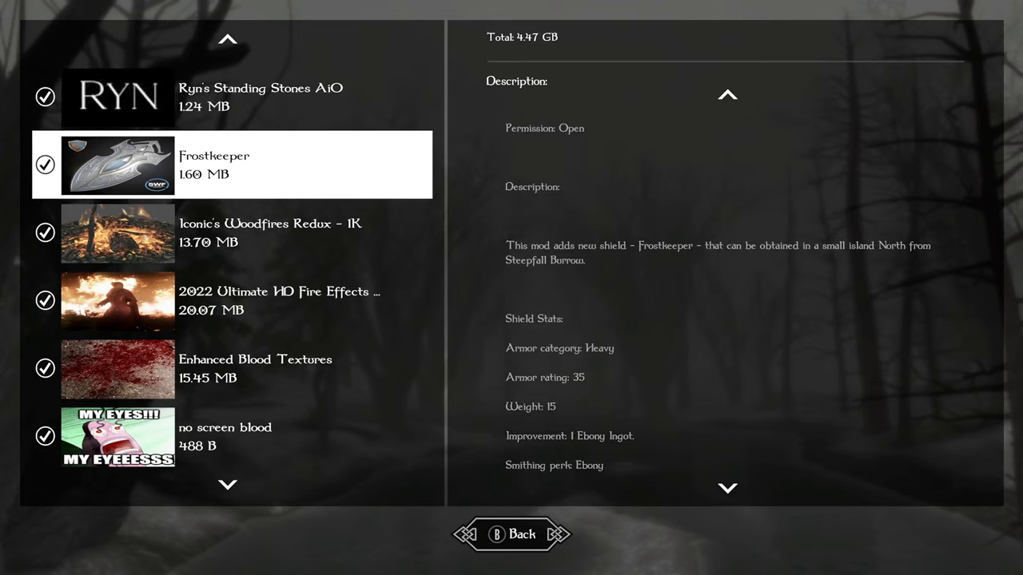
Step: Scroll down to Iconic's Woodfires Redux - 1K and its credits
scroll(down, 3)
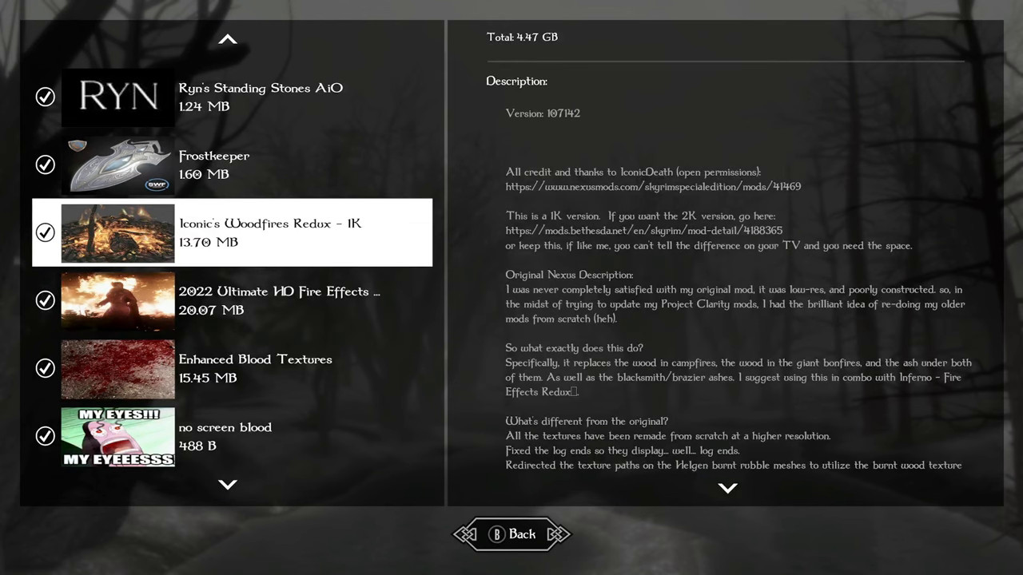
Step: Scroll past the fire and blood mods to no screen blood
scroll(down, 3)
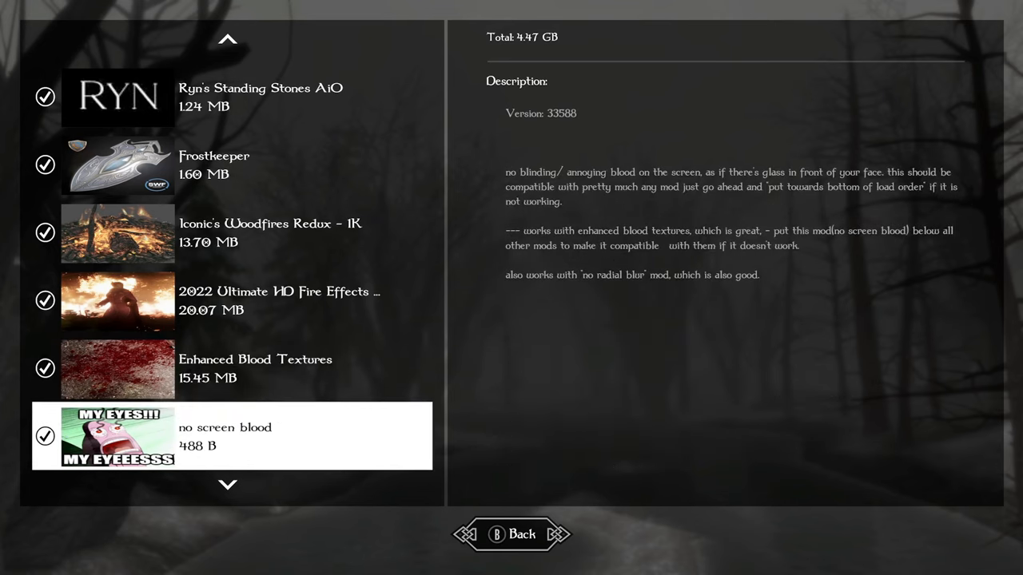
Step: Page the list forward to 3D Casting FX – Fire and Frost
scroll(down, 3)
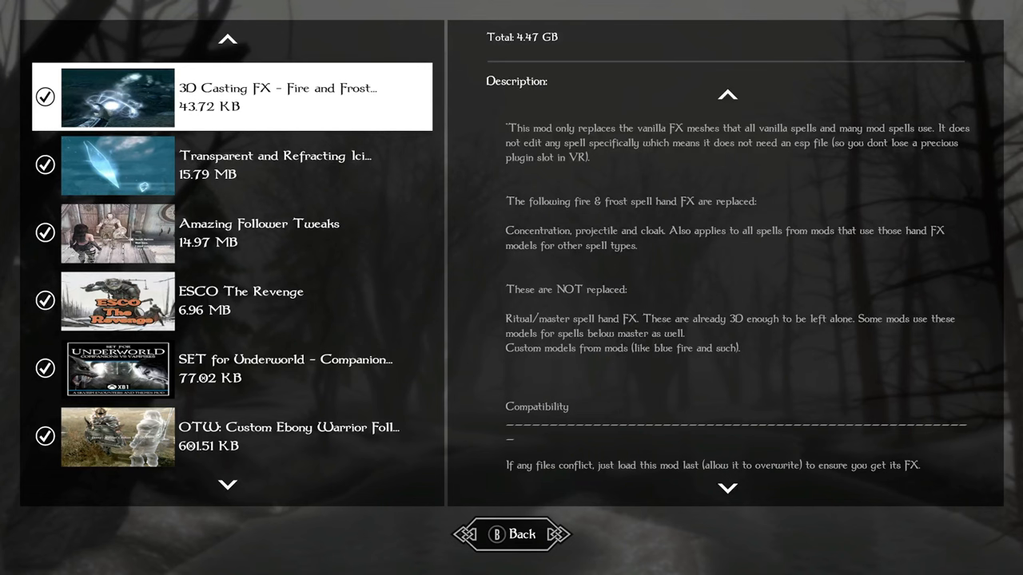
Step: Select Transparent and Refracting Icicles, then advance to ESCO The Revenge
click(117, 166)
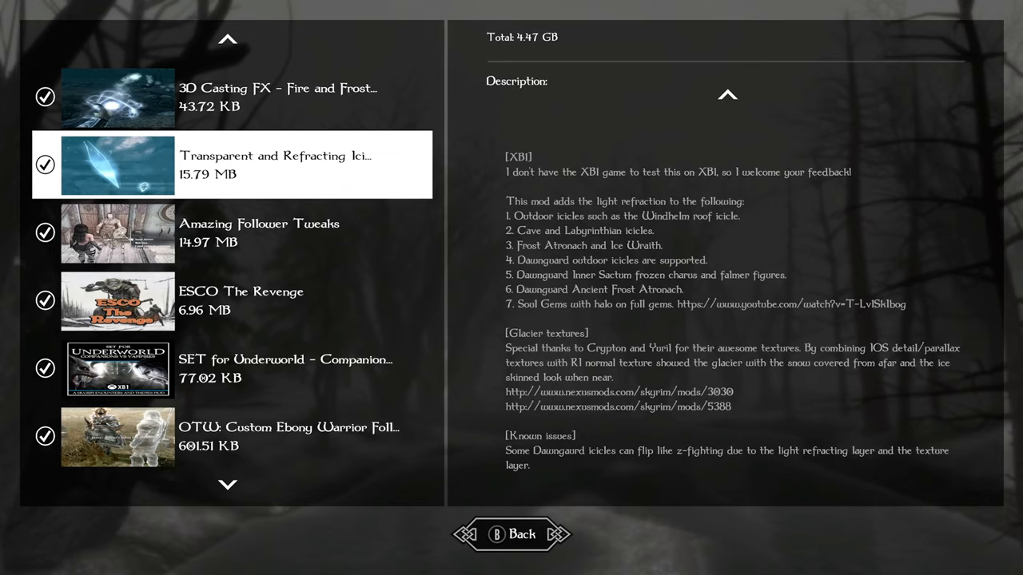
click(259, 232)
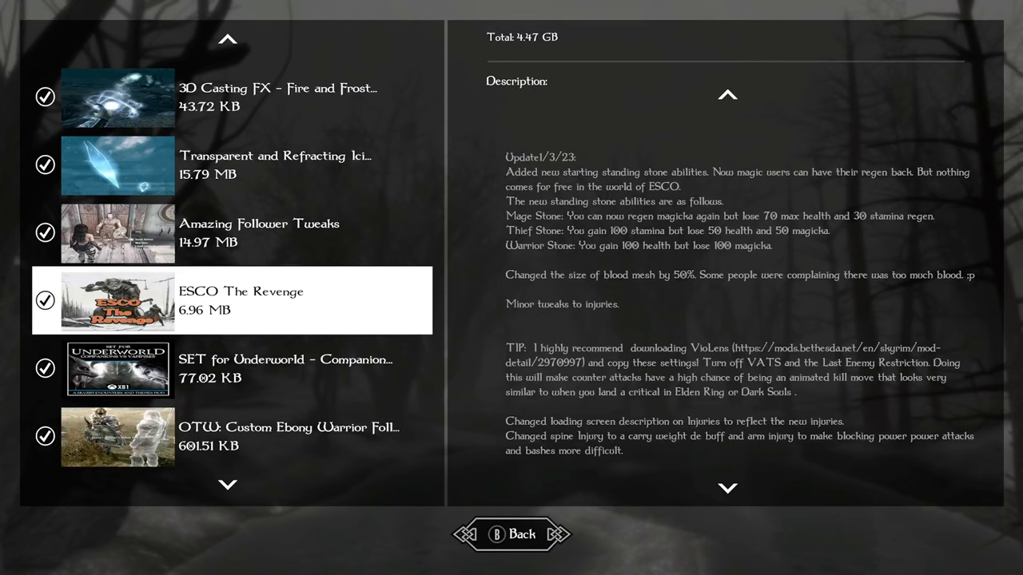
Step: Scroll the ESCO description to its credits, then select SET for Underworld – Companions vs Vampires
scroll(down, 3)
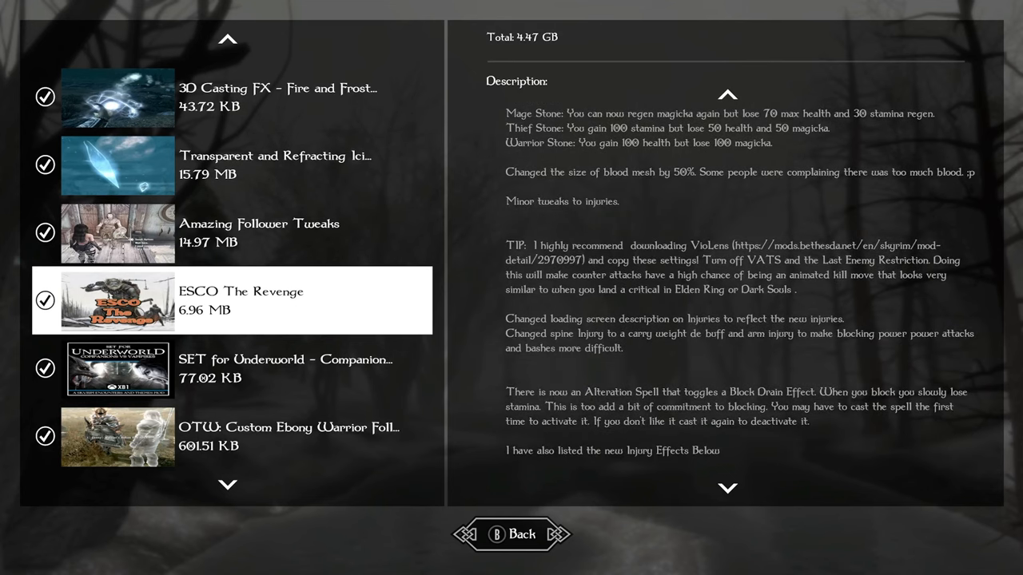
scroll(down, 3)
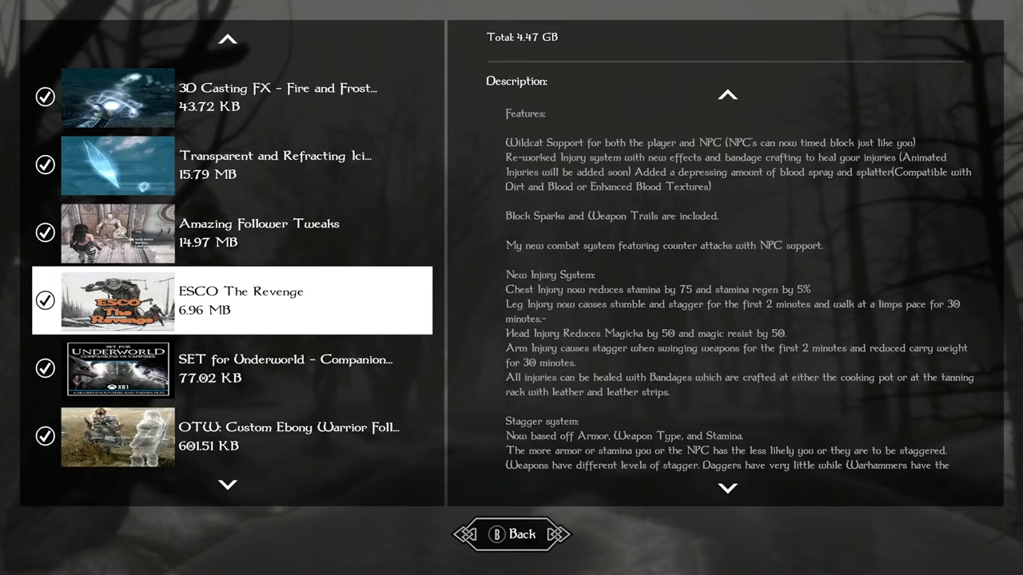
scroll(down, 3)
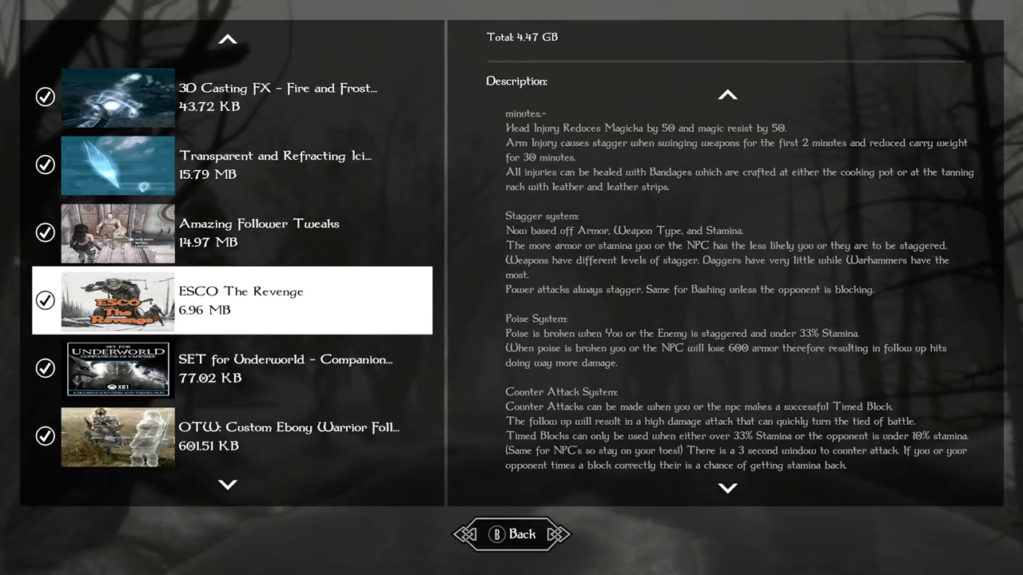
scroll(down, 3)
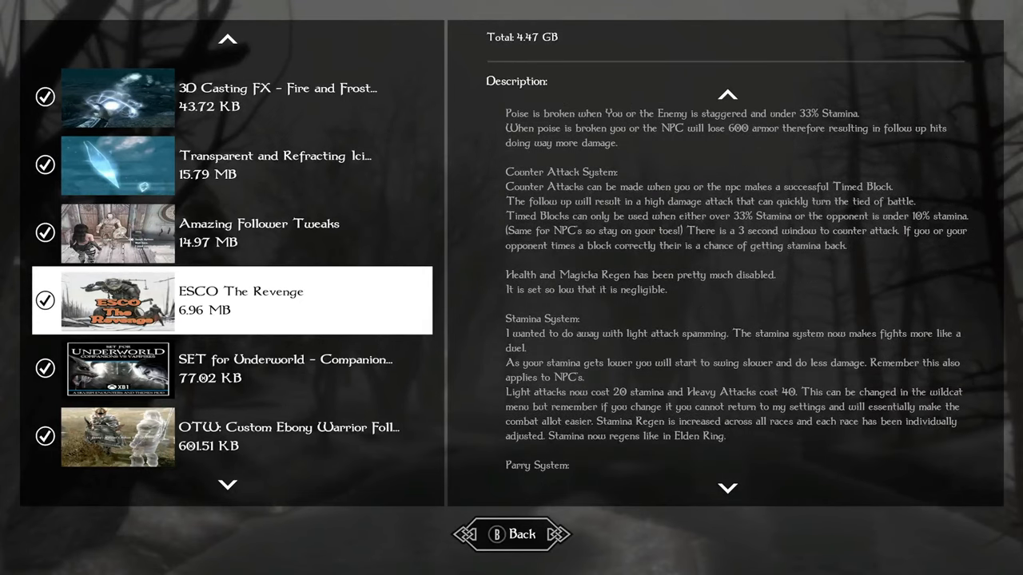
scroll(down, 3)
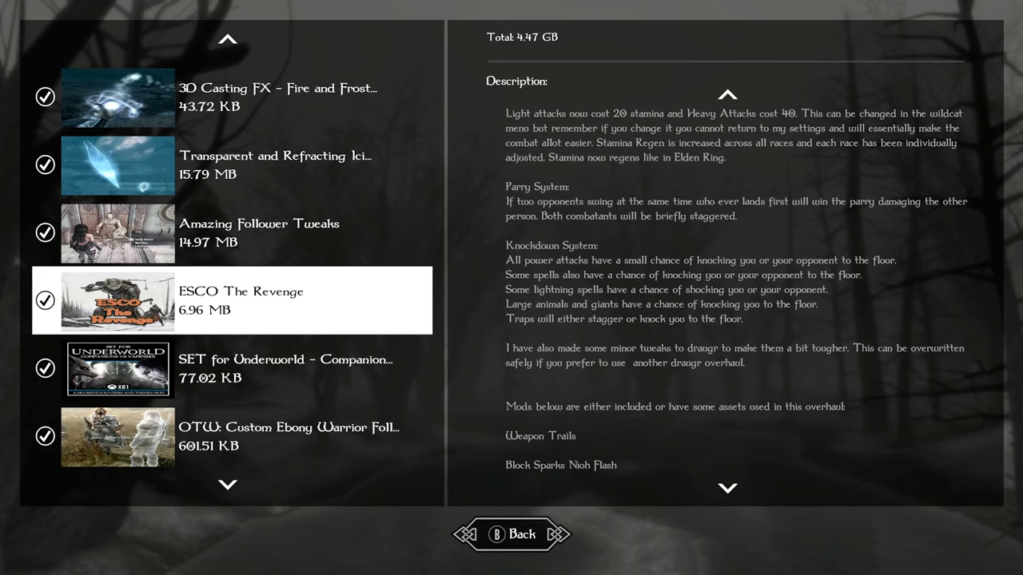
scroll(down, 3)
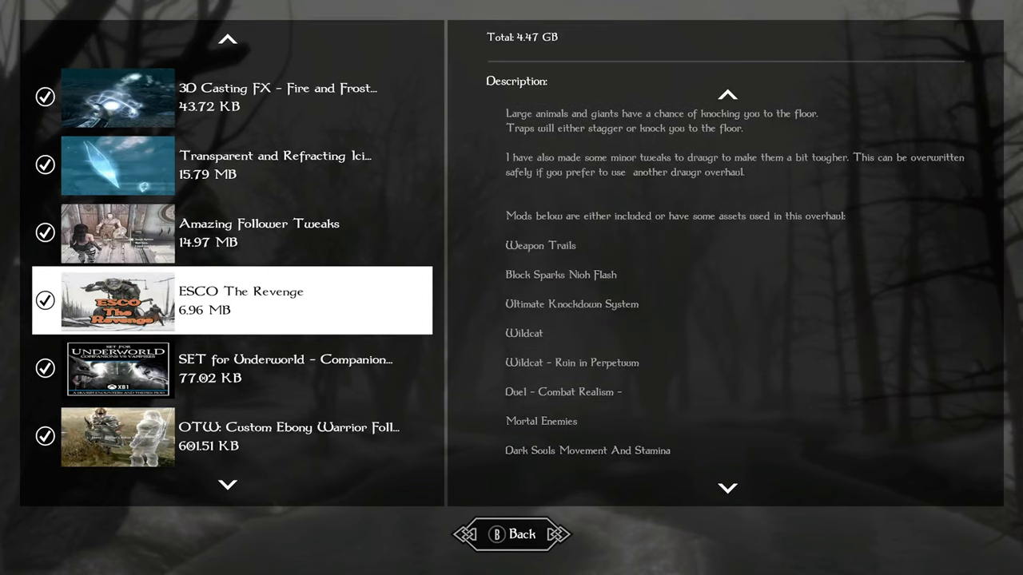
scroll(down, 3)
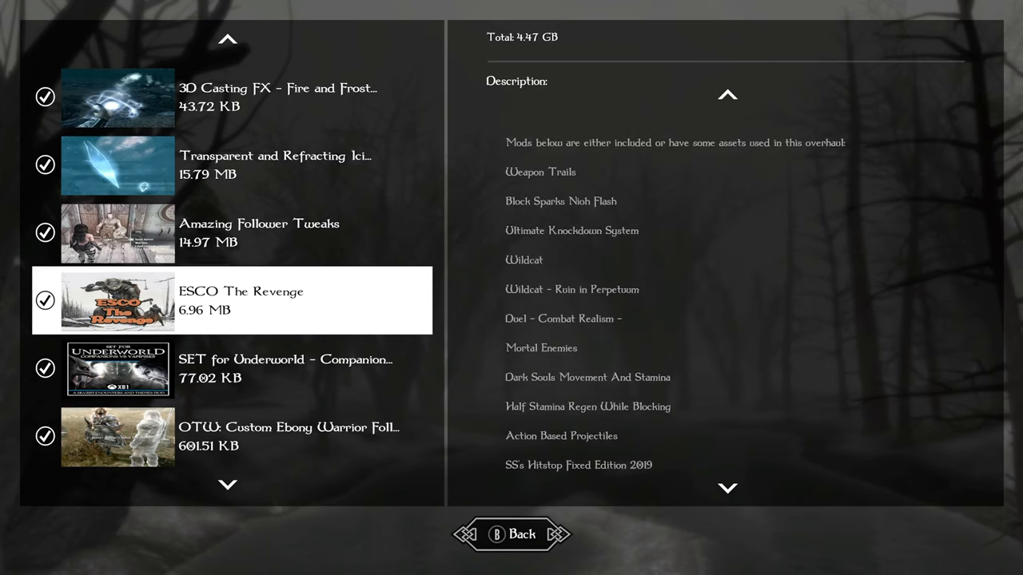
scroll(down, 3)
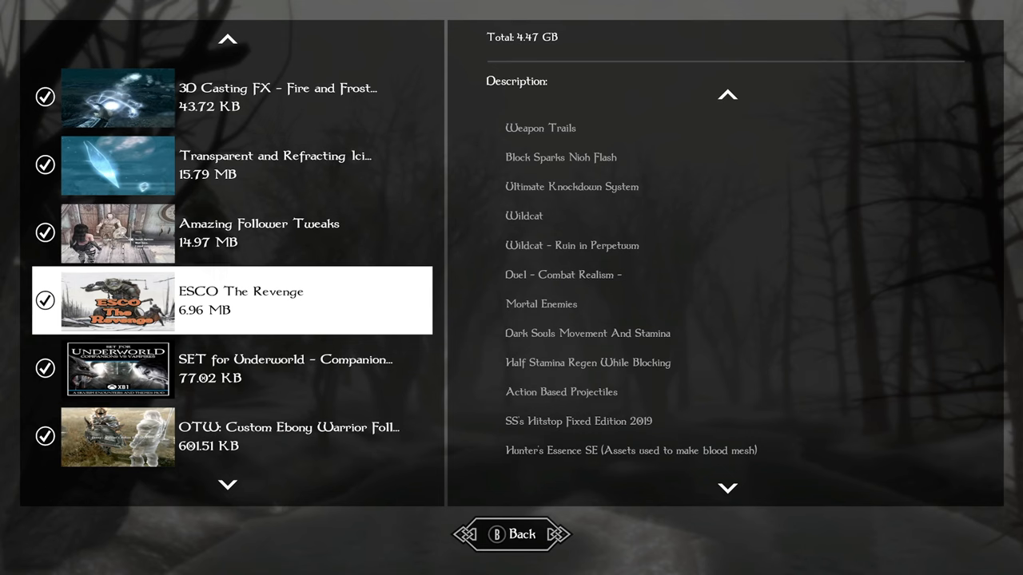
scroll(down, 3)
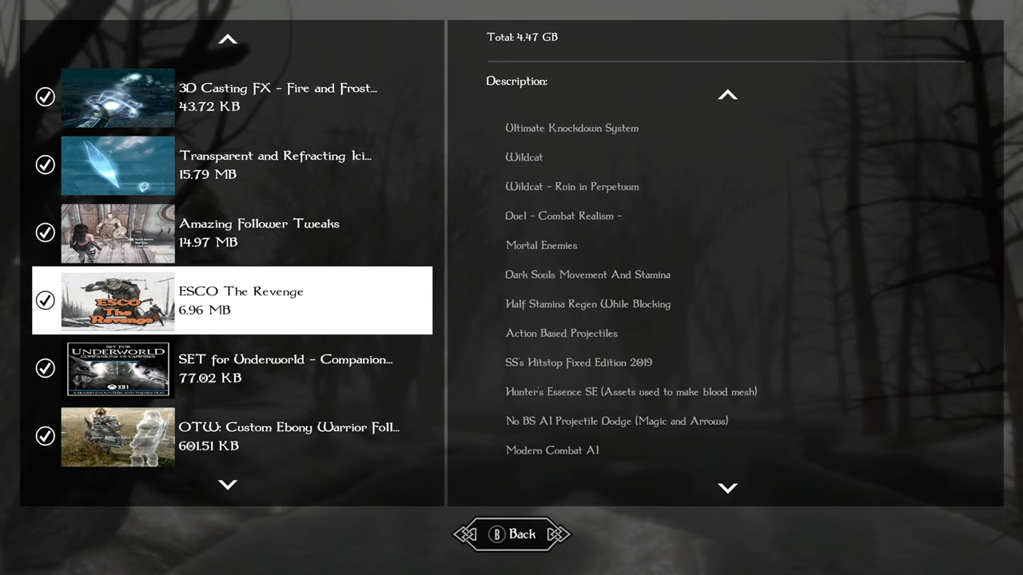
scroll(down, 3)
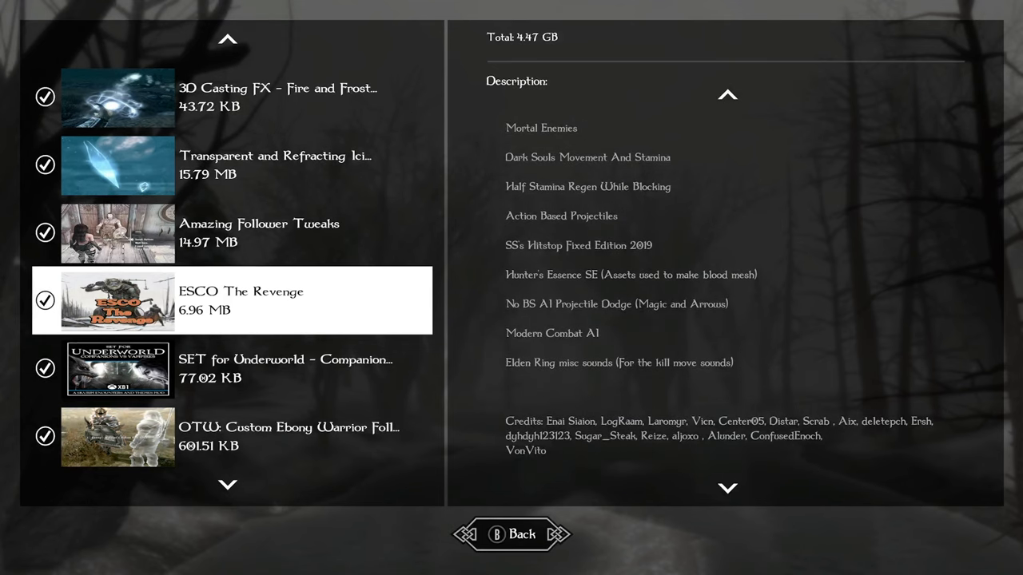
click(118, 368)
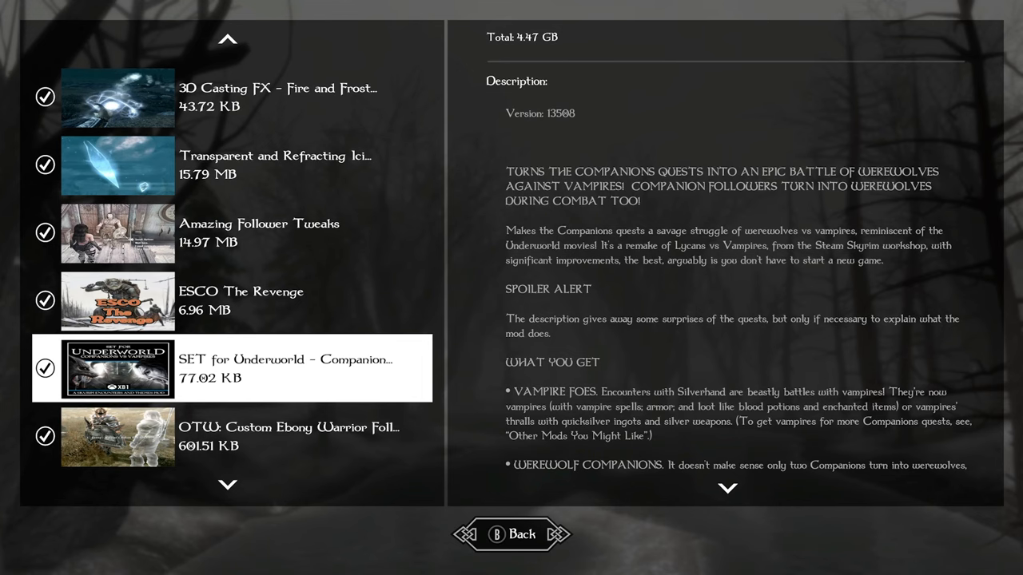
Step: Scroll past OTW Custom Ebony Warrior and Dread Knight to Vigilant Of Stendarr Mercenaries
scroll(down, 3)
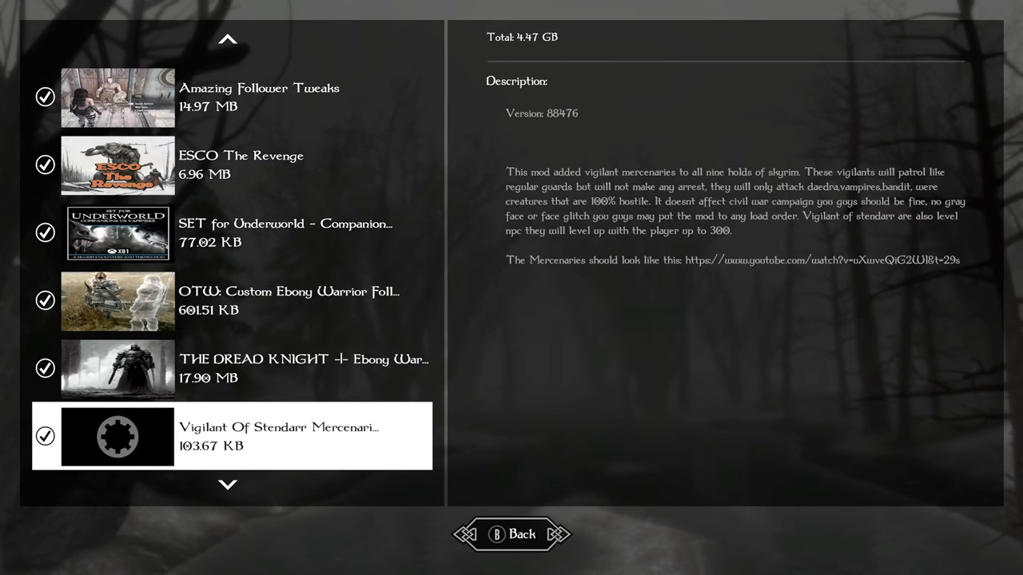
scroll(down, 3)
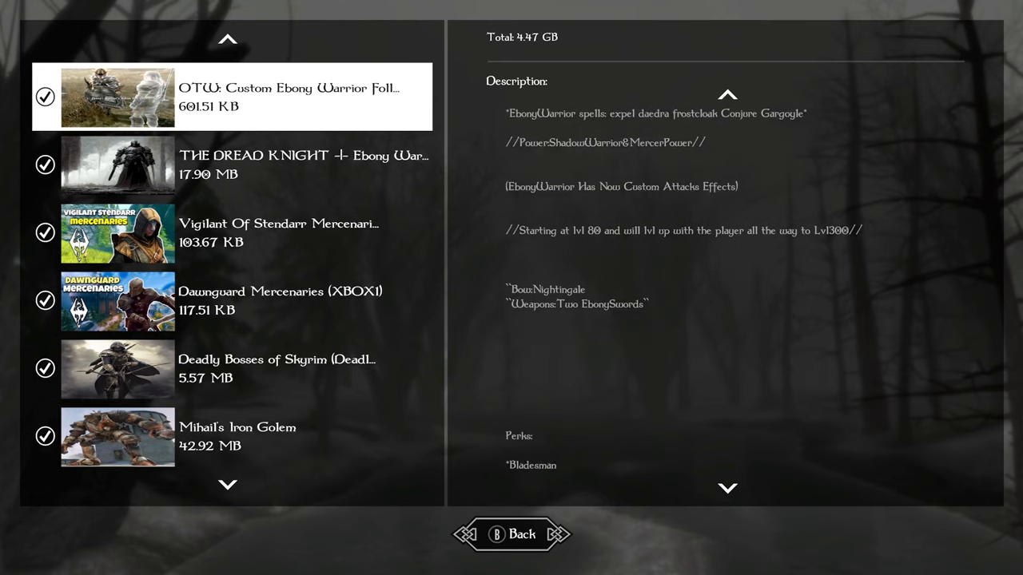
scroll(down, 3)
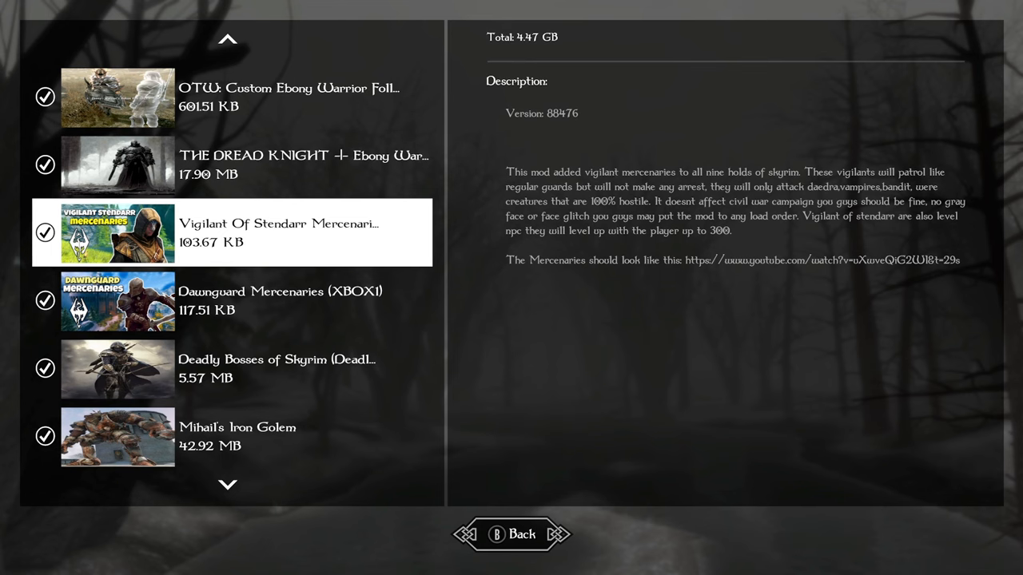
click(117, 301)
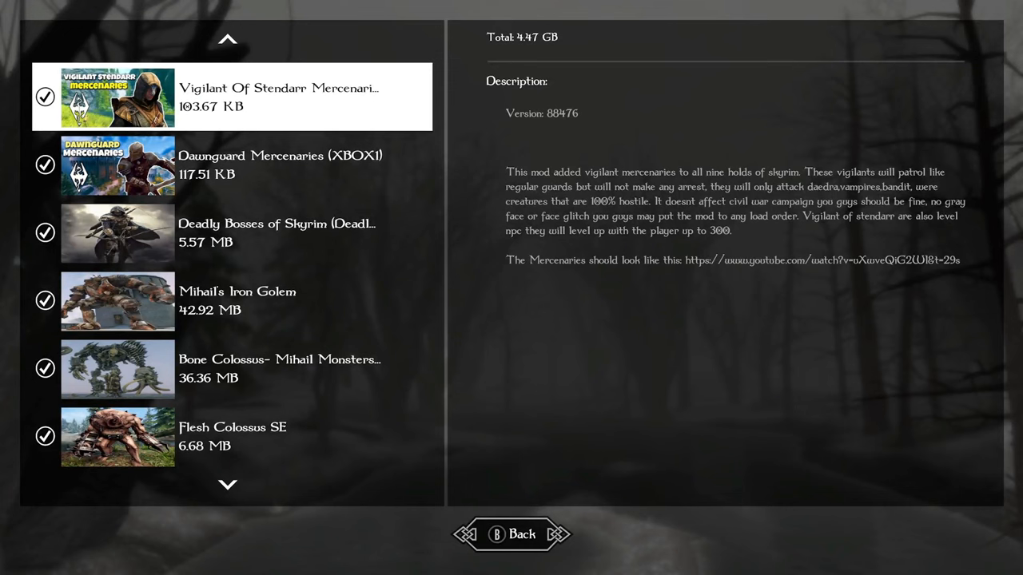
Step: Select Deadly Bosses of Skyrim and scroll its description to 'NEW BOSSES JUST ADDED'
click(117, 233)
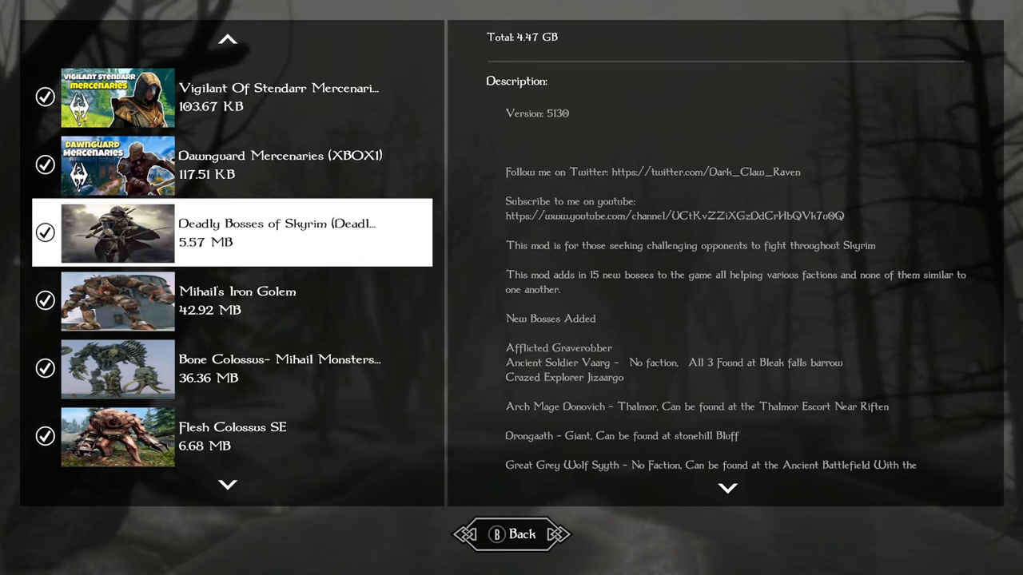
scroll(down, 3)
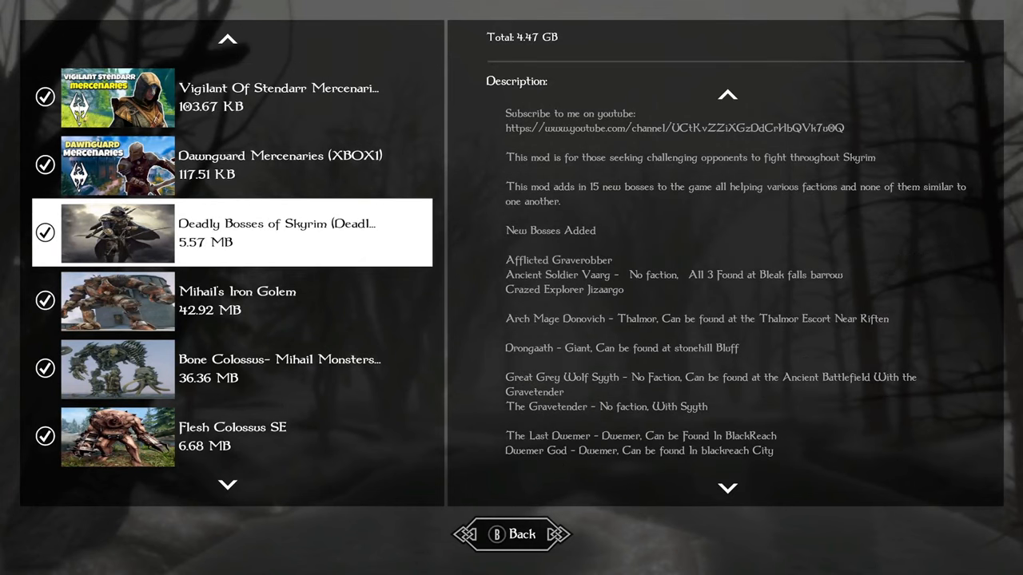
scroll(down, 3)
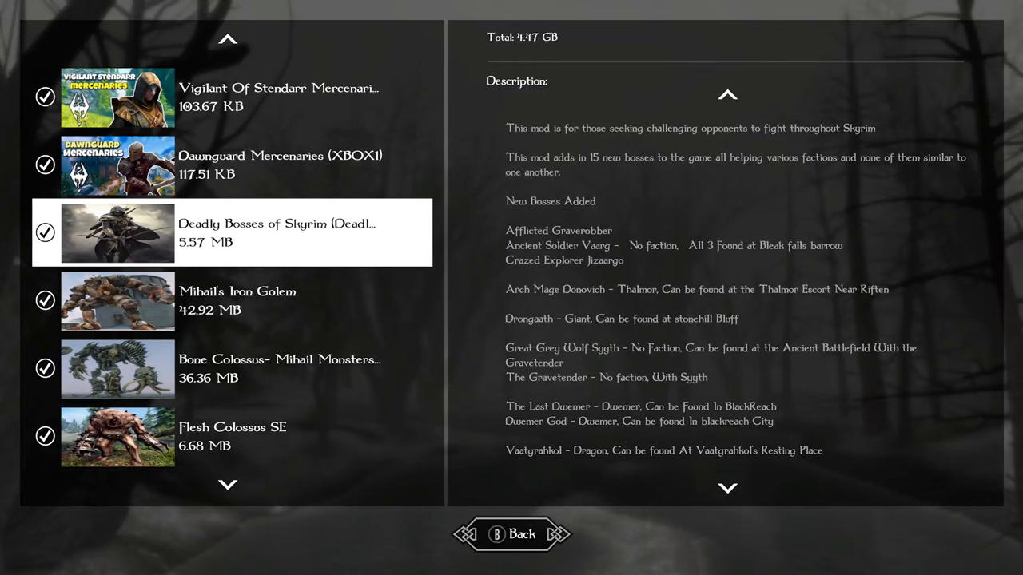
scroll(down, 3)
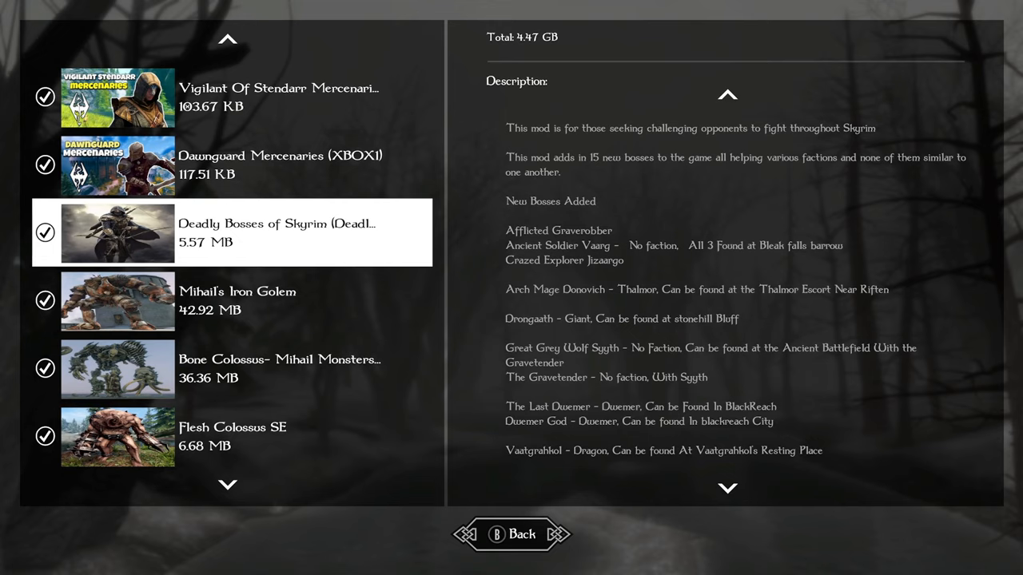
scroll(down, 3)
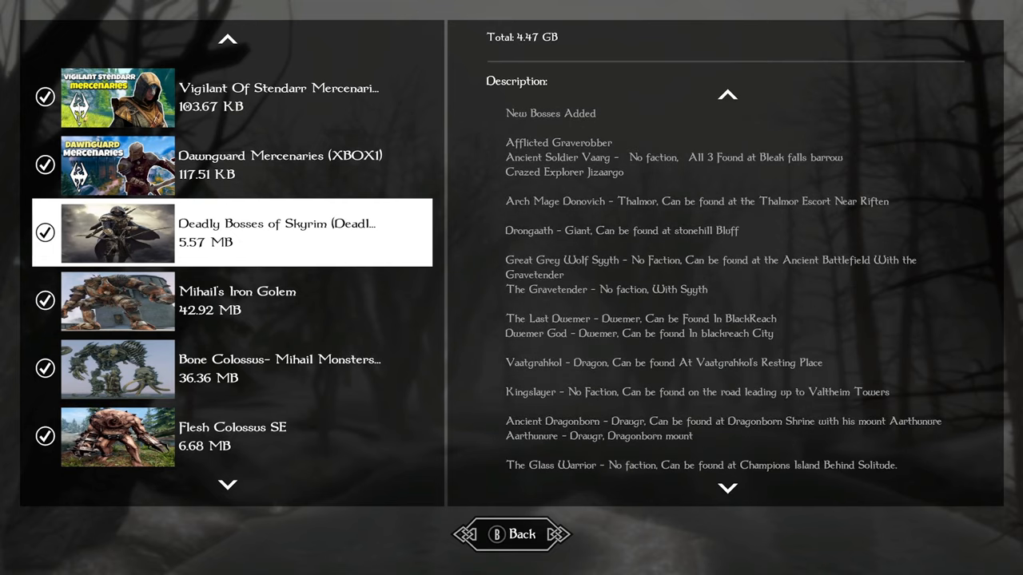
scroll(down, 3)
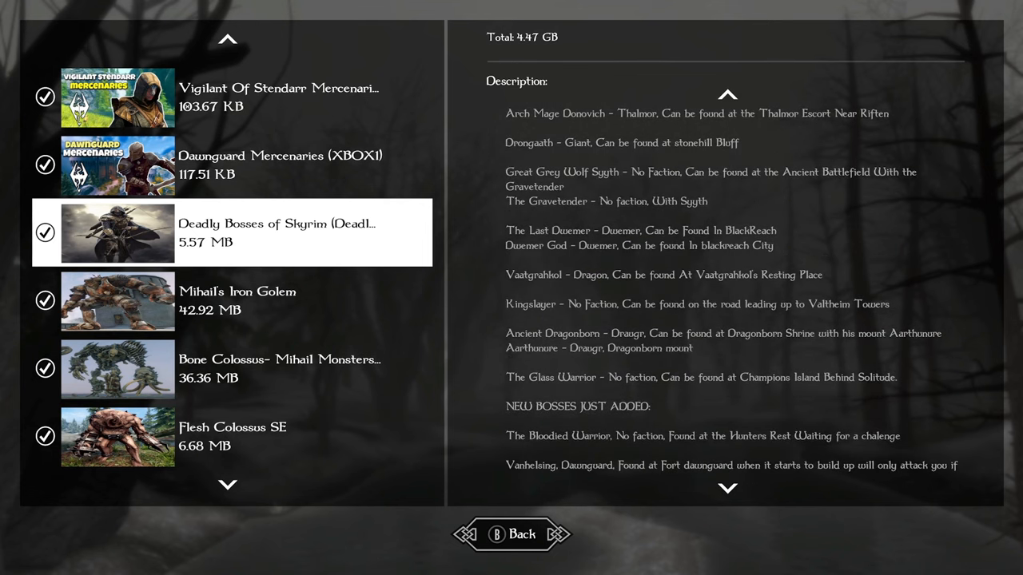
scroll(down, 3)
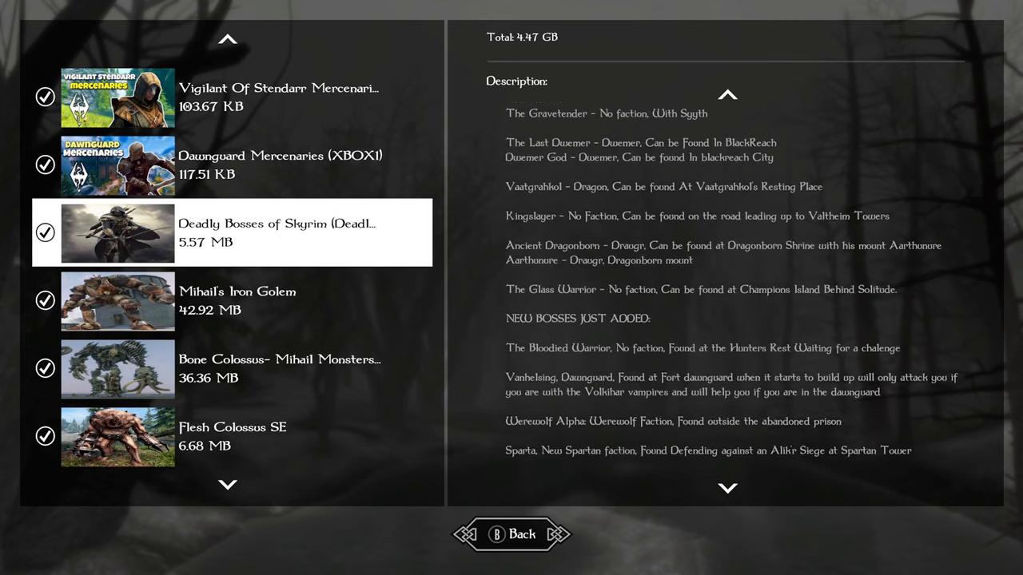
Step: Step from Flesh Colossus SE through Gravelords to the Capra Demon description
click(117, 301)
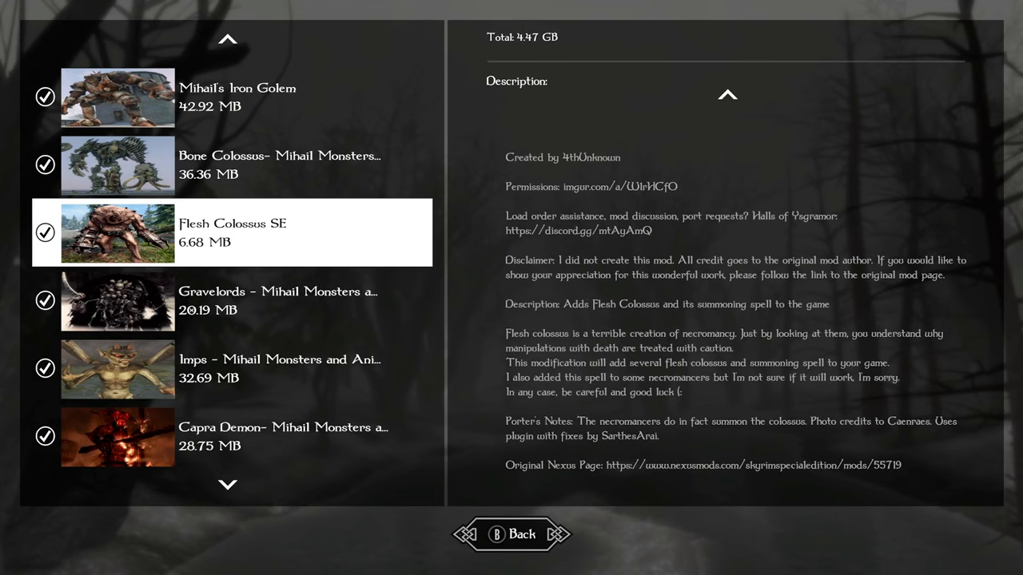
click(118, 300)
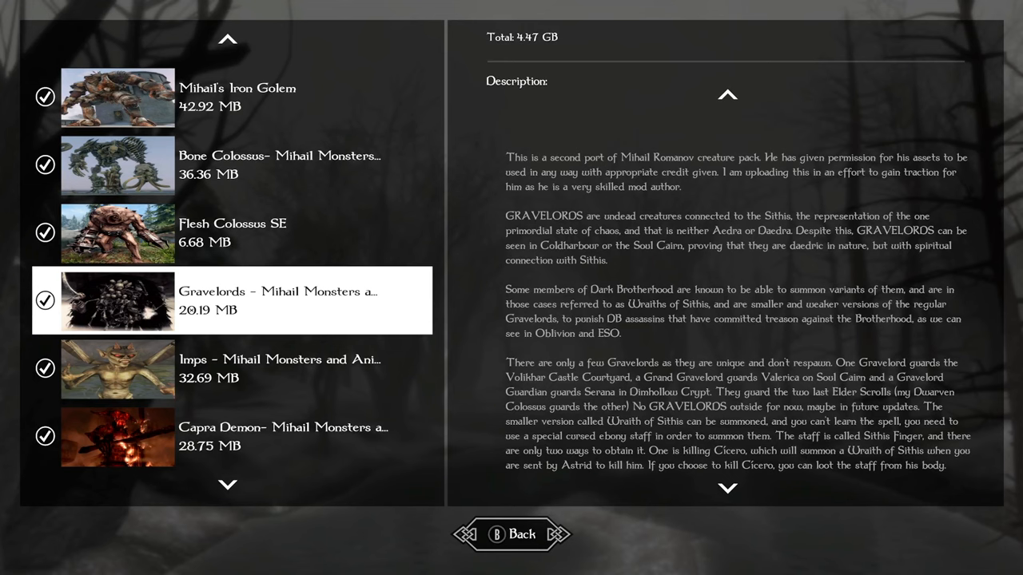
click(279, 369)
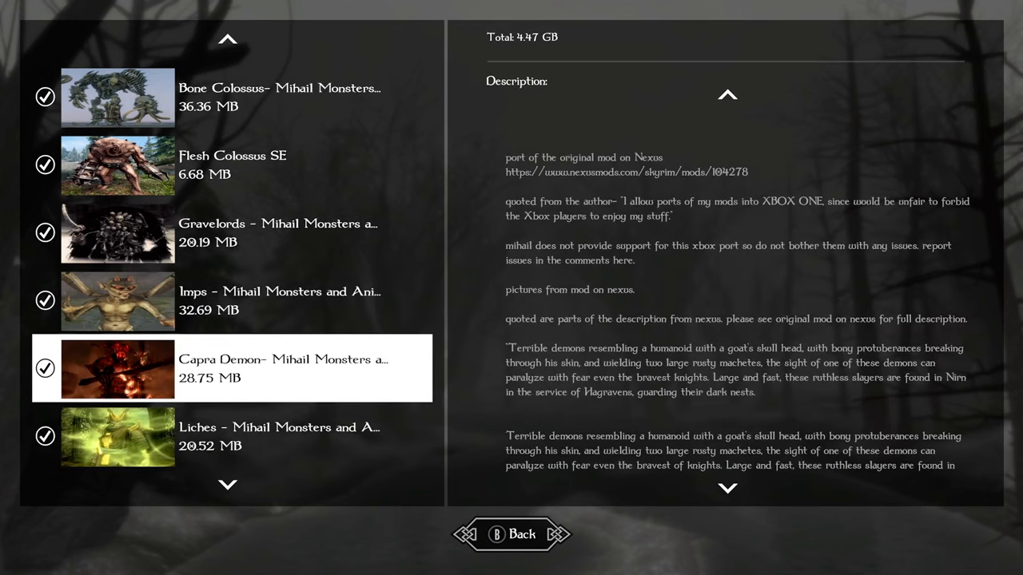
scroll(down, 3)
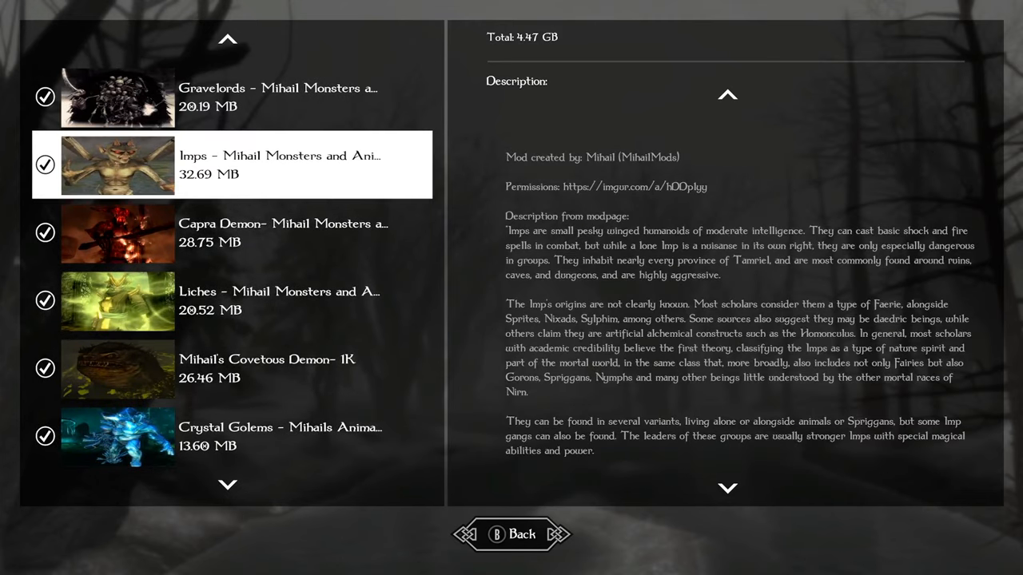
Step: Revisit Capra Demon, then move through Liches and Covetous Demon to Crystal Golems
click(231, 233)
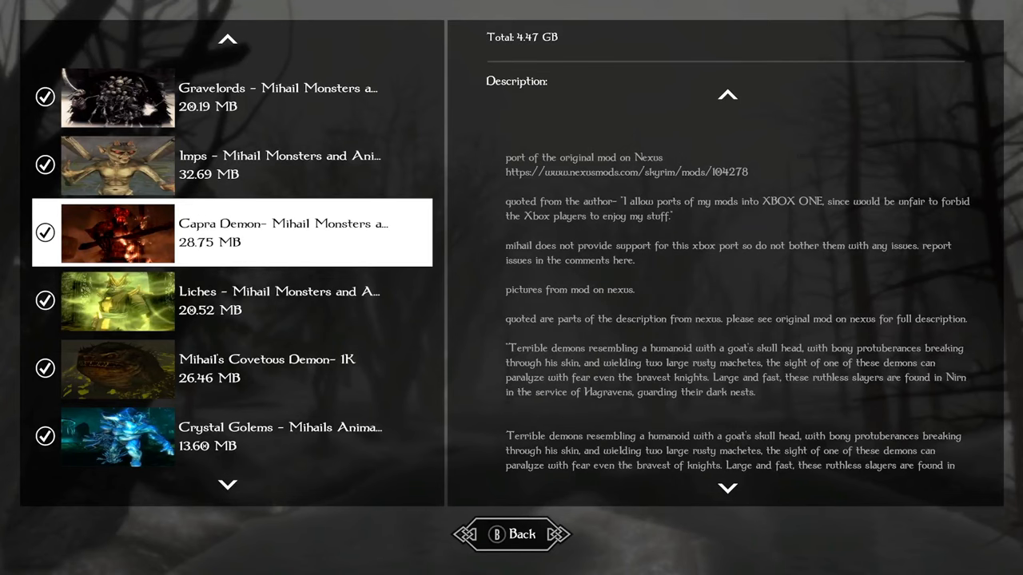
scroll(down, 3)
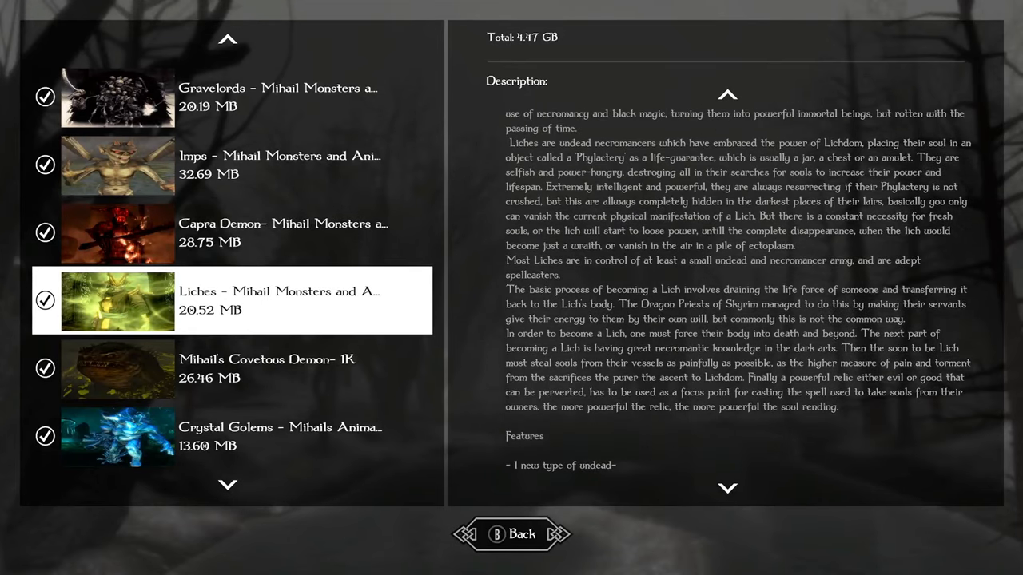
scroll(up, 3)
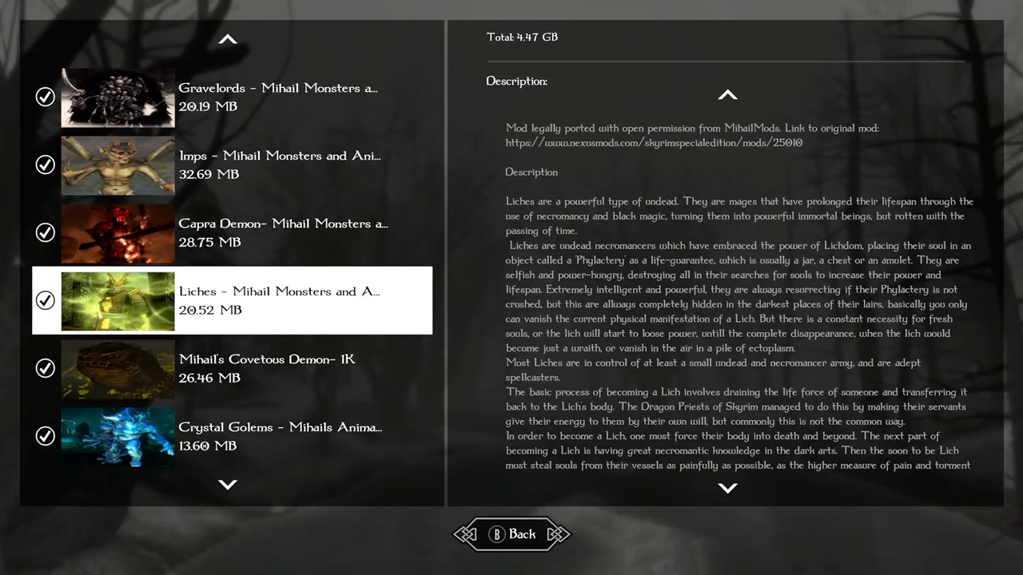
click(267, 369)
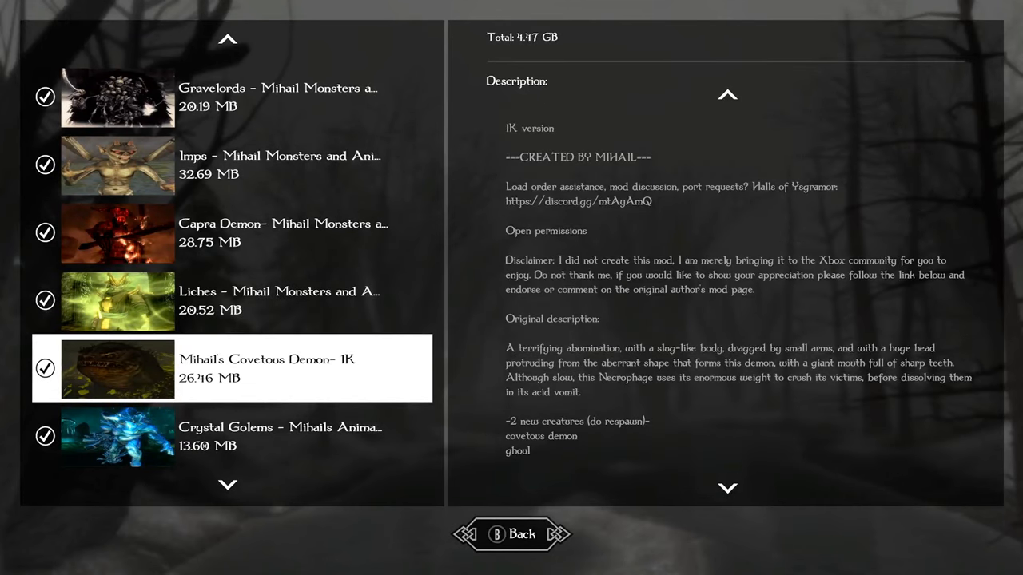
scroll(down, 3)
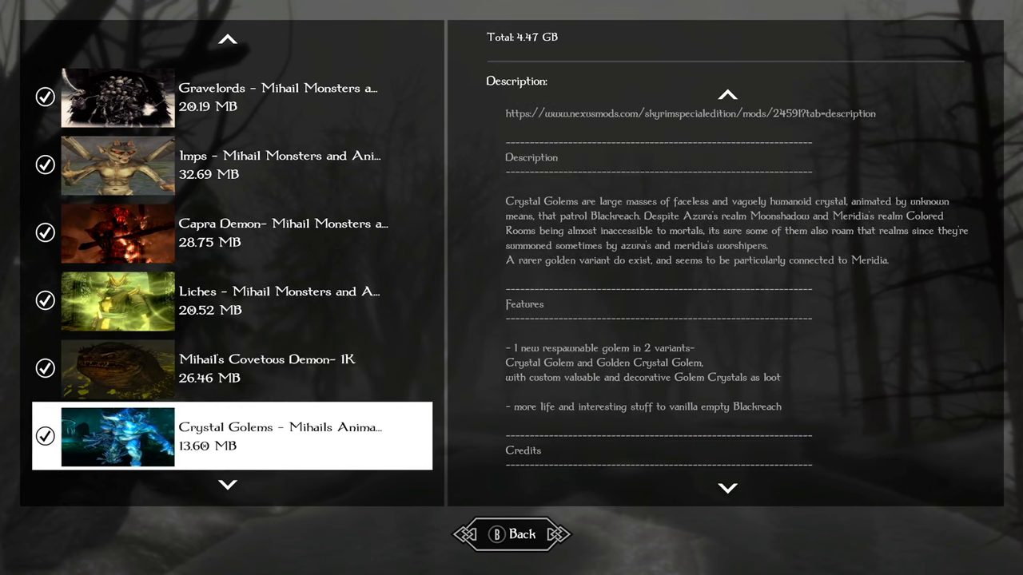
Step: View Spider Daedra, Ghouls, Wraiths, Ancient Skeletons and Mimics descriptions, ending on FrogGiant
scroll(down, 3)
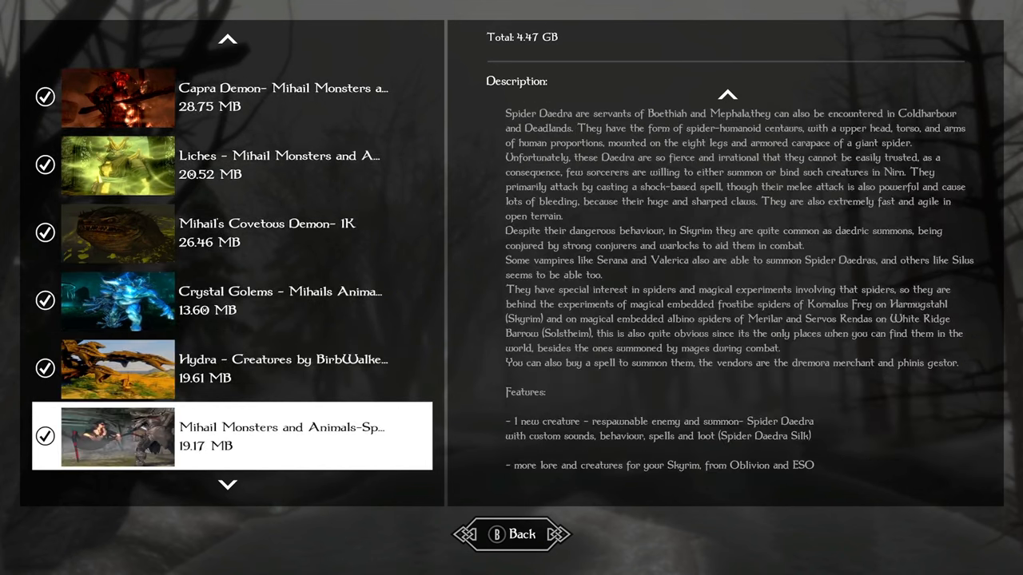
scroll(down, 3)
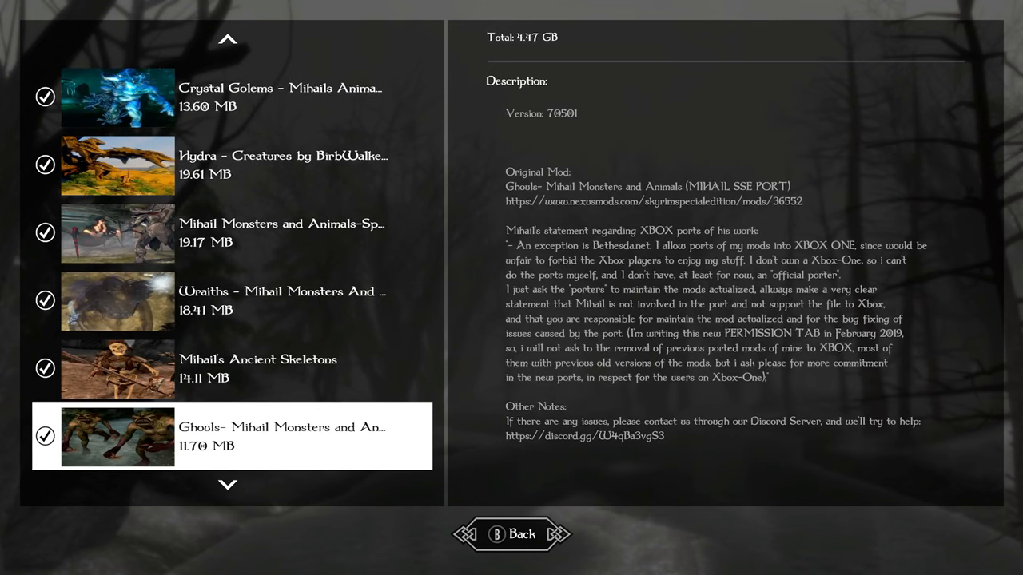
scroll(down, 3)
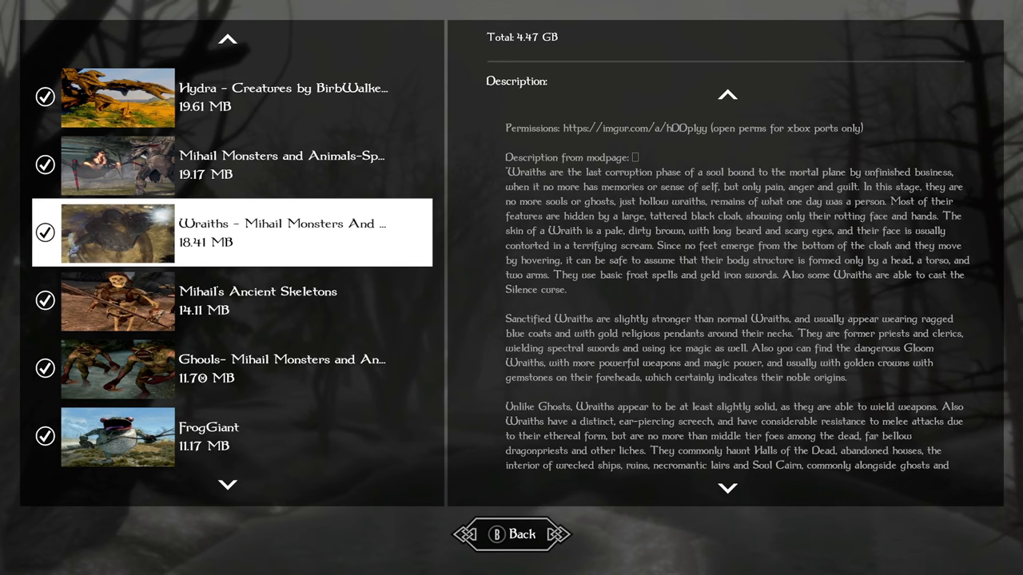
click(240, 301)
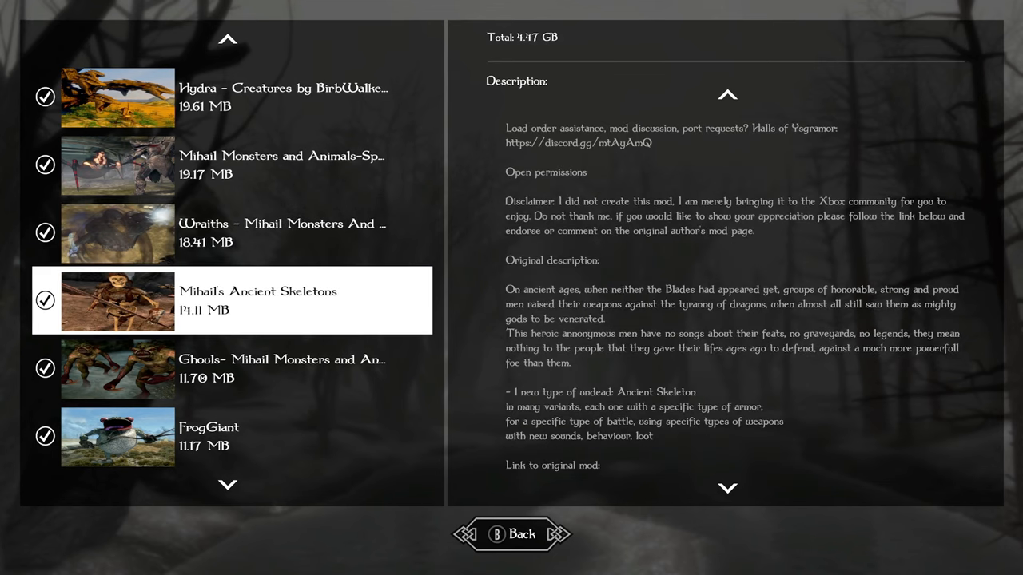
click(207, 437)
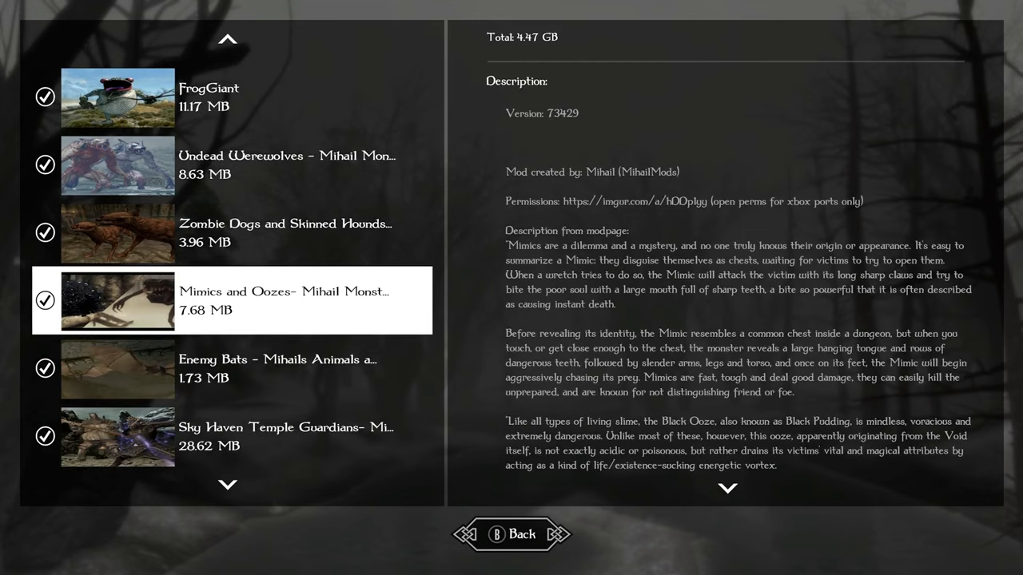
click(232, 232)
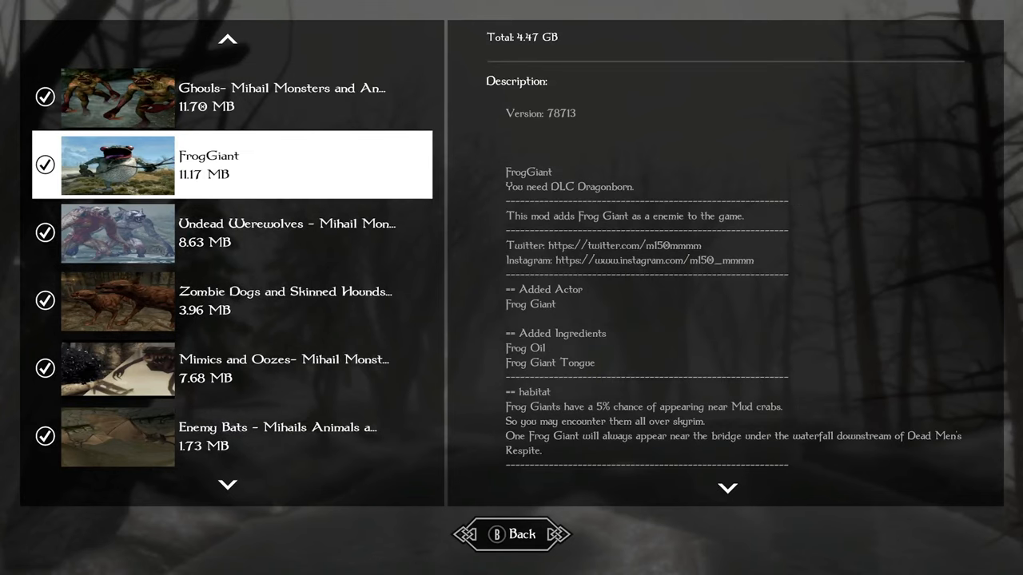
Step: Return to the Hydra description, then scroll down to Divine Skins and Bodies
scroll(down, 3)
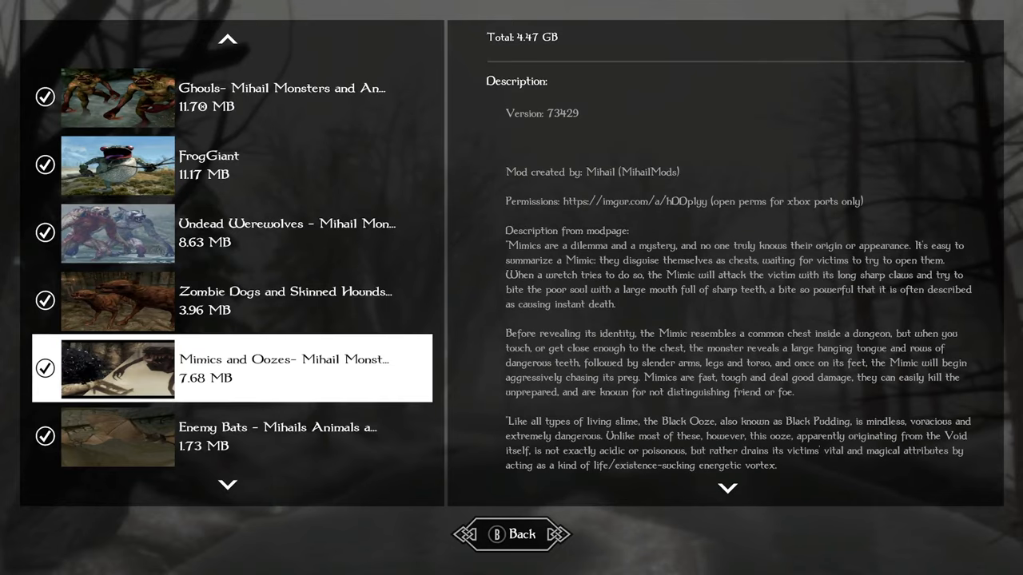
scroll(down, 3)
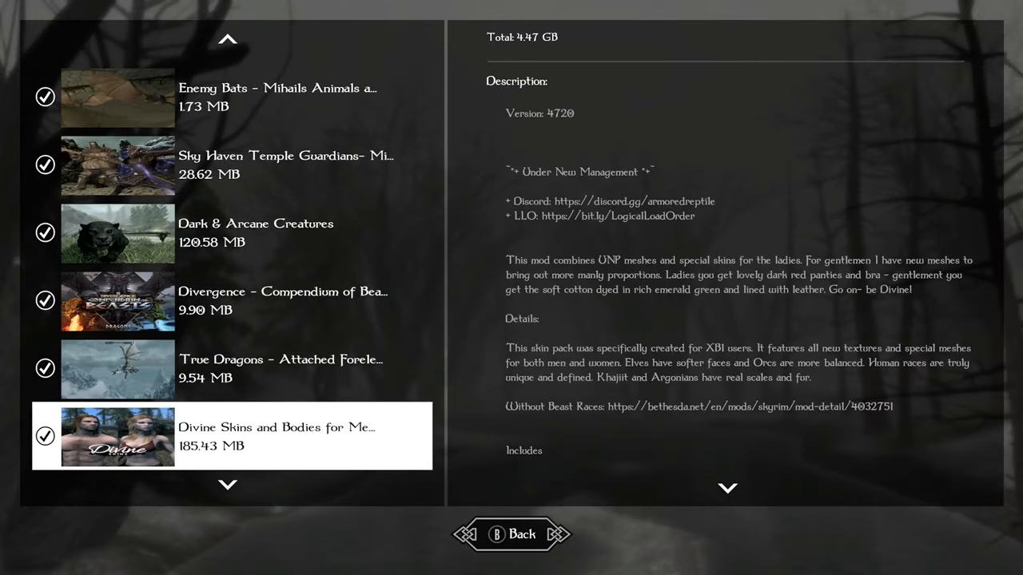
scroll(down, 3)
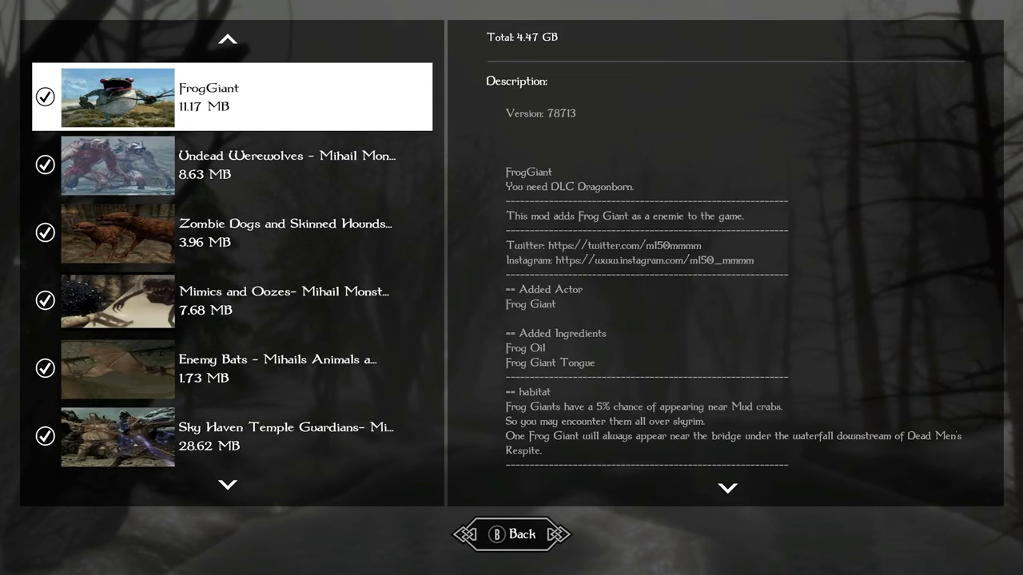
click(232, 233)
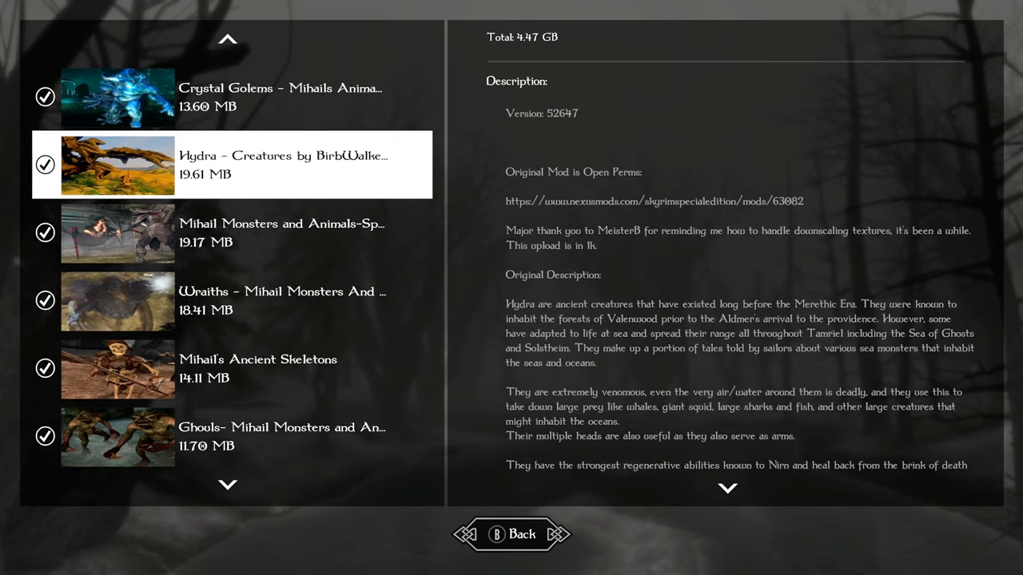
scroll(down, 3)
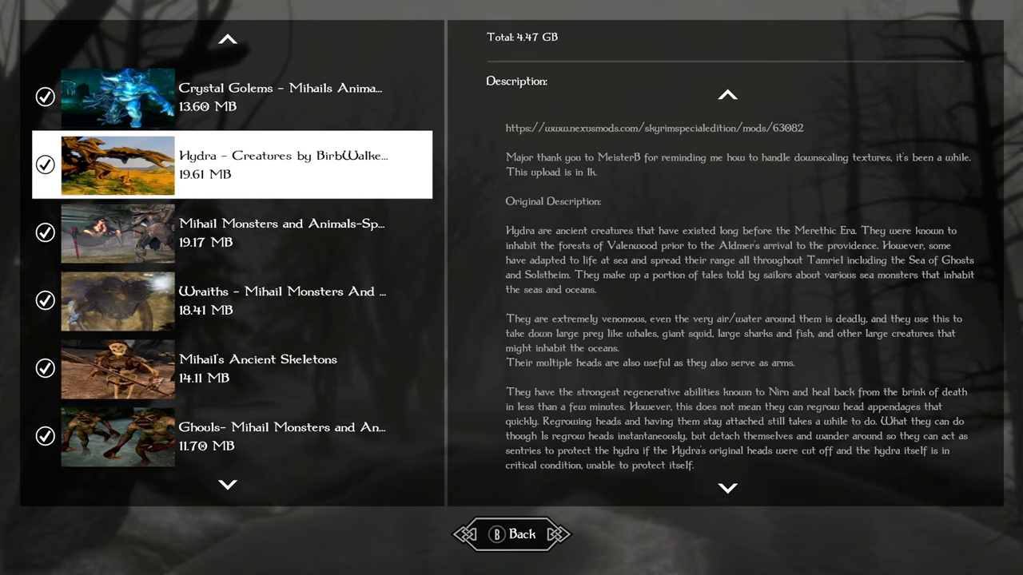
scroll(down, 3)
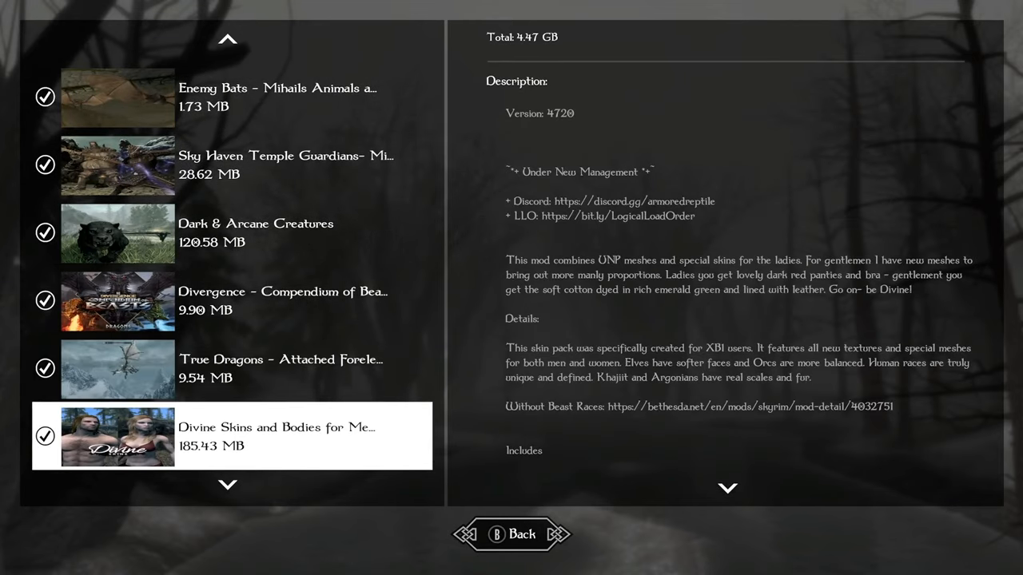
Step: Scroll through Dark & Arcane Creatures' texture credits, then select Divergence – Compendium of Beasts
scroll(down, 3)
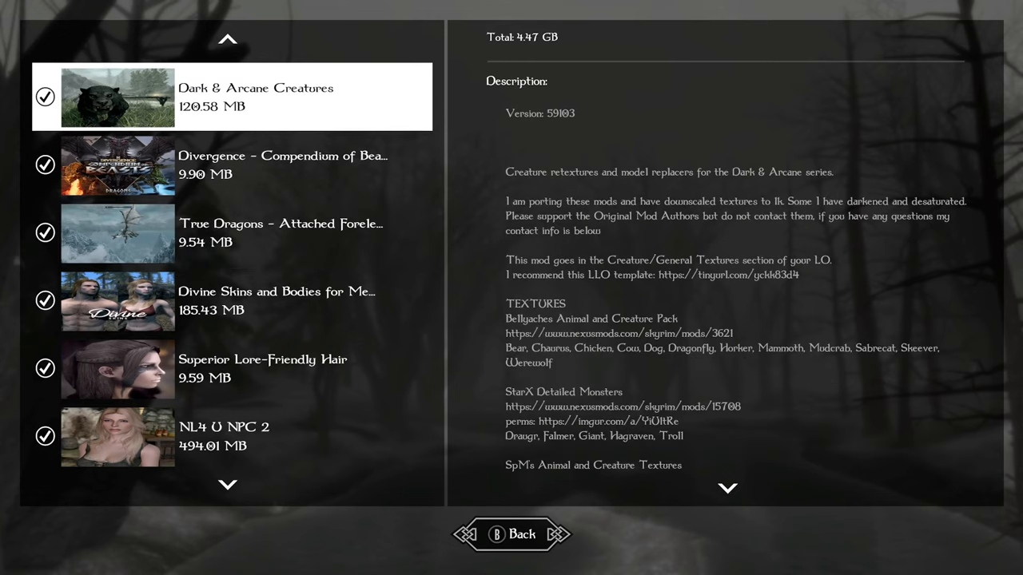
scroll(down, 3)
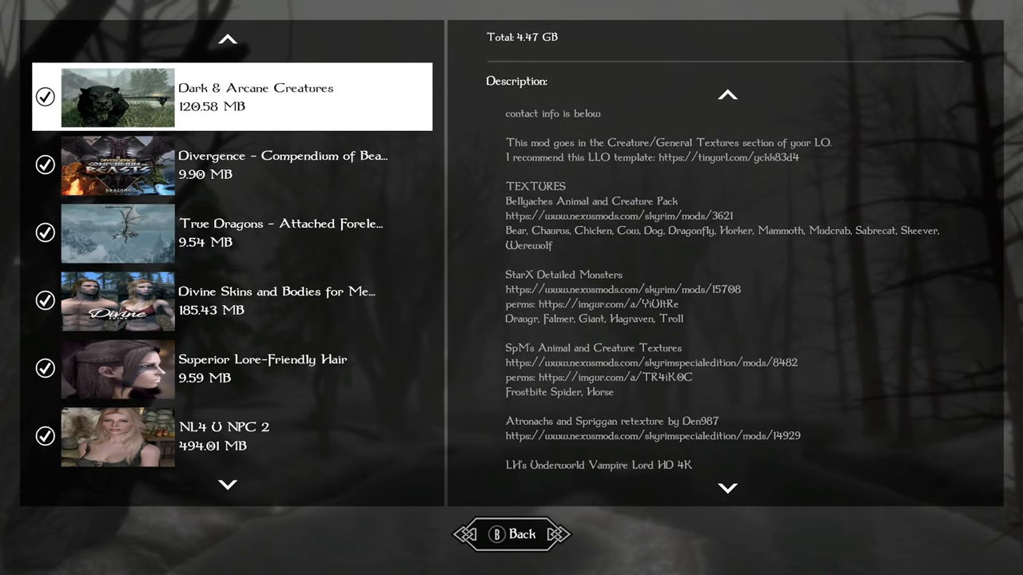
scroll(down, 3)
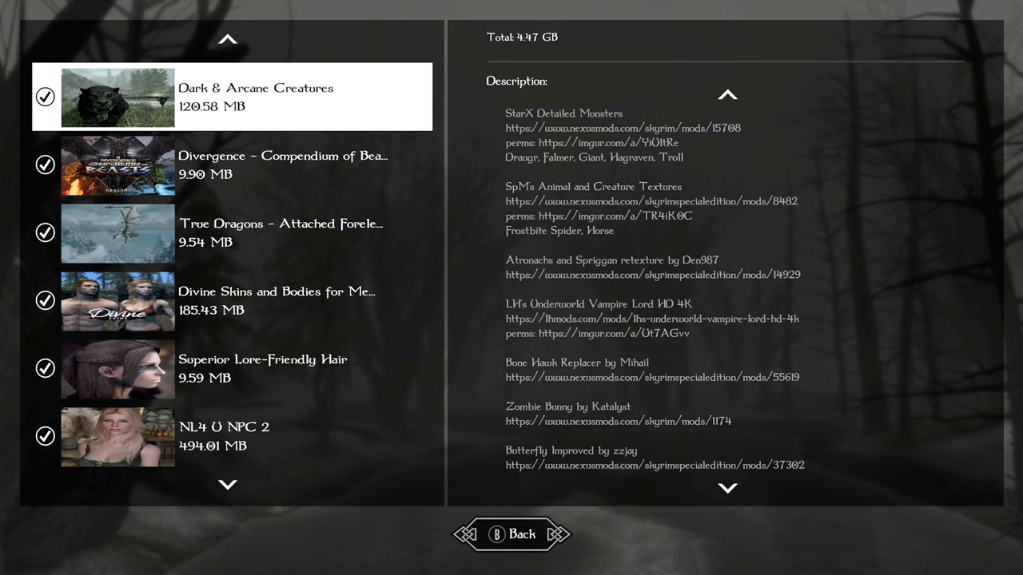
scroll(down, 3)
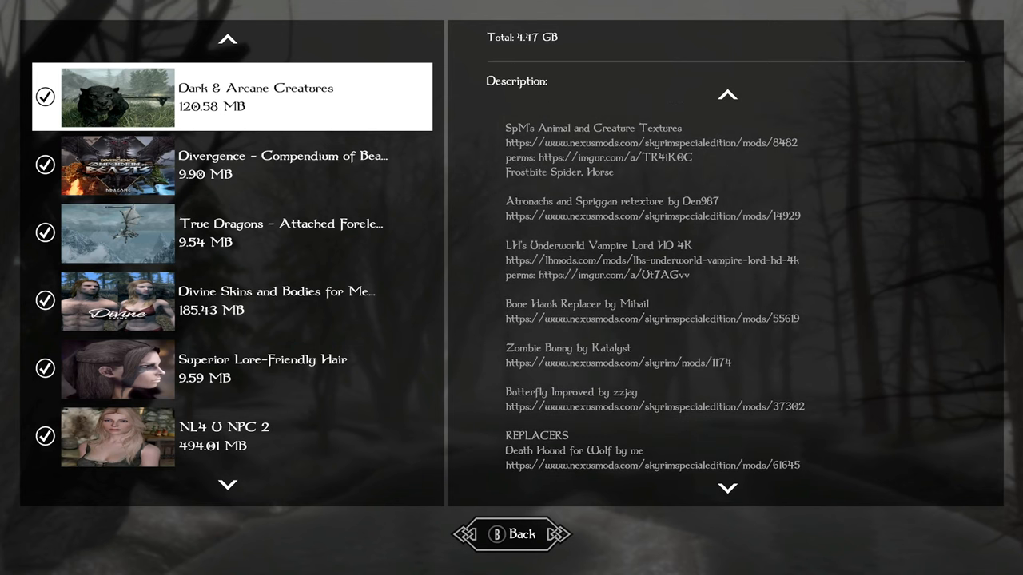
click(117, 166)
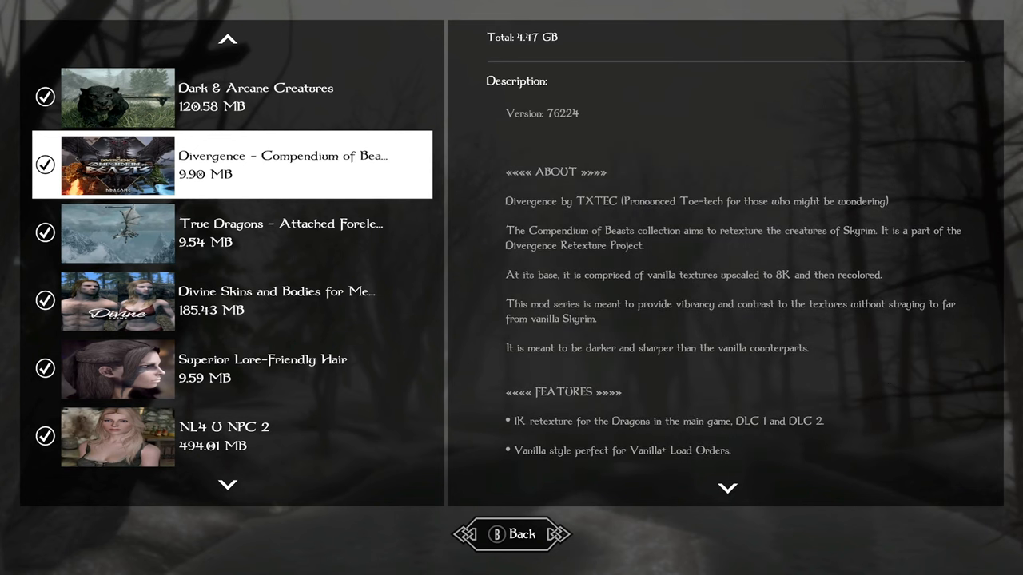
Step: Read the True Dragons – Attached Forelegs description, then move down to Divine Skins and Bodies
click(117, 232)
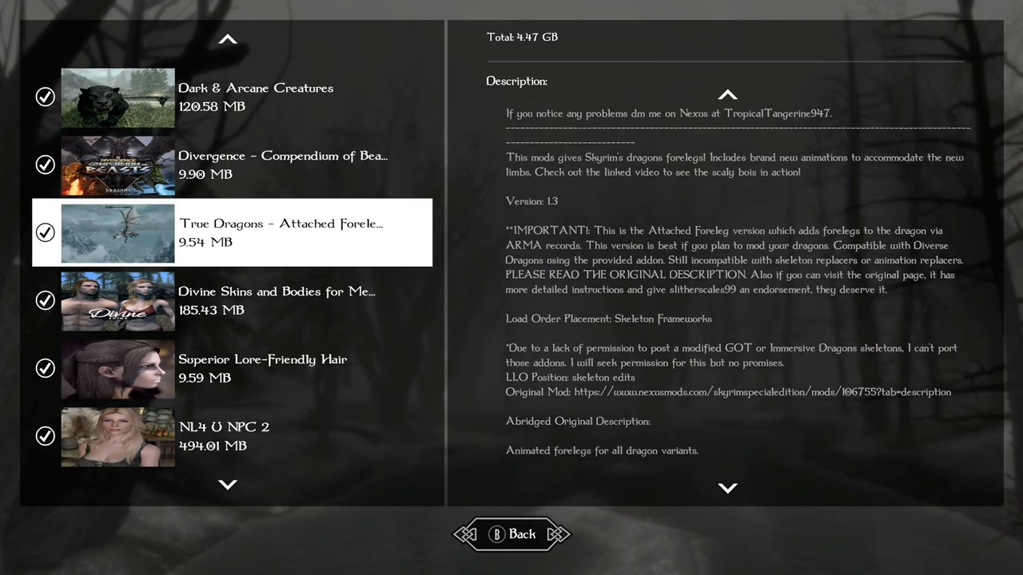
scroll(down, 3)
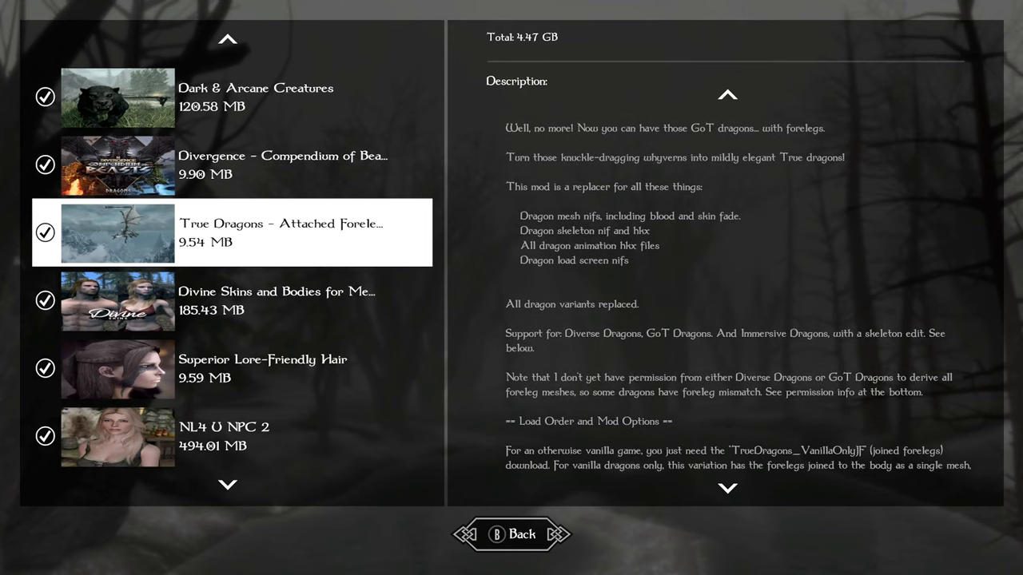
scroll(down, 3)
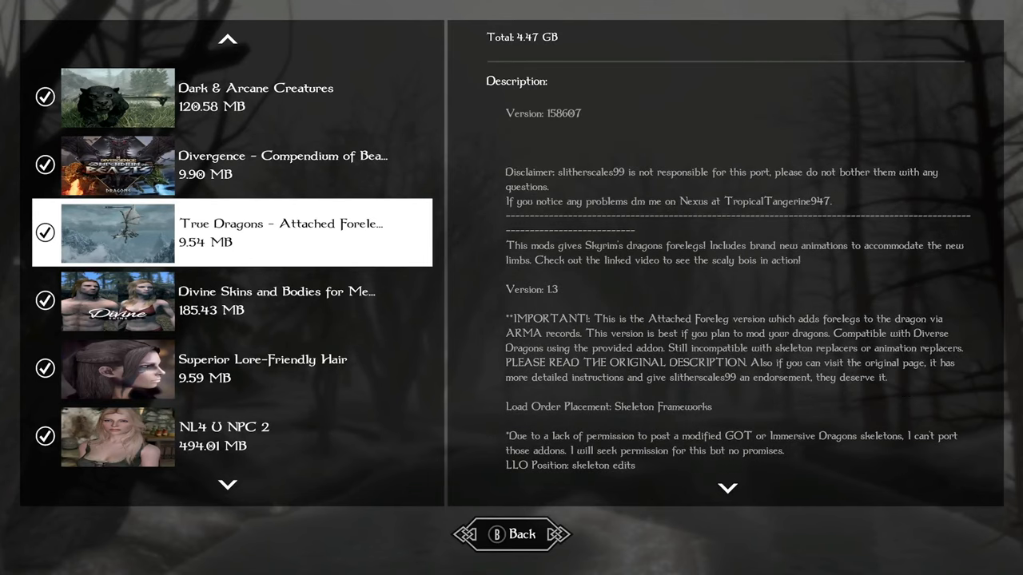
scroll(down, 3)
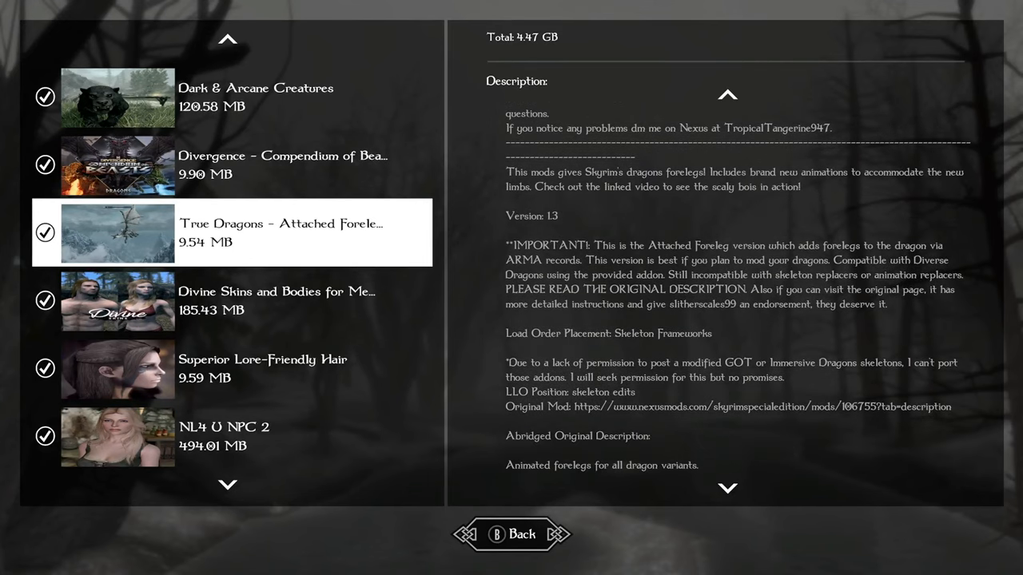
scroll(down, 3)
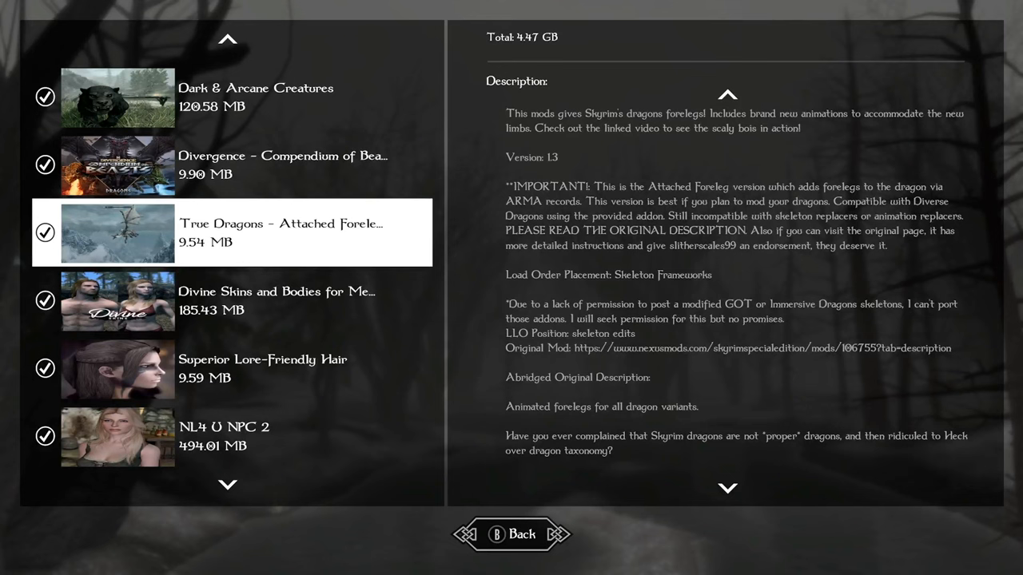
scroll(down, 3)
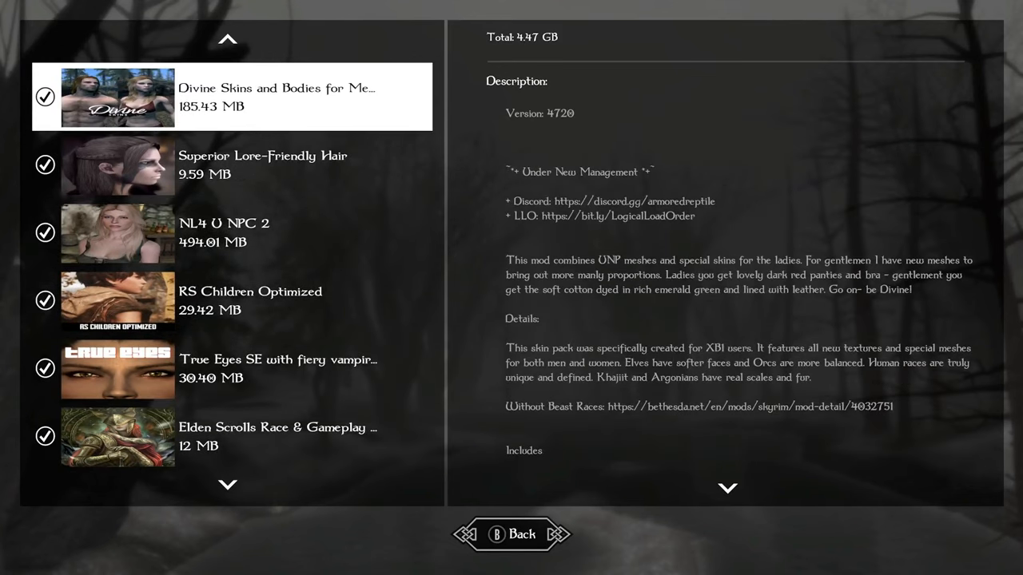
Step: Move past Superior Lore-Friendly Hair and NL4 U NPC 2 to RS Children Optimized
scroll(down, 3)
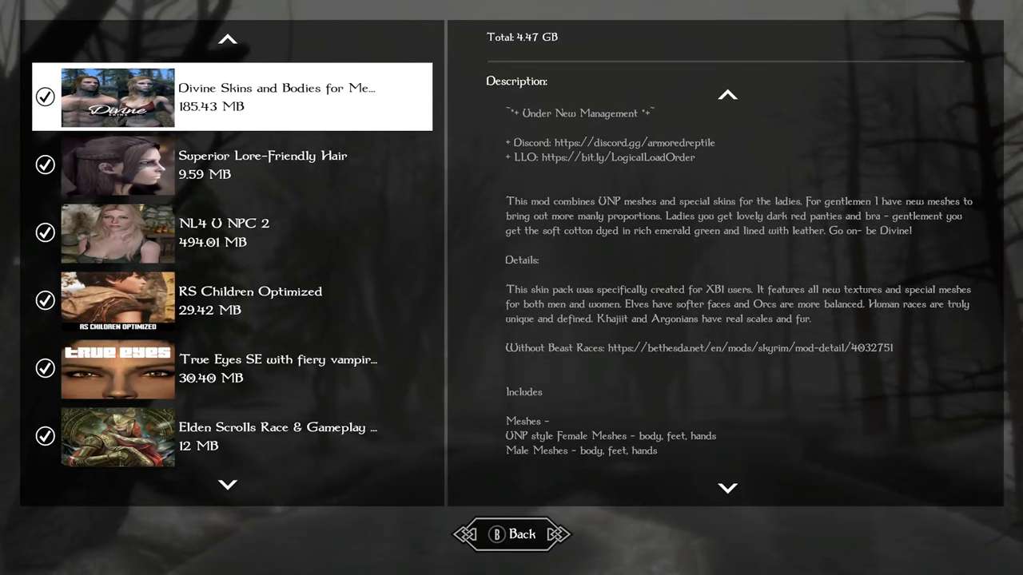
scroll(down, 3)
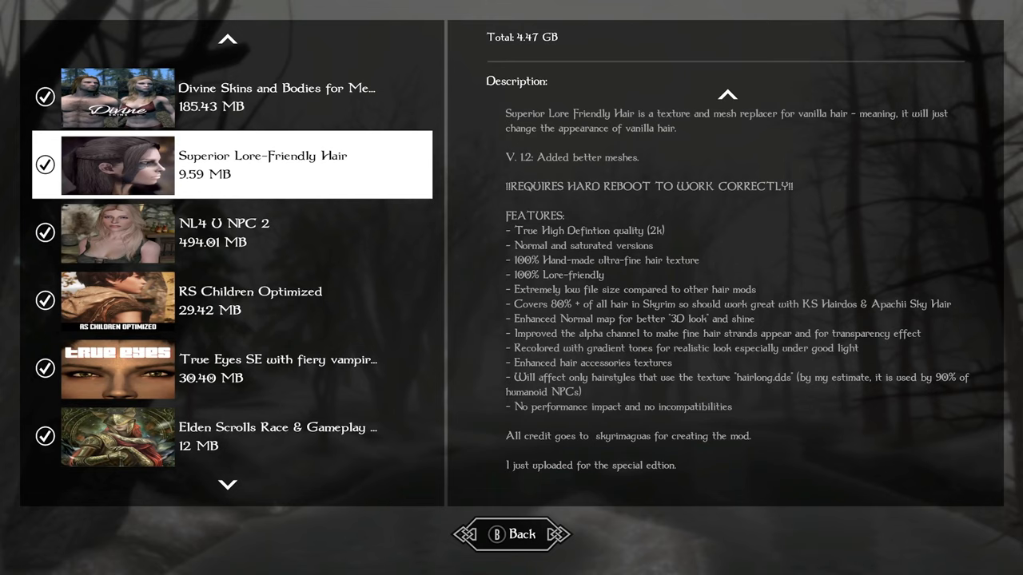
click(223, 233)
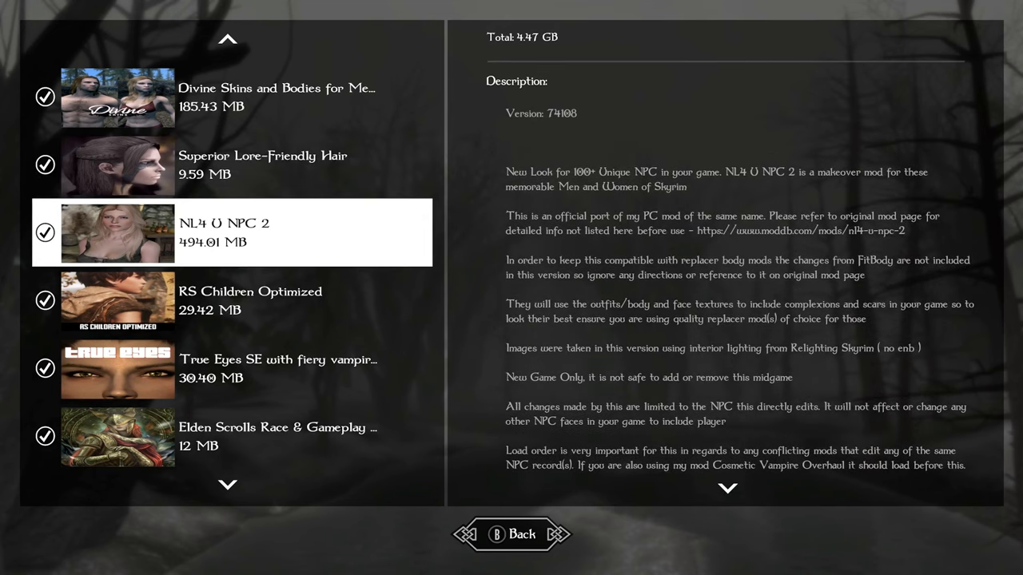
scroll(down, 3)
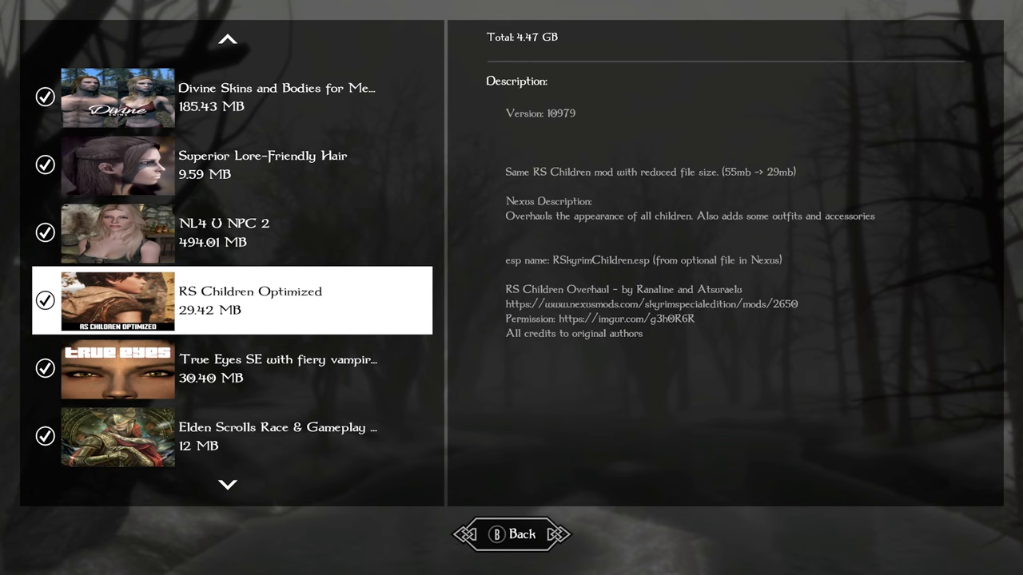
Step: Read True Eyes SE and Elden Scrolls Race & Gameplay, ending on Ostronamus – Better Placed Weapons
click(117, 369)
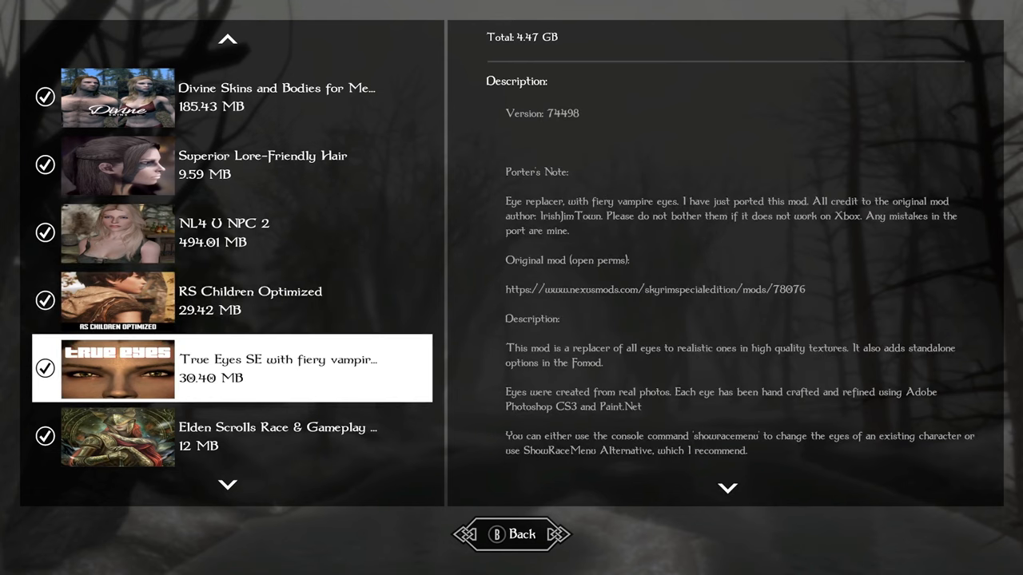
scroll(down, 3)
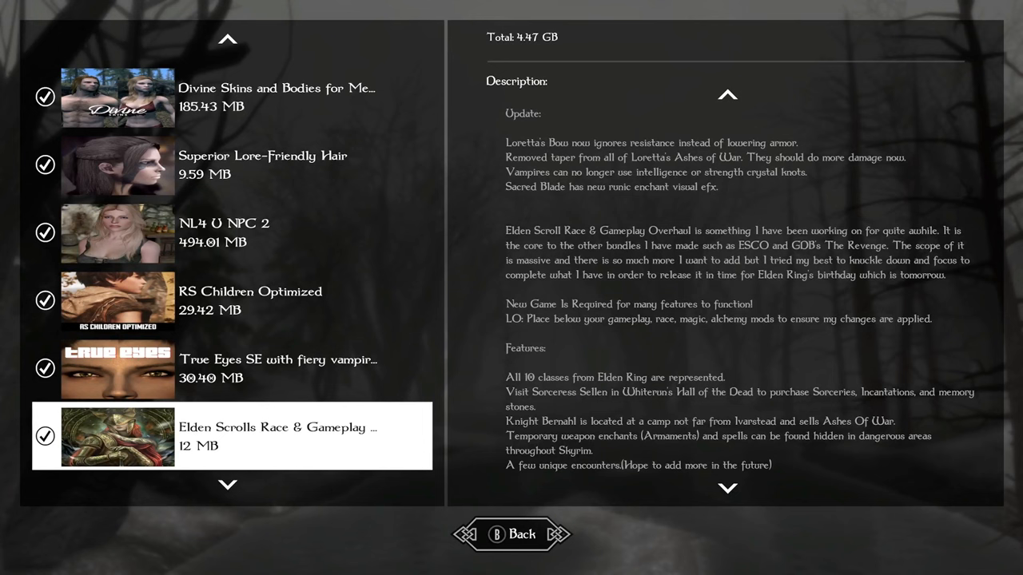
scroll(down, 3)
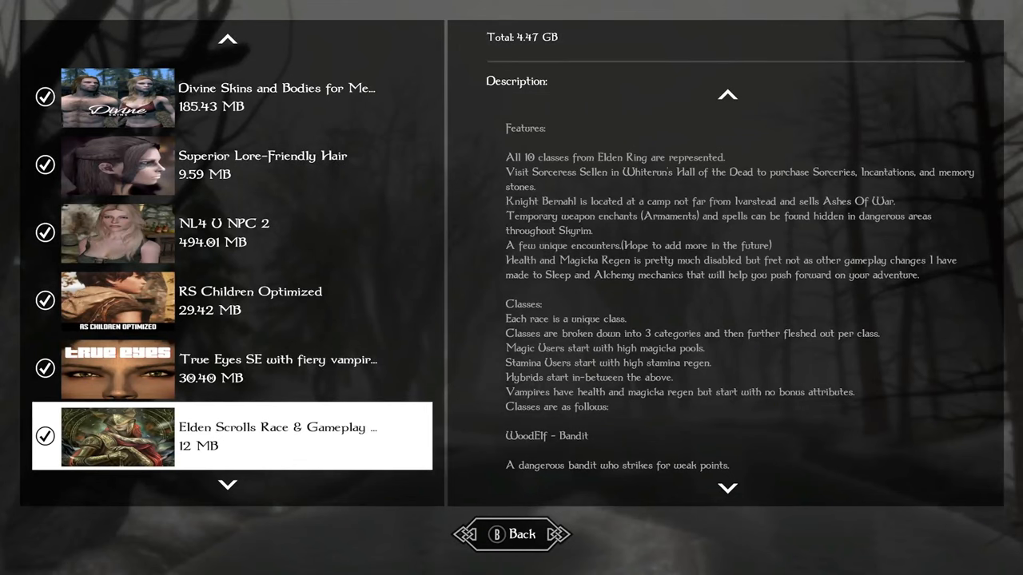
scroll(down, 3)
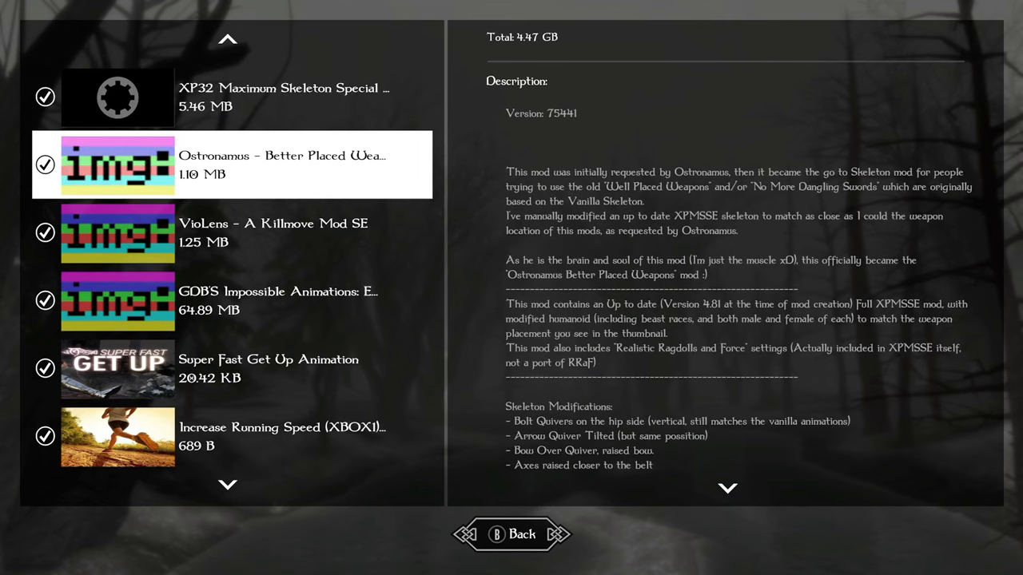
Step: Read VioLens and GDB'S Impossible Animations, then reach Increase Running Speed (XBOX1)
scroll(down, 3)
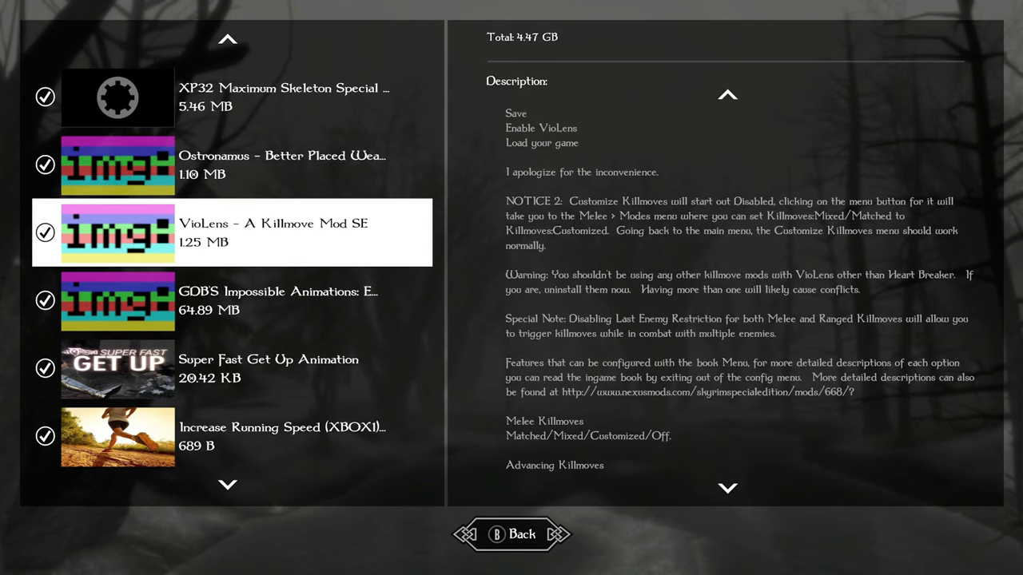
scroll(down, 3)
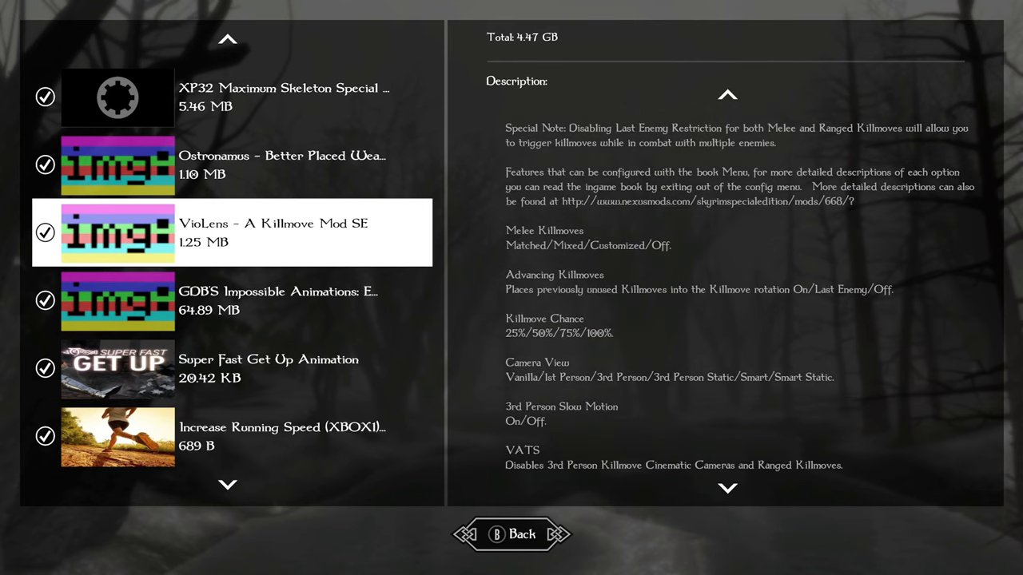
scroll(down, 3)
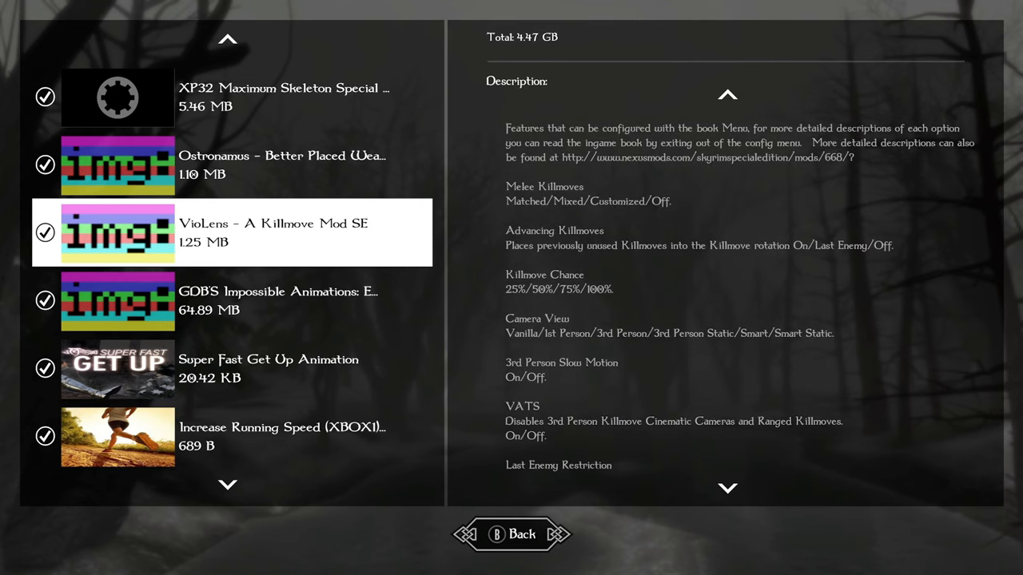
scroll(down, 3)
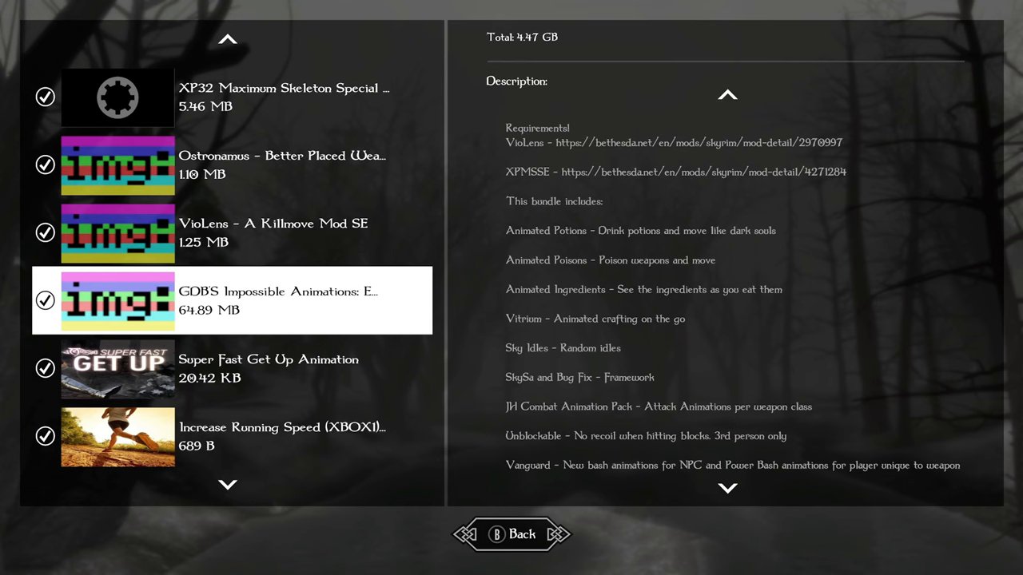
scroll(down, 3)
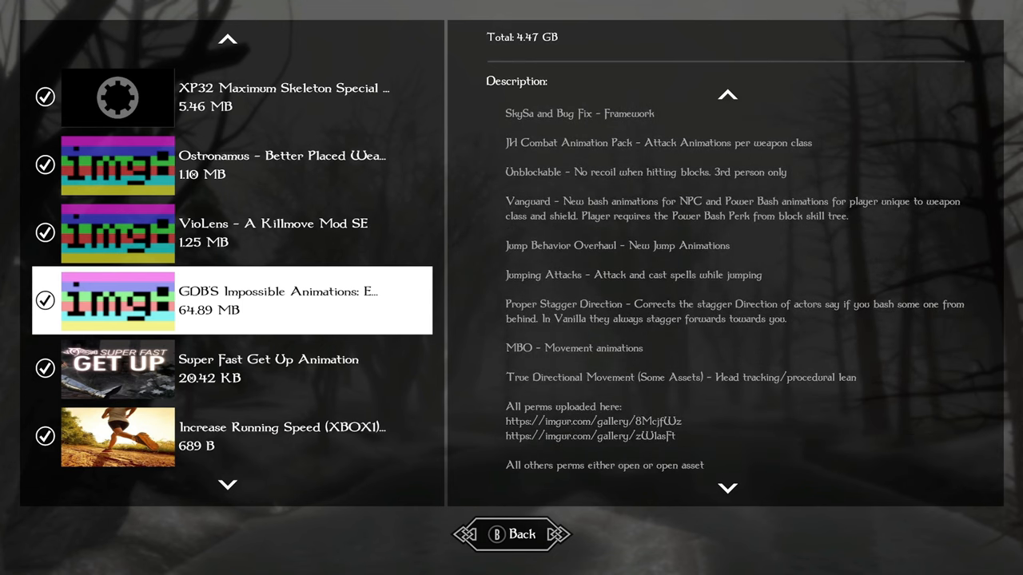
click(269, 368)
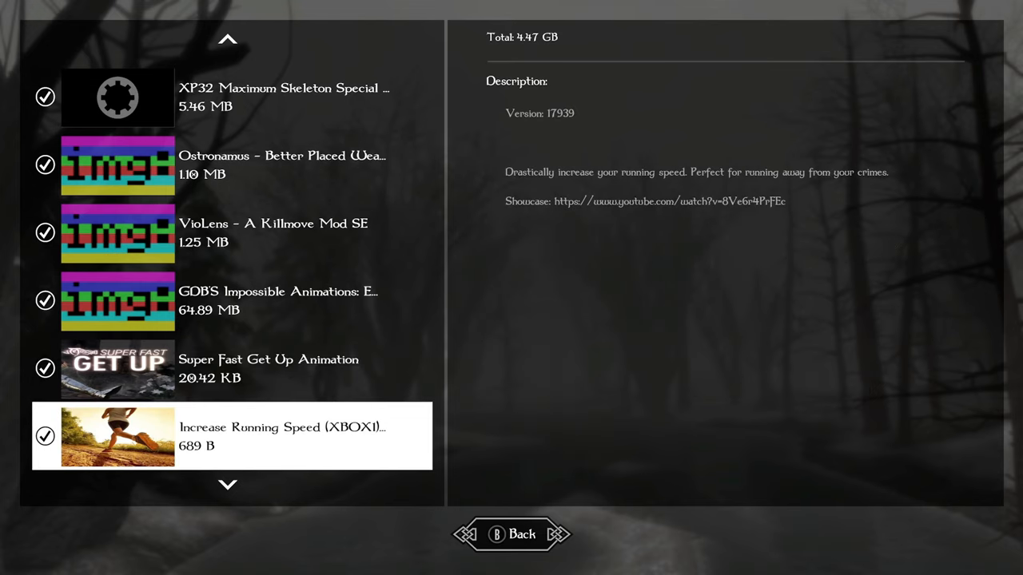
Step: Move past Sons of Skyrim and read the Believable Weapons description
scroll(down, 3)
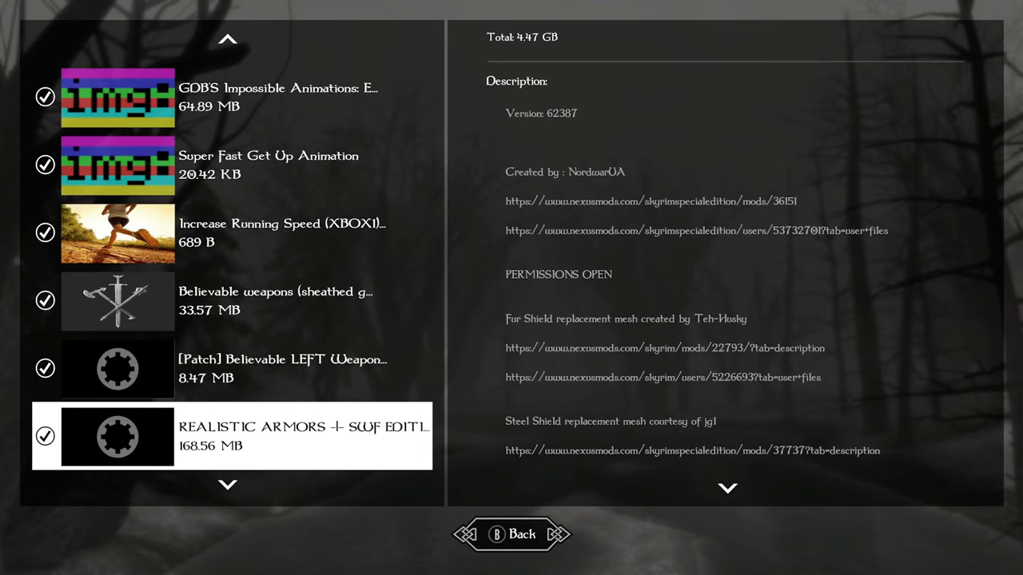
scroll(down, 3)
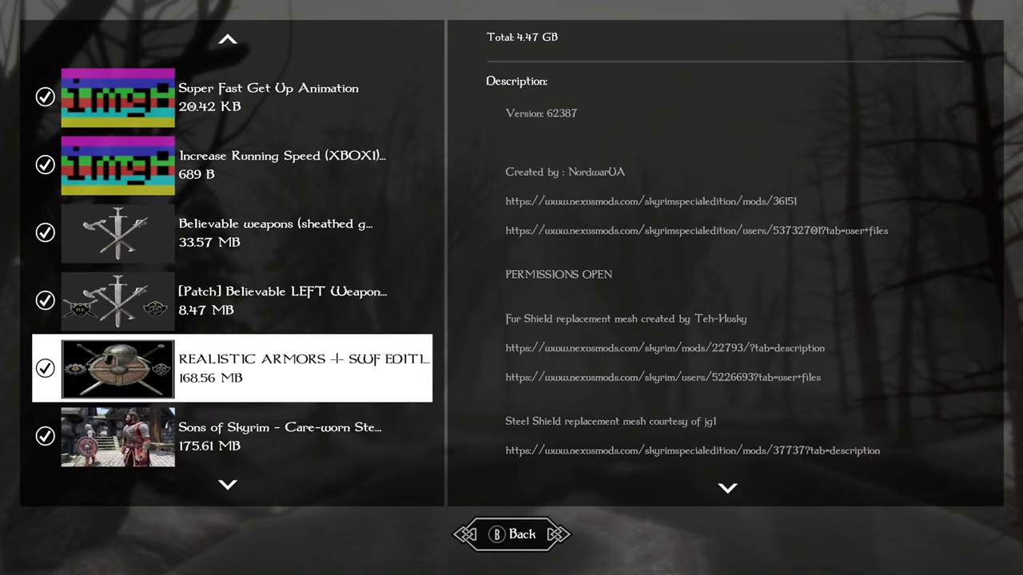
click(116, 233)
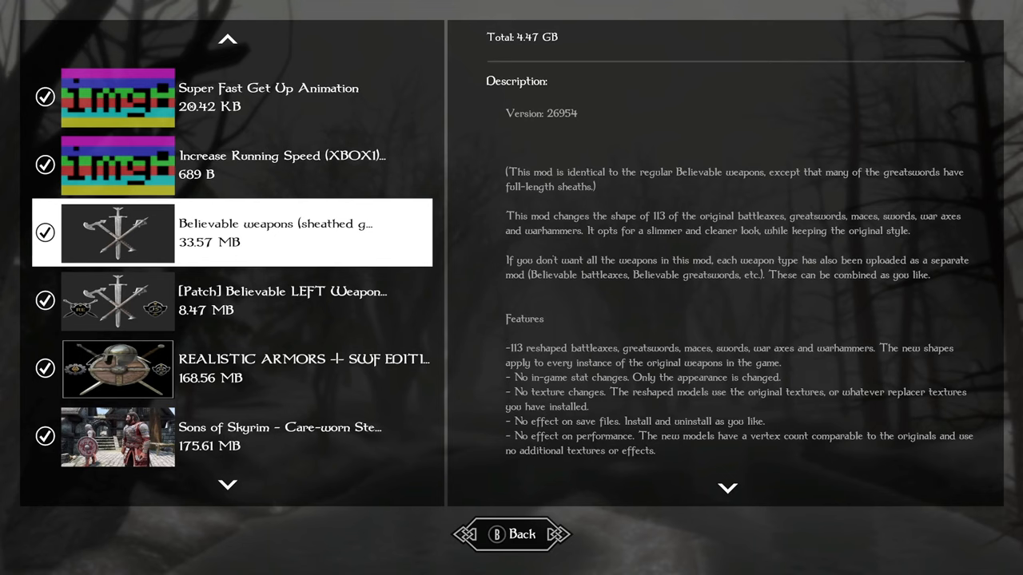
scroll(down, 3)
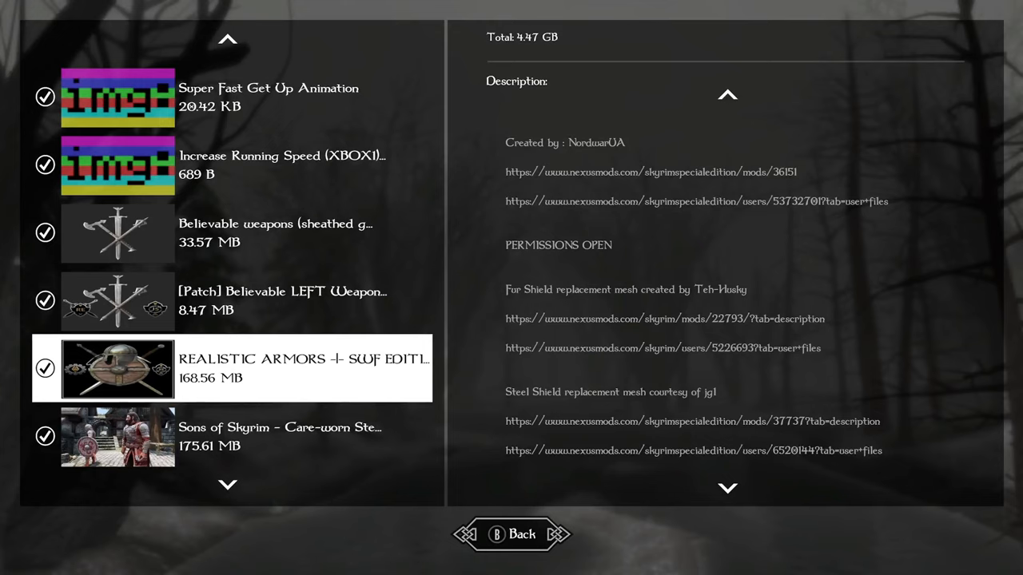
scroll(down, 3)
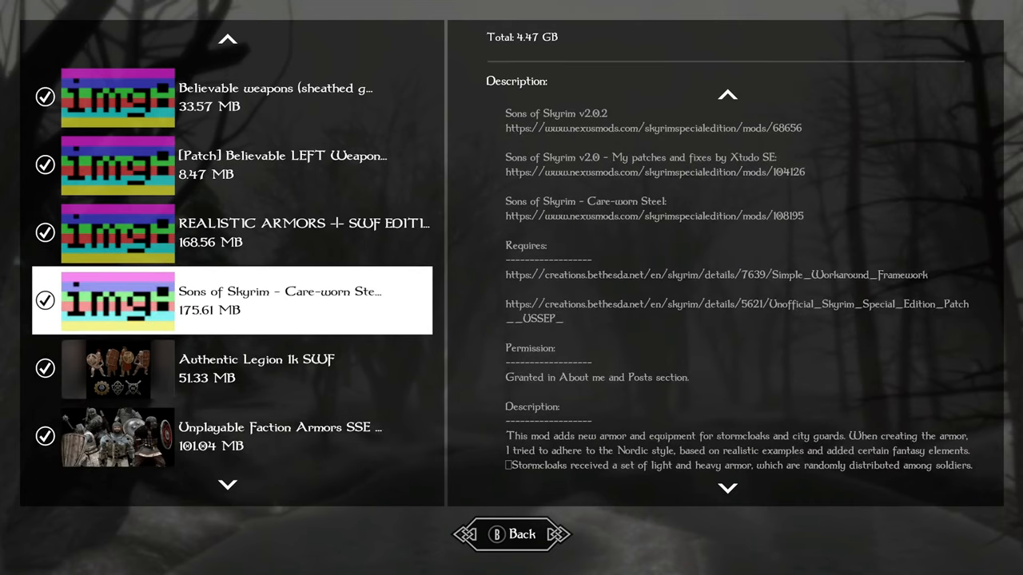
Step: Select Unplayable Faction Armors SSE and scroll to factions like Vigilants of Stendarr
click(240, 368)
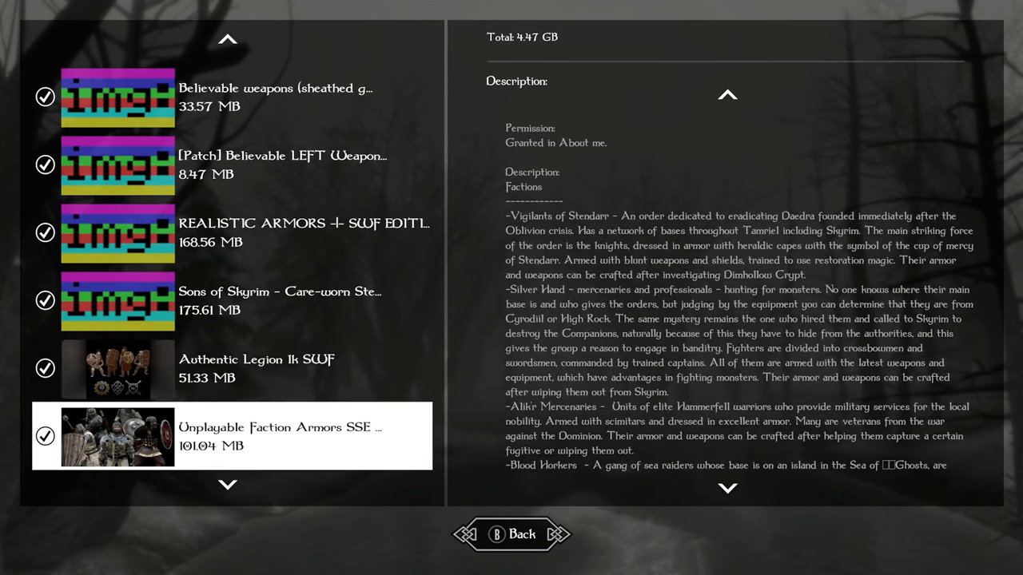
scroll(down, 3)
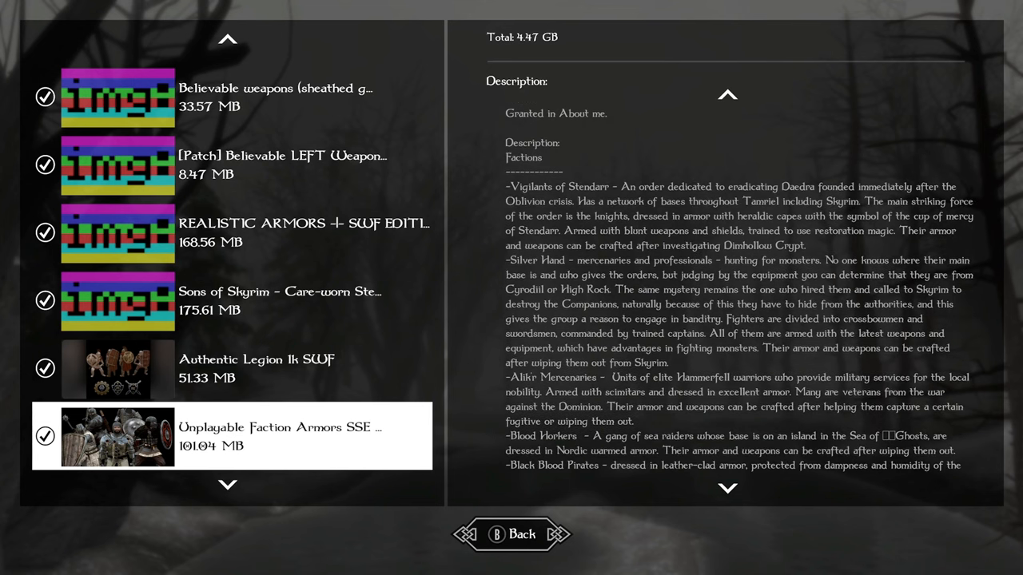
scroll(down, 3)
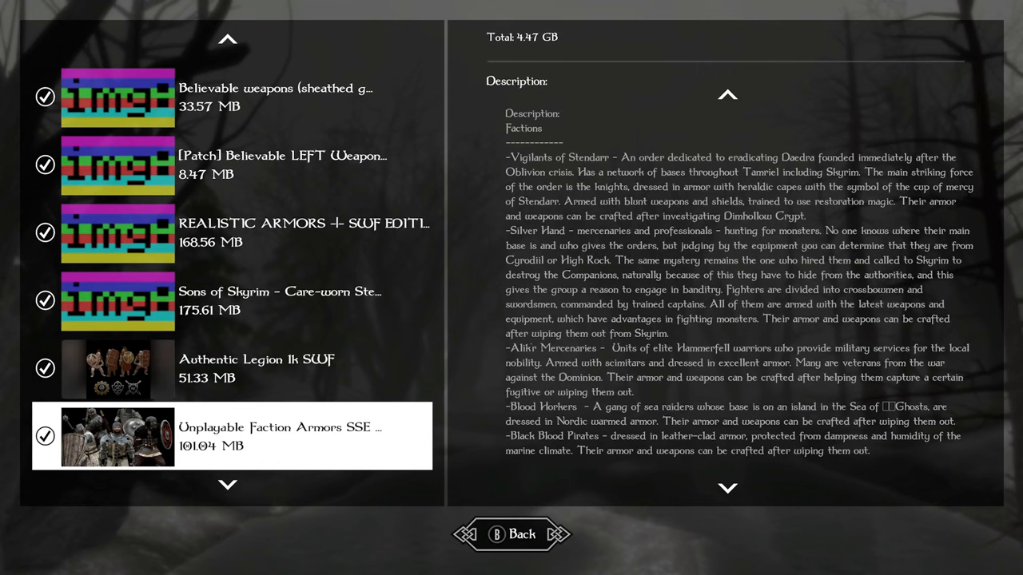
Step: Scroll past All Dead Trees and select Robust Flora Bundle to show its credits
scroll(down, 3)
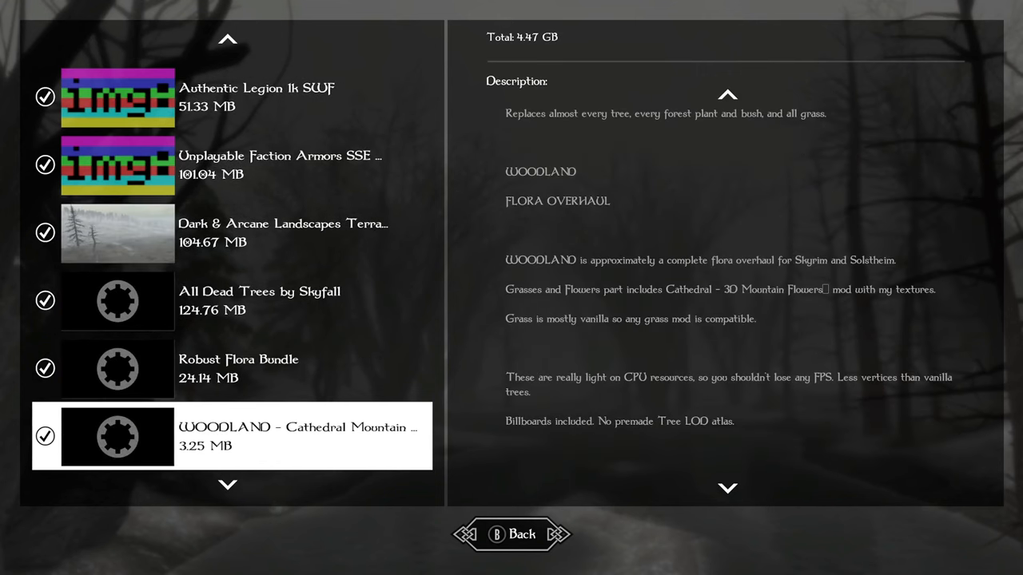
scroll(down, 3)
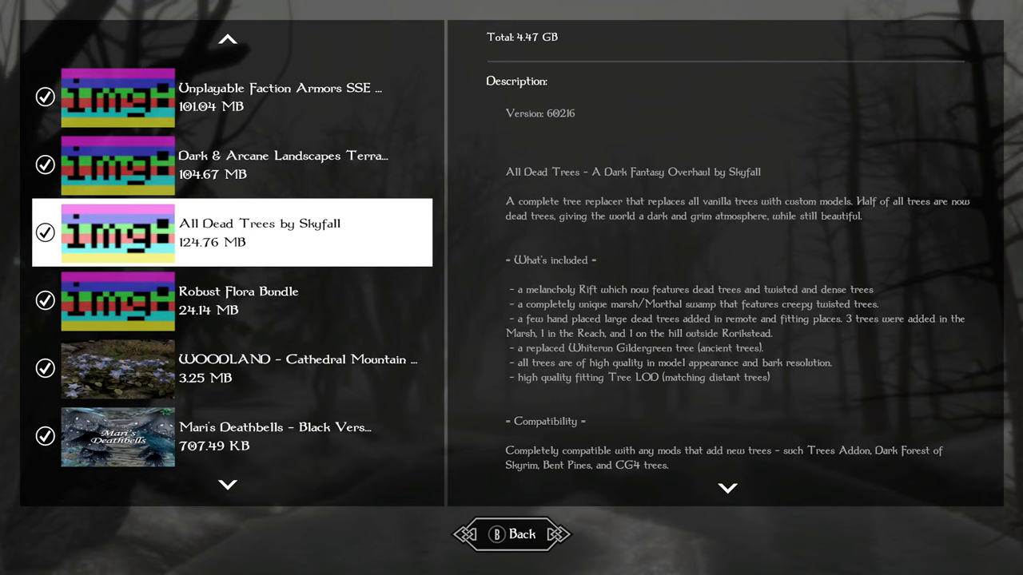
click(232, 301)
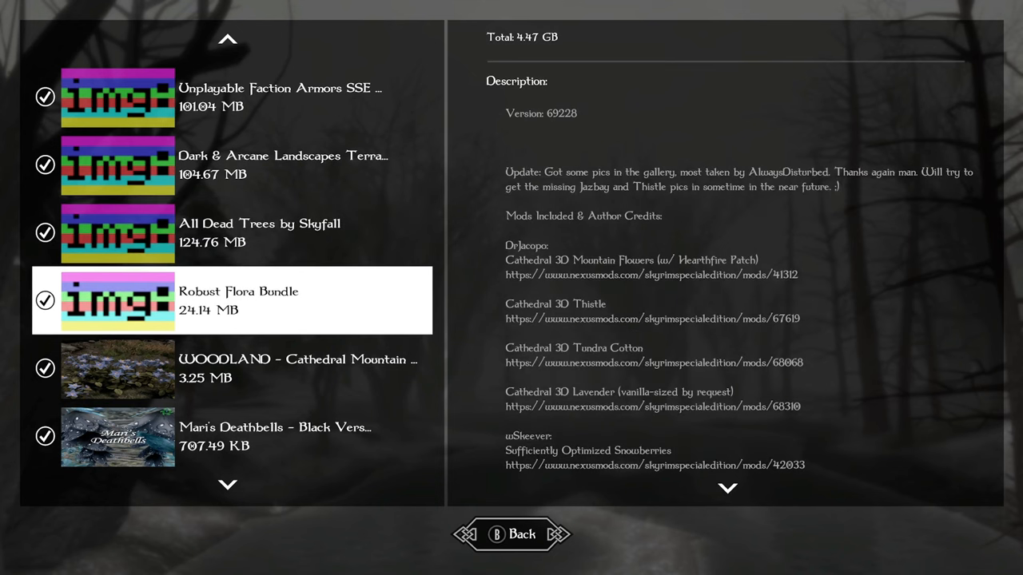
Step: Select WOODLAND, then scroll on toward Plants Animation Remove (XBOX1) and its FPS description
scroll(down, 3)
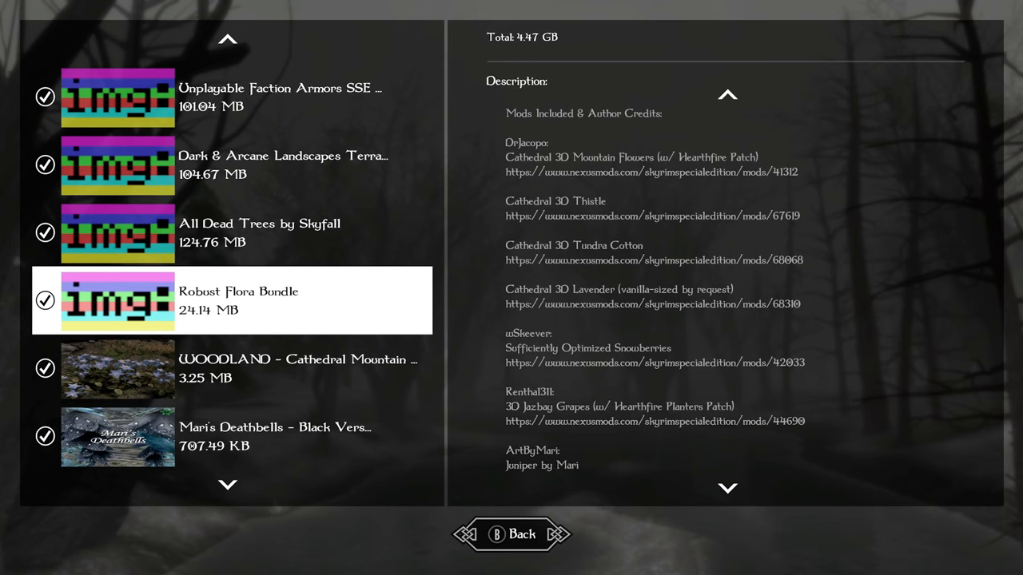
click(232, 368)
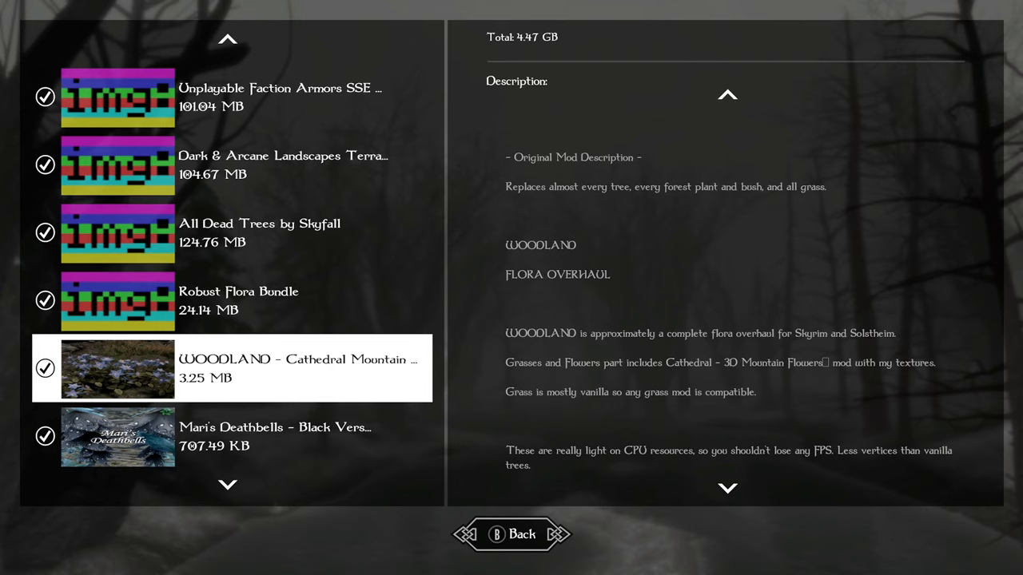
scroll(down, 3)
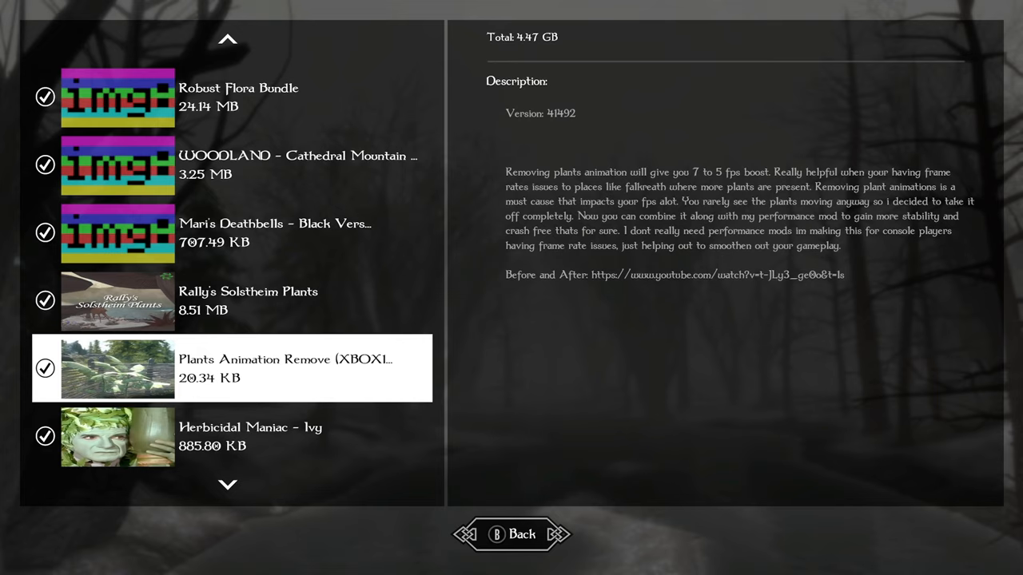
Step: Select Herbicidal Maniac - Ivy, then scroll past Remove Small Rocks to Tree Appendage Remover
click(231, 436)
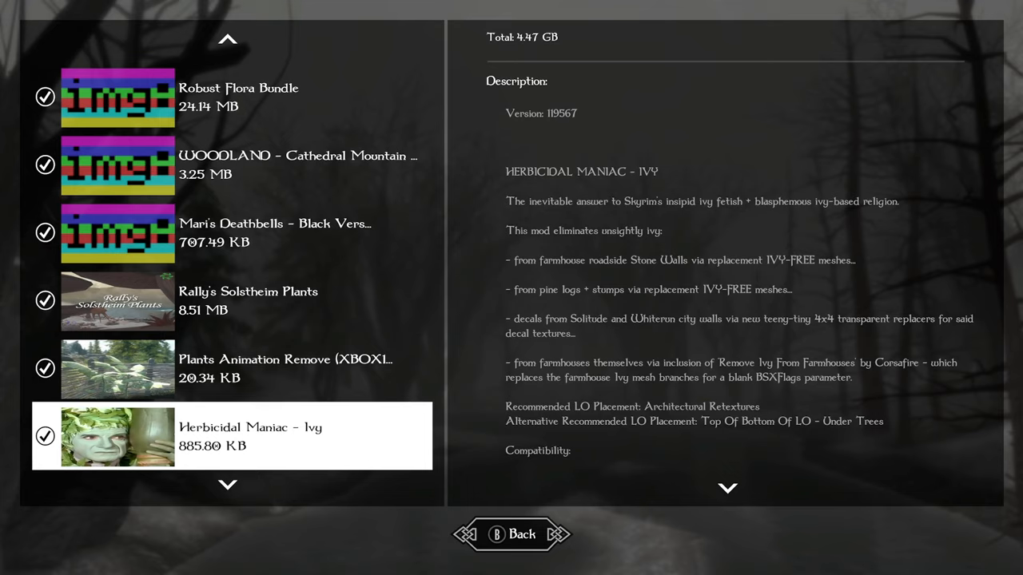
scroll(down, 3)
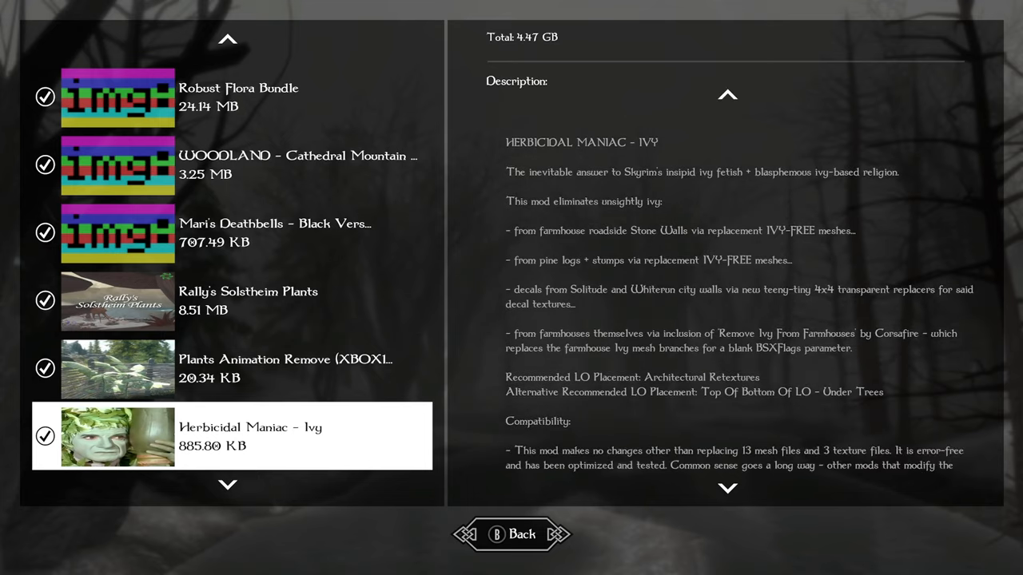
scroll(down, 3)
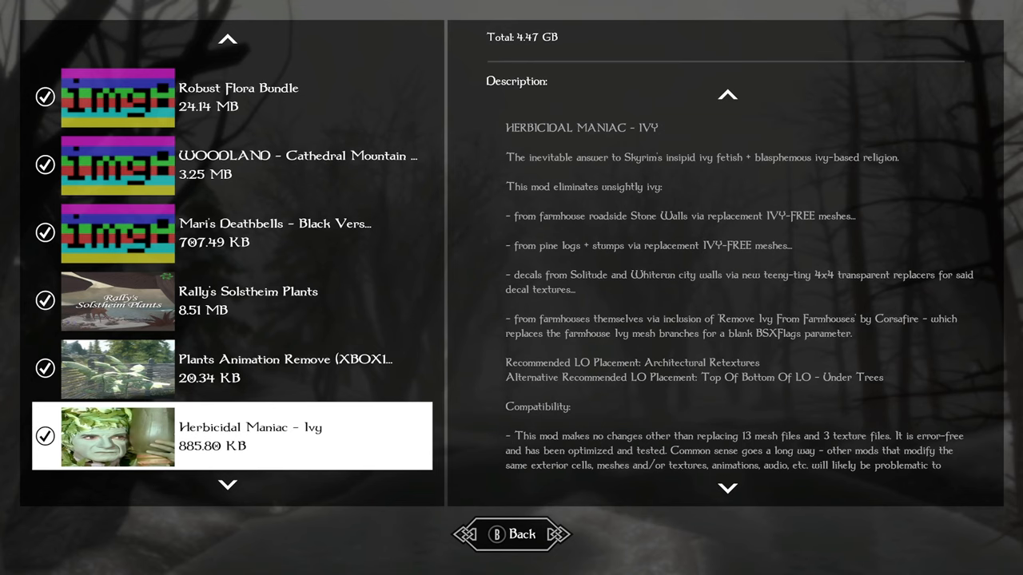
scroll(down, 3)
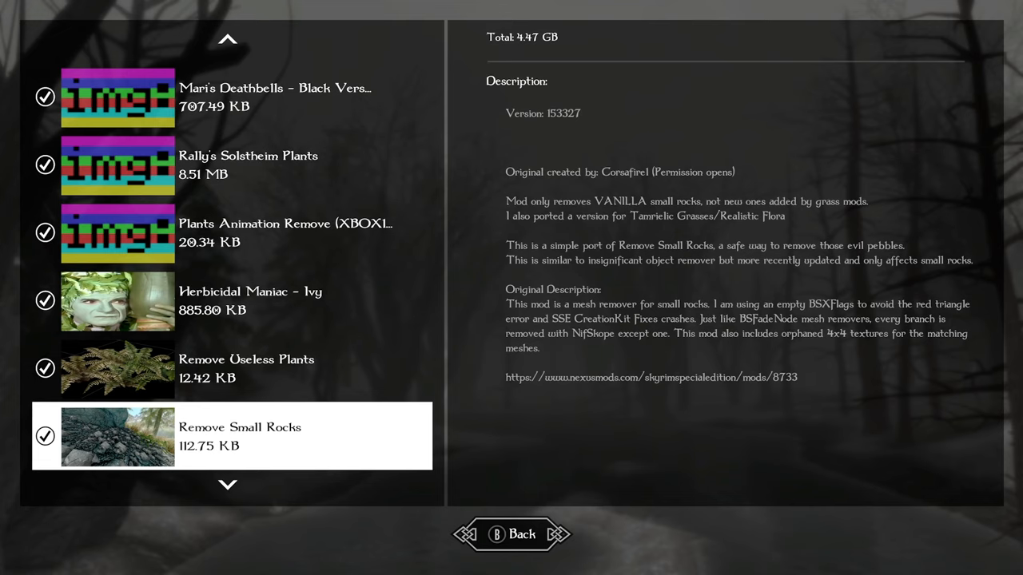
scroll(down, 3)
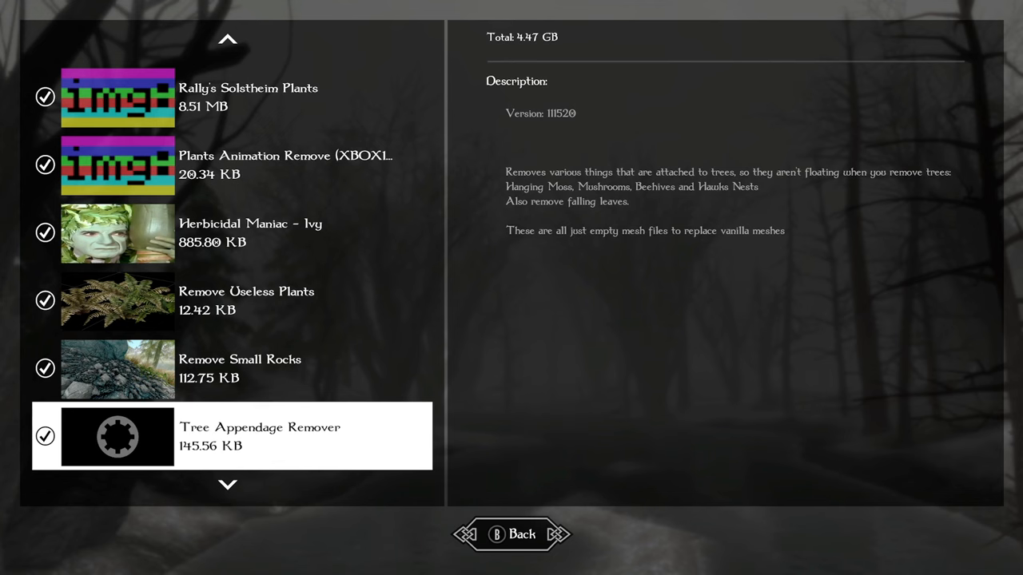
Step: Scroll past Helgen Express to Relationship Dialogue Overhaul and through its 5,000-line description
scroll(down, 3)
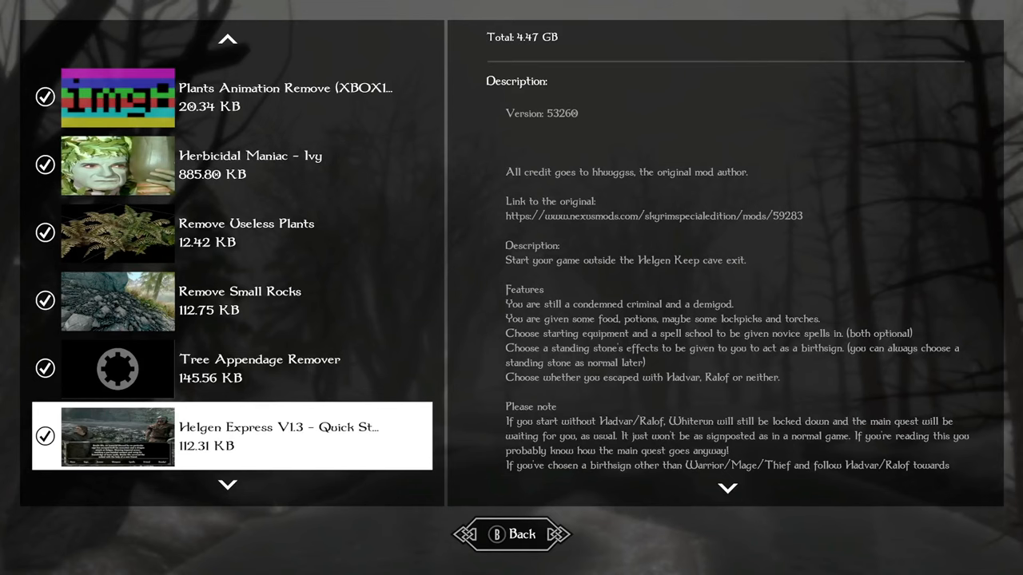
scroll(down, 3)
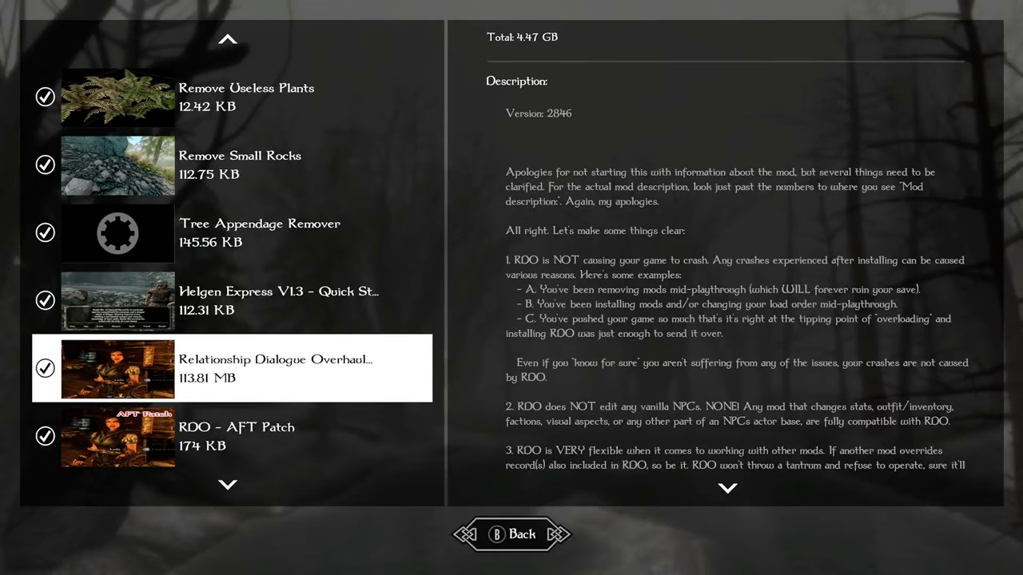
scroll(down, 3)
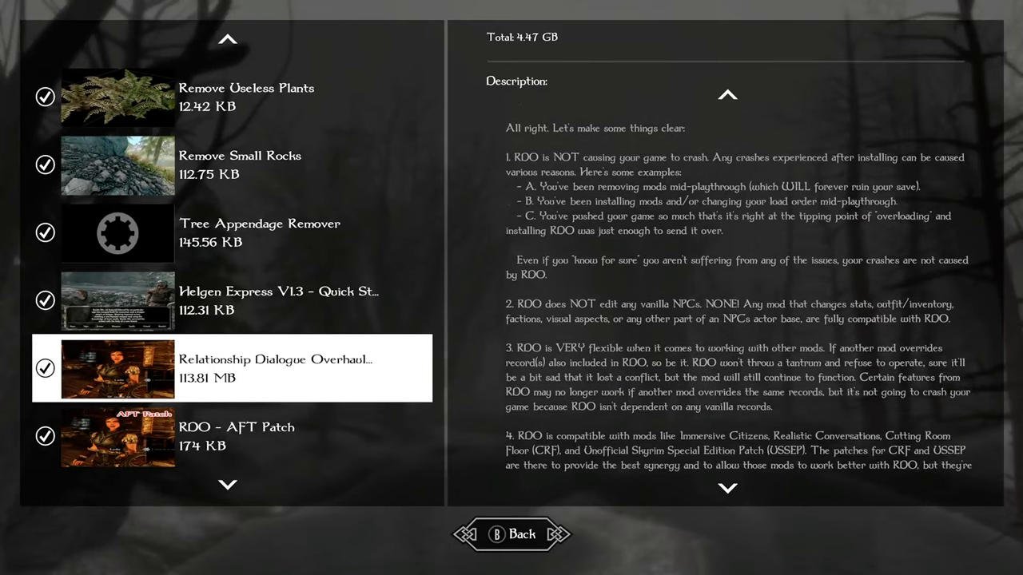
scroll(down, 3)
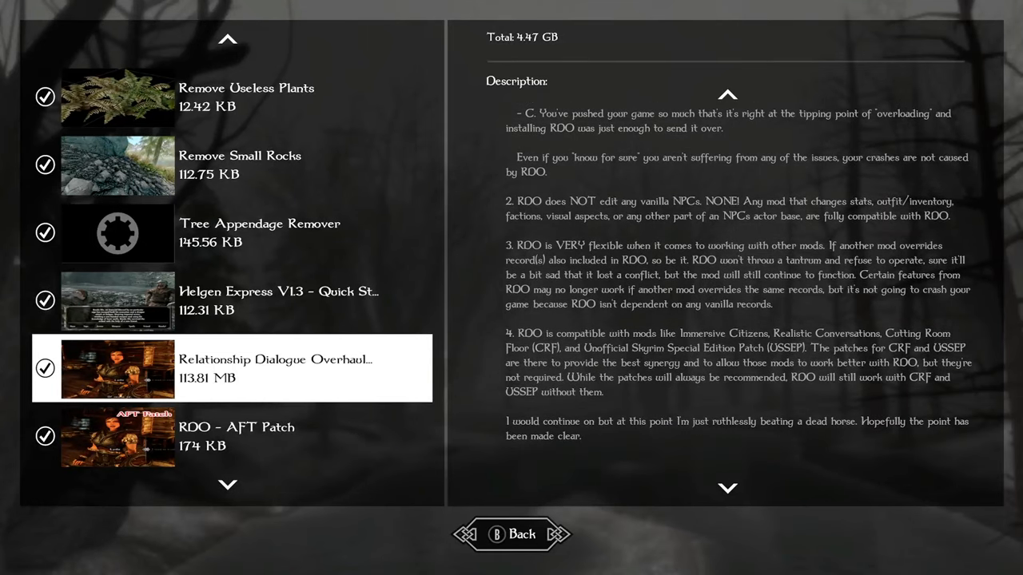
scroll(down, 3)
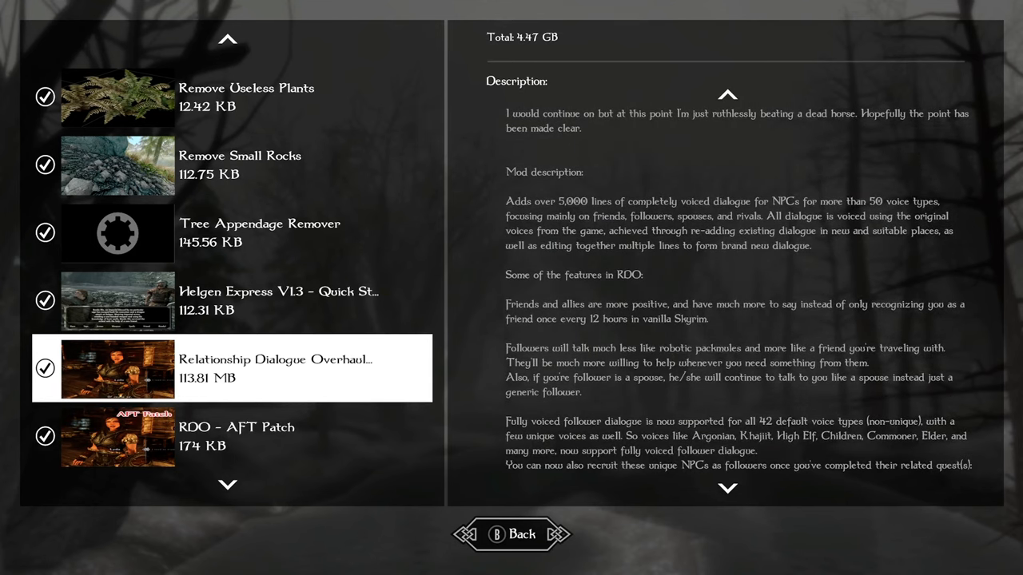
scroll(down, 3)
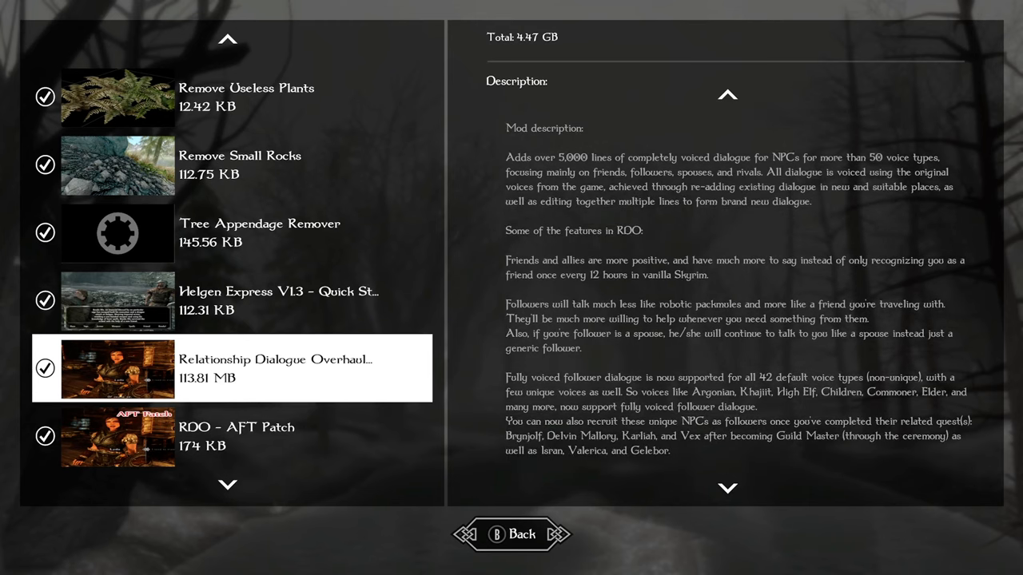